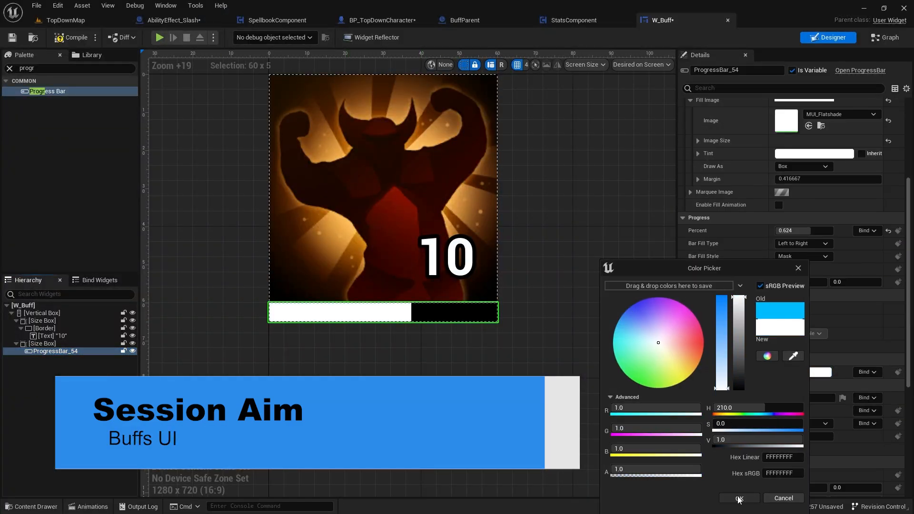
Step: Confirm the colour, rename the bars to BAR_Timer and TXT_Stack, and begin renaming the Border
{"action": "left_click", "coordinate": [737, 499]}
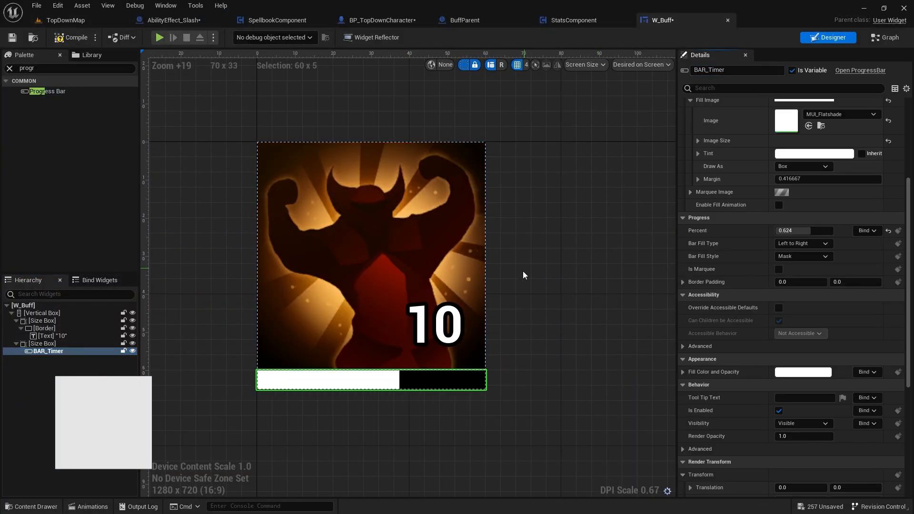
{"action": "left_click", "coordinate": [43, 328]}
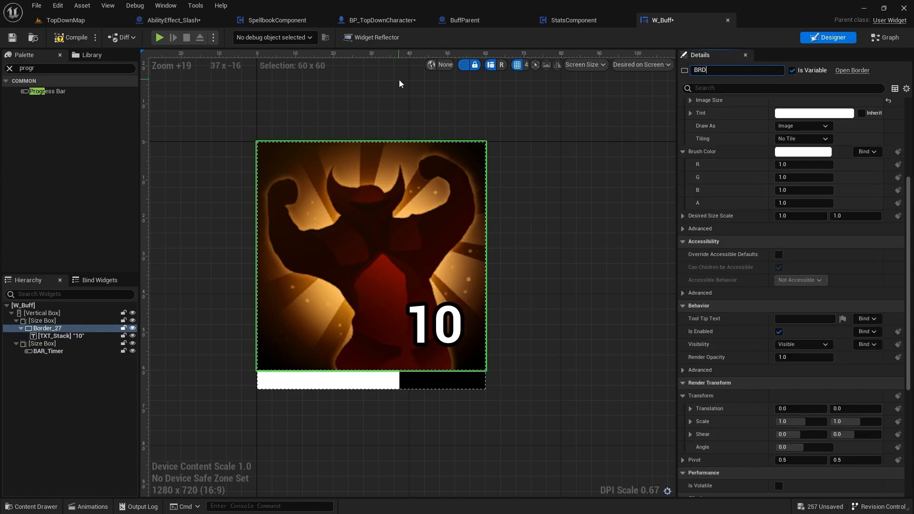
{"action": "left_click", "coordinate": [64, 20]}
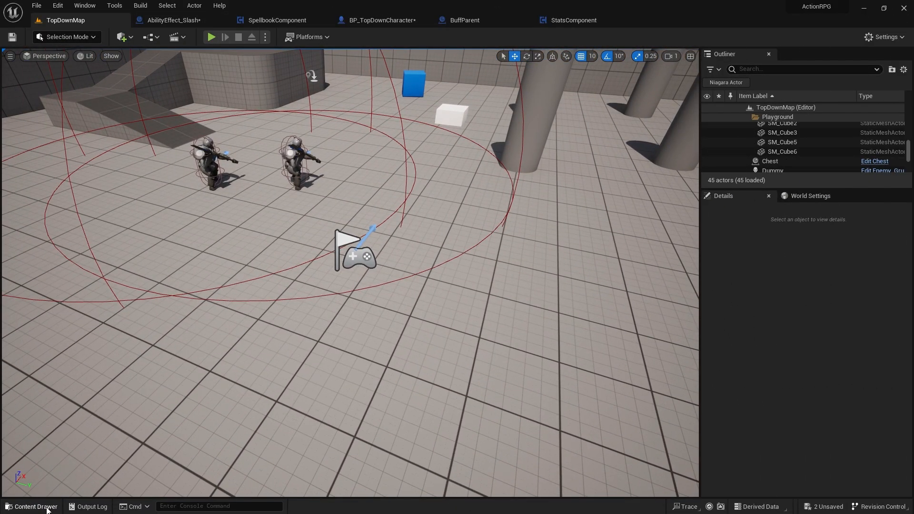
Step: Create the W_Buff widget blueprint in Content/UserInterface
{"action": "left_click", "coordinate": [33, 506]}
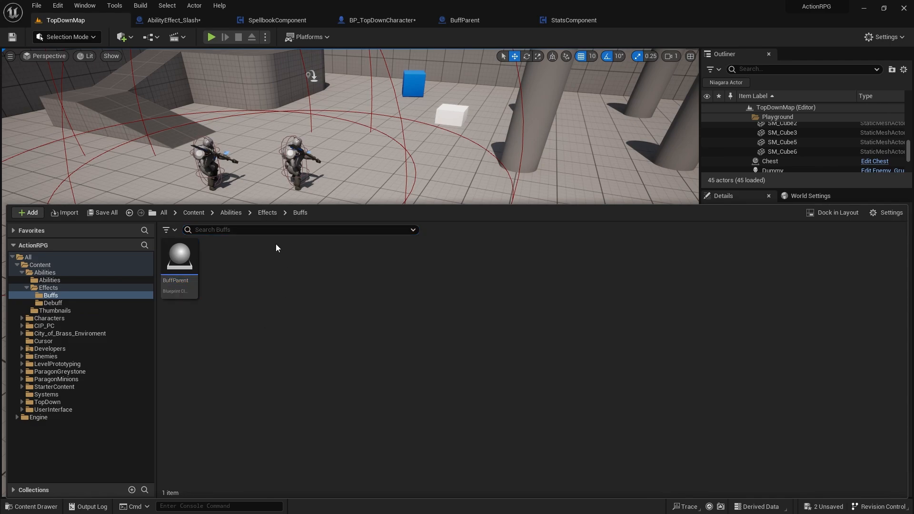
{"action": "mouse_move", "coordinate": [192, 213]}
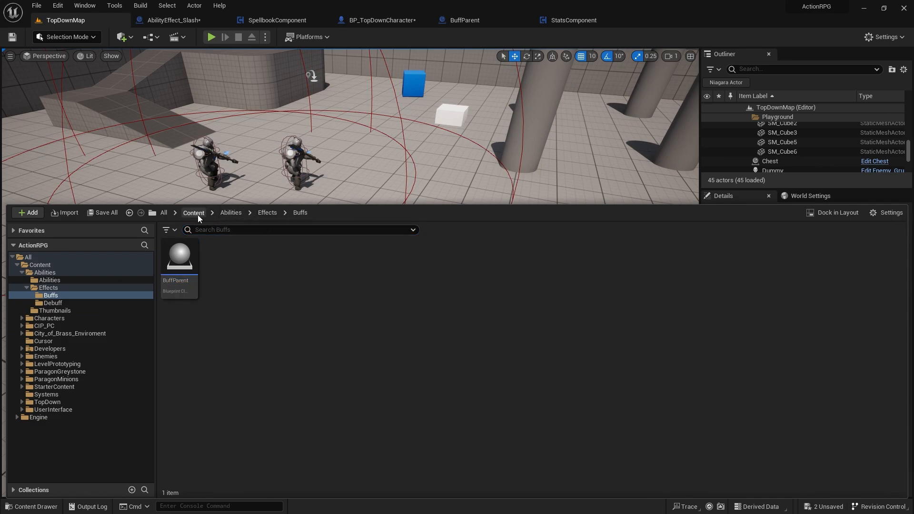
{"action": "left_click", "coordinate": [52, 409]}
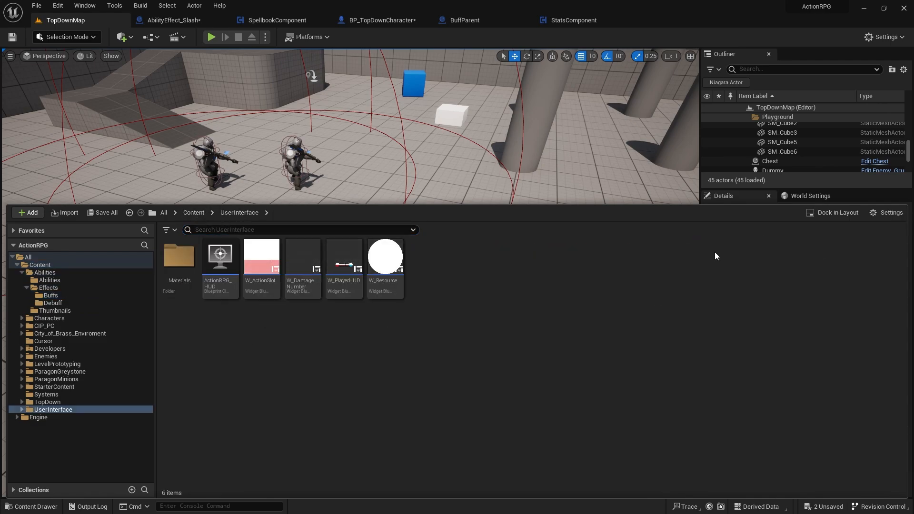
{"action": "mouse_move", "coordinate": [497, 271]}
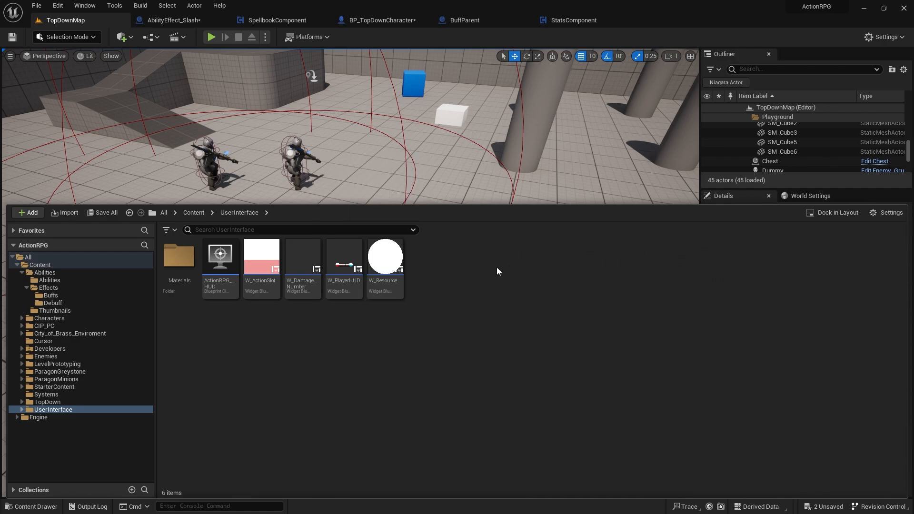
{"action": "right_click", "coordinate": [497, 270]}
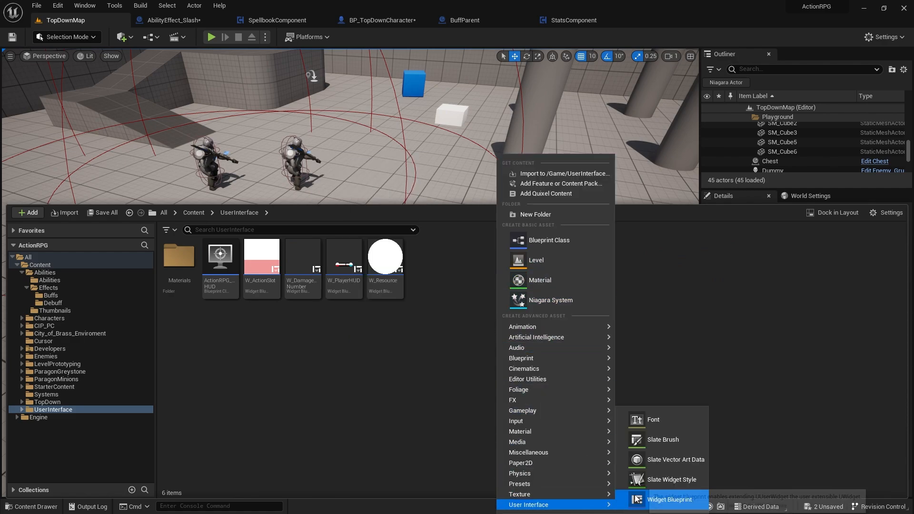
{"action": "left_click", "coordinate": [669, 499]}
{"action": "type", "text": "W_Buff"}
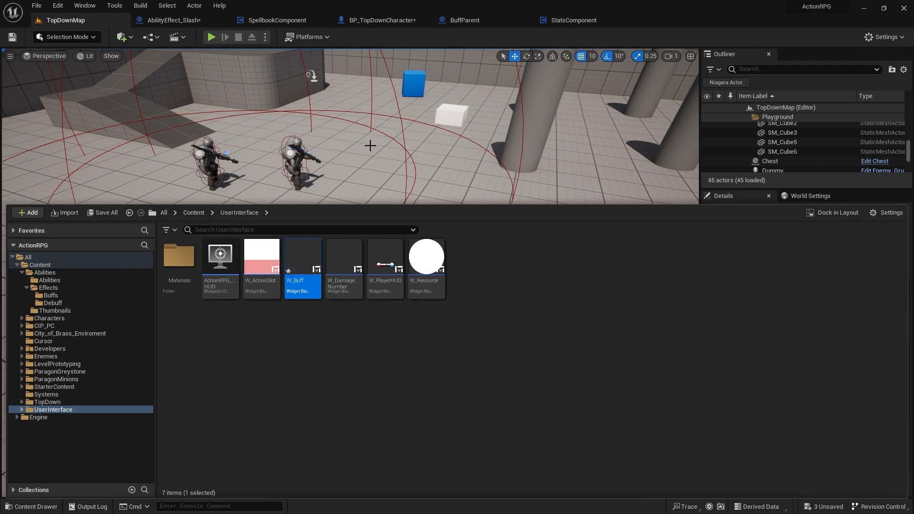
{"action": "mouse_move", "coordinate": [313, 284]}
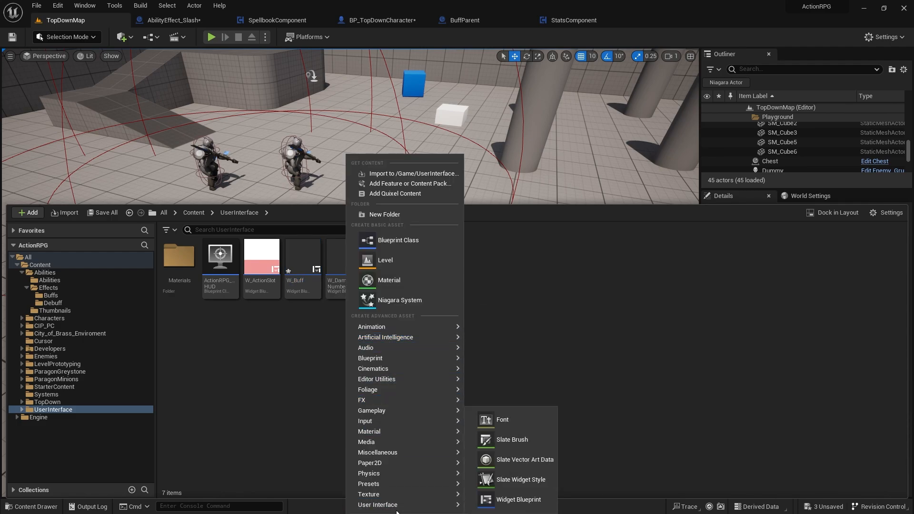
Step: Create a second User Widget blueprint named W_BuffTray
{"action": "left_click", "coordinate": [517, 499]}
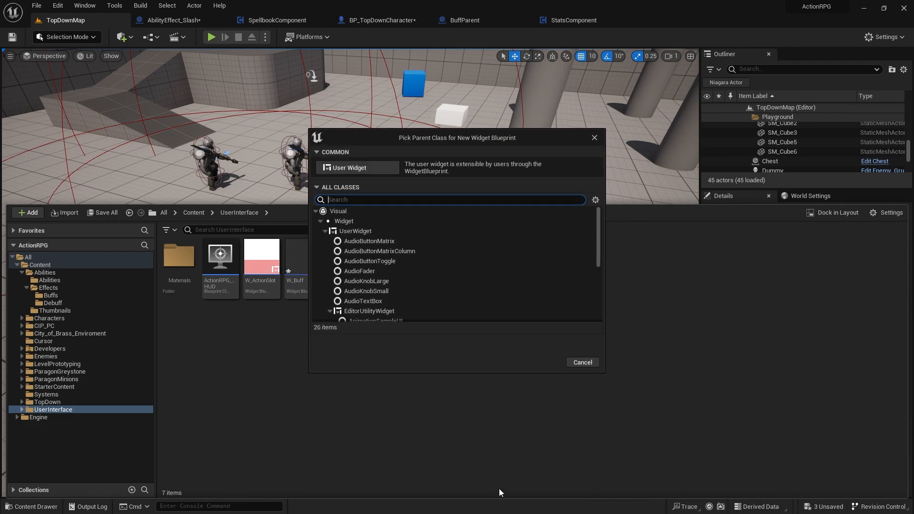
{"action": "left_click", "coordinate": [358, 167]}
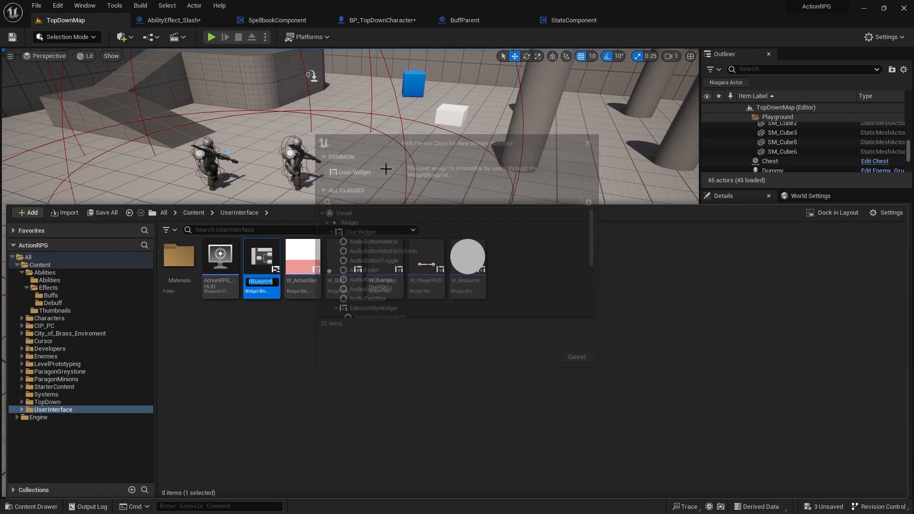
{"action": "left_click", "coordinate": [576, 357]}
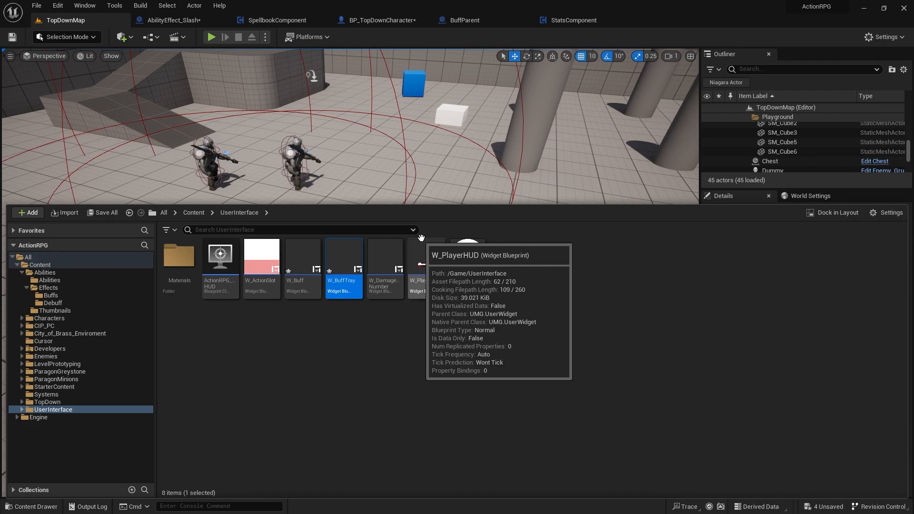
{"action": "mouse_move", "coordinate": [343, 257]}
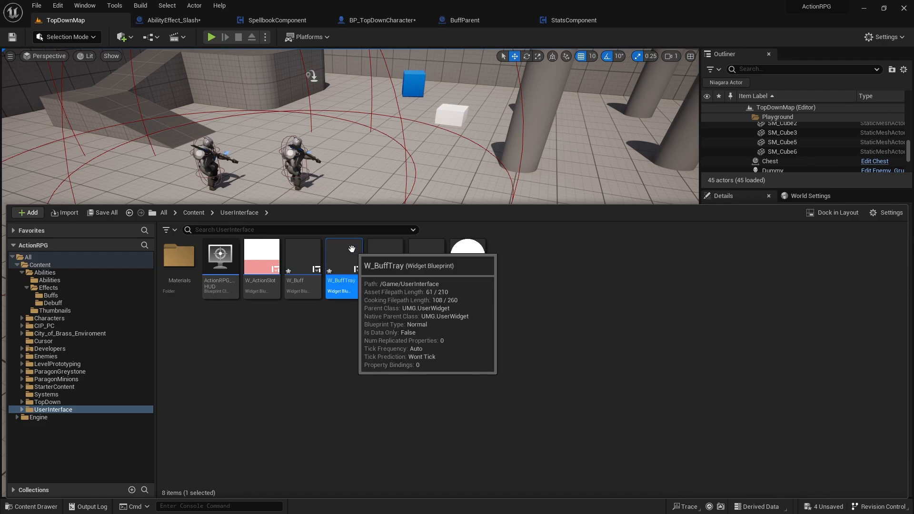
Step: Add a Wrap Box named BOX_BuffTray with Is Variable on to W_BuffTray, then close it
{"action": "double_click", "coordinate": [341, 255]}
{"action": "type", "text": "BOX"}
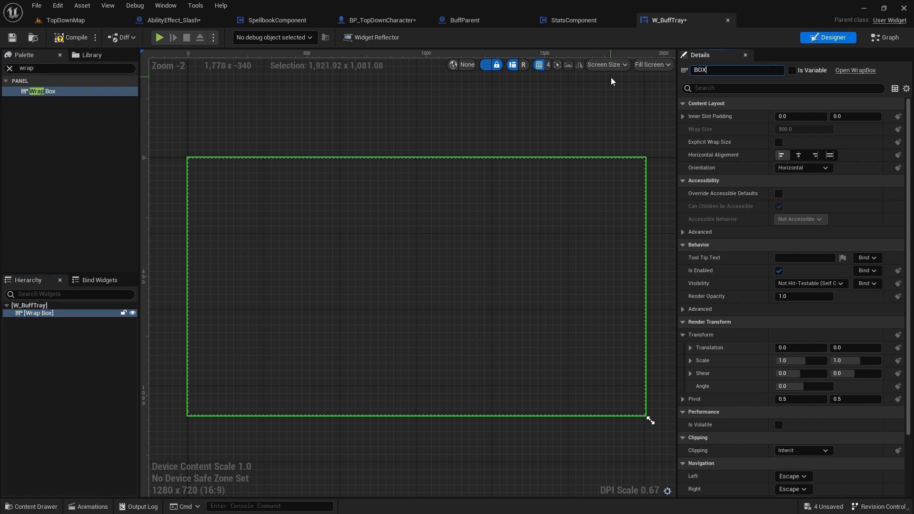
{"action": "type", "text": "_BuffTray"}
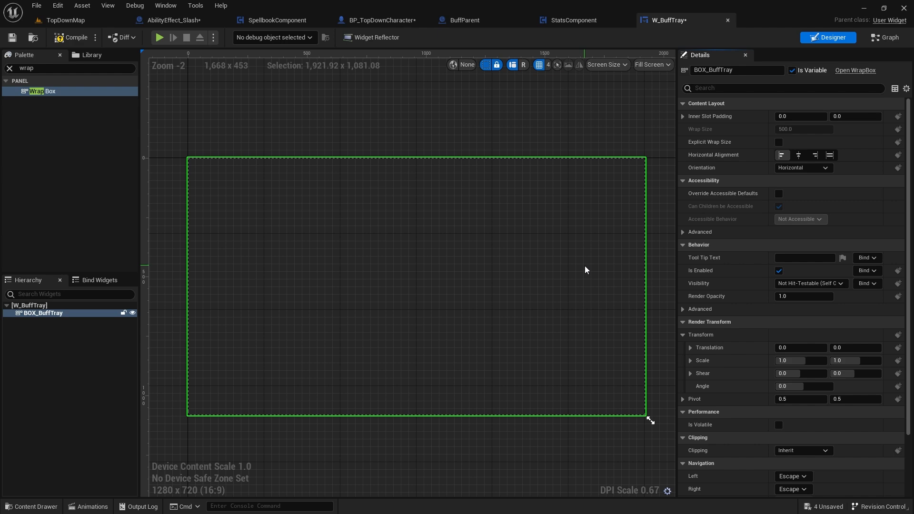
{"action": "mouse_move", "coordinate": [64, 37]}
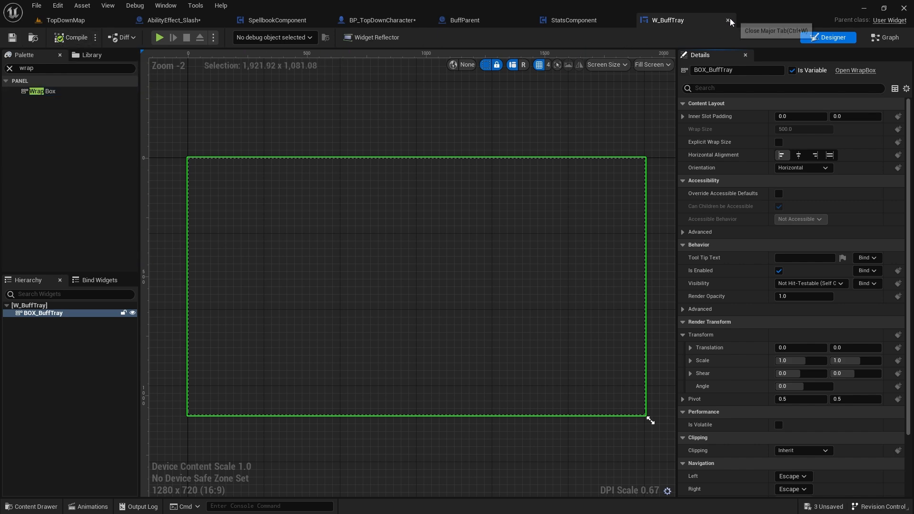
{"action": "left_click", "coordinate": [730, 20]}
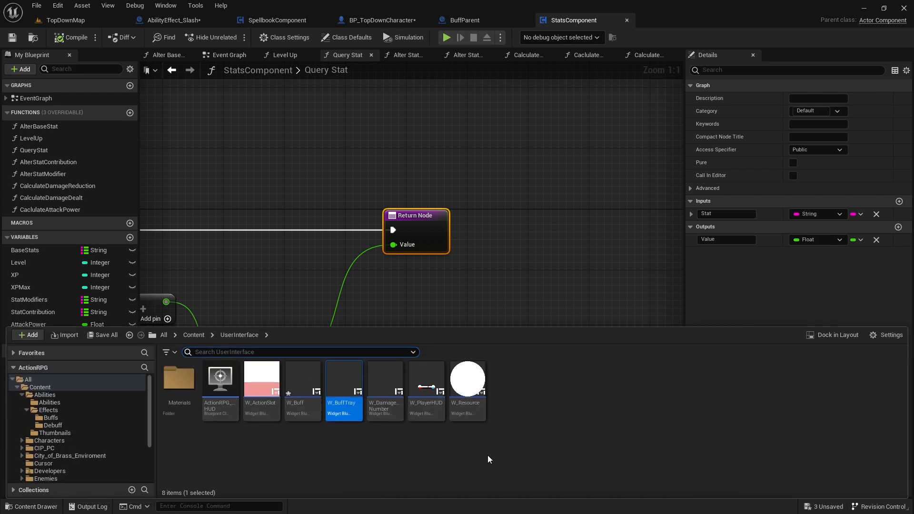
{"action": "left_click", "coordinate": [307, 428]}
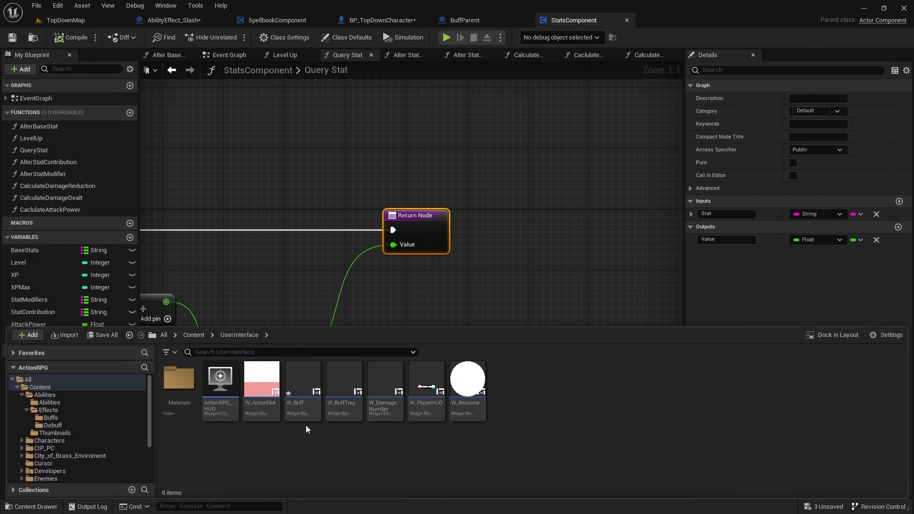
Step: Open W_Buff and add a Size Box from the Palette with a Border nested inside
{"action": "double_click", "coordinate": [301, 379]}
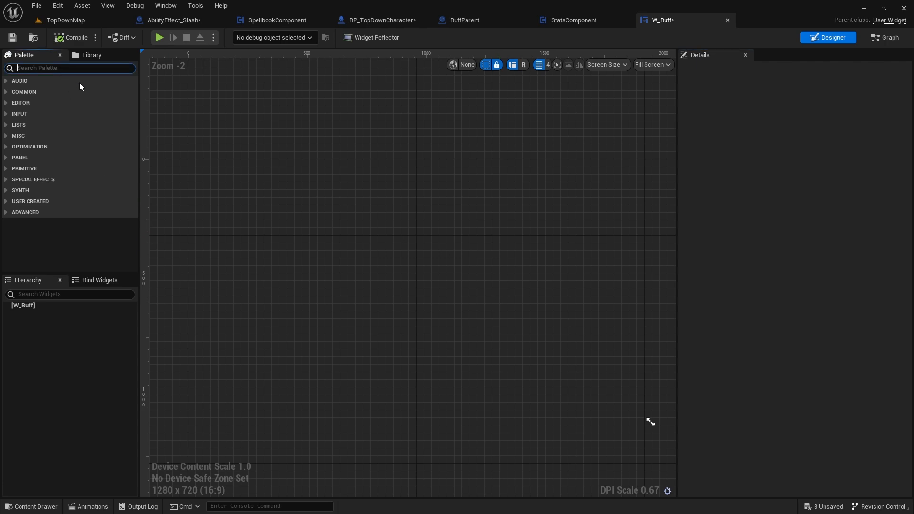
{"action": "type", "text": "size"}
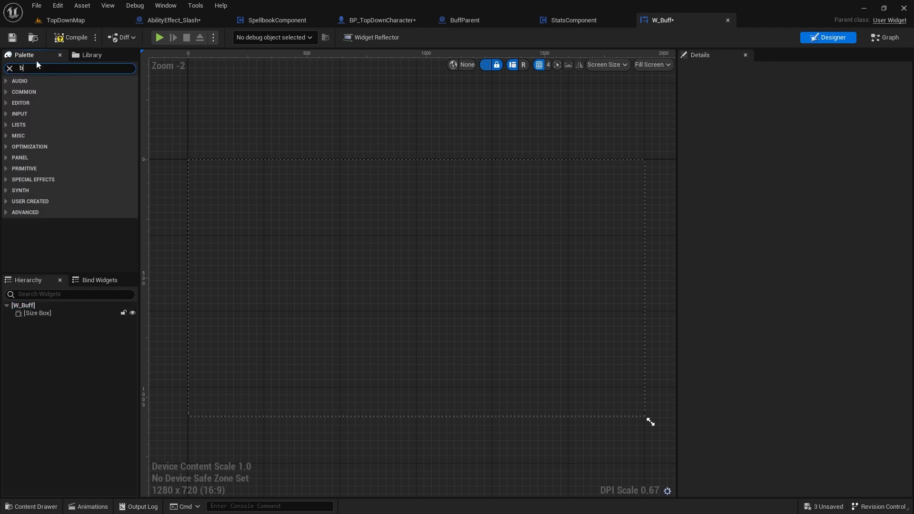
{"action": "type", "text": "order"}
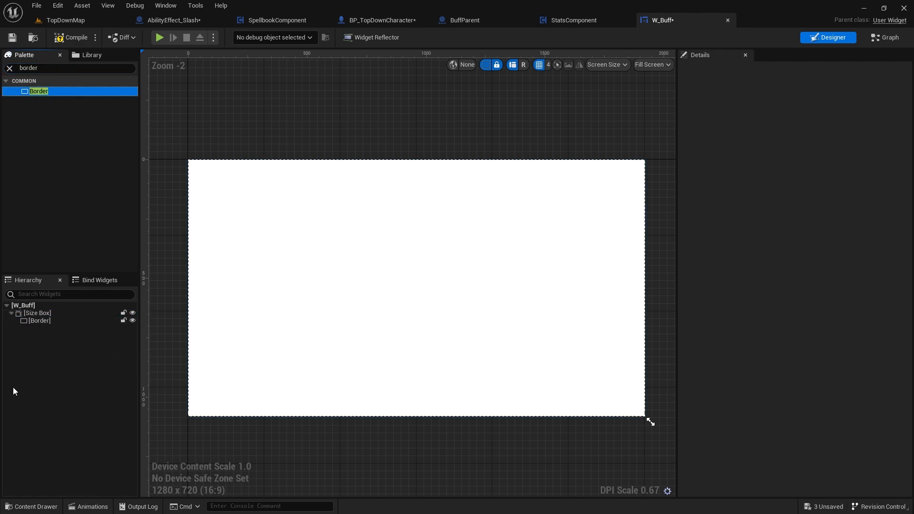
{"action": "left_click", "coordinate": [10, 67]}
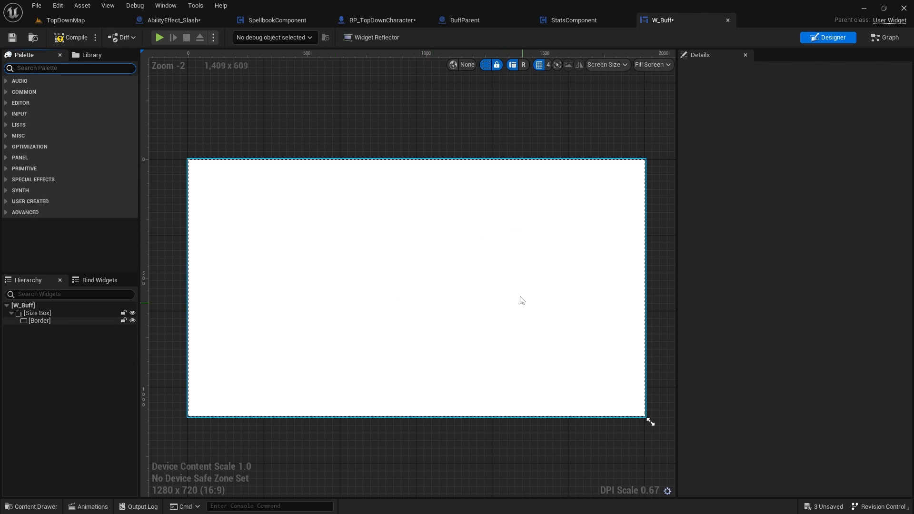
{"action": "left_click", "coordinate": [31, 506]}
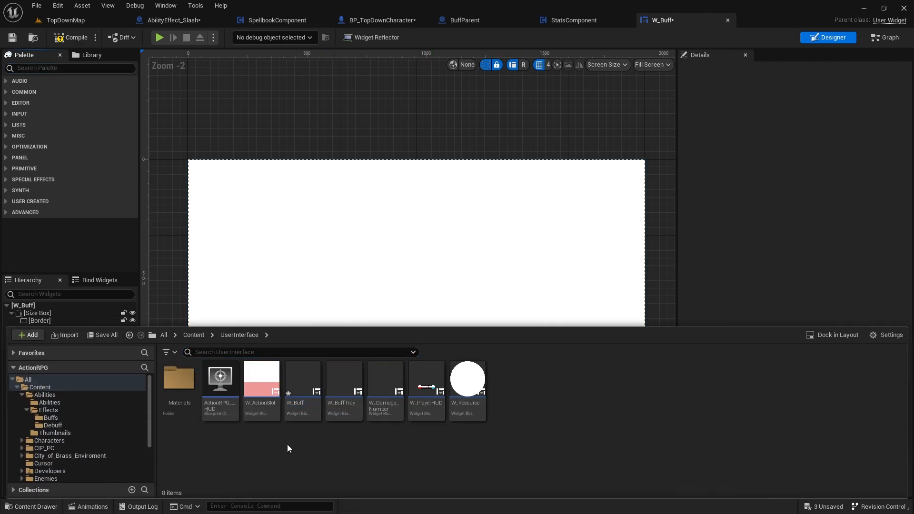
{"action": "left_click", "coordinate": [192, 334]}
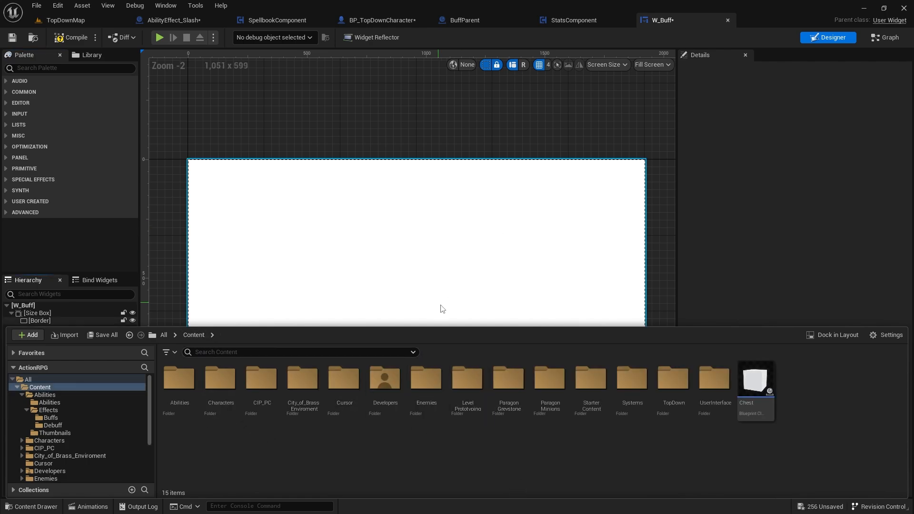
Step: Set the Border's brush image to the red_01 texture from the Abilities folder
{"action": "double_click", "coordinate": [179, 377]}
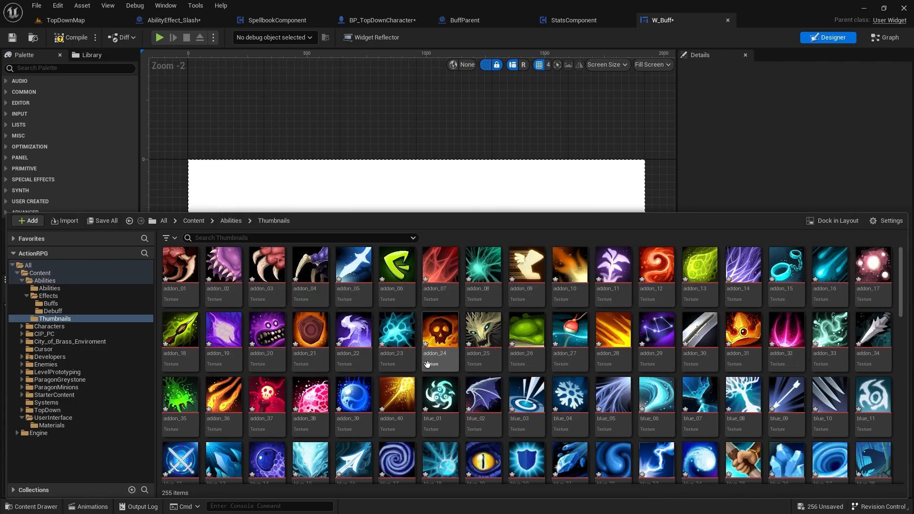
{"action": "scroll", "scroll_direction": "down", "scroll_amount": 3}
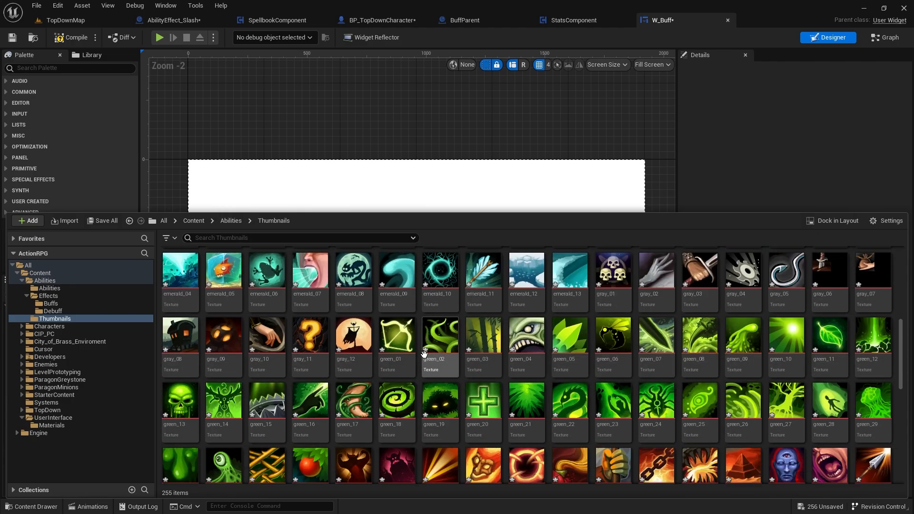
{"action": "scroll", "scroll_direction": "down", "scroll_amount": 3}
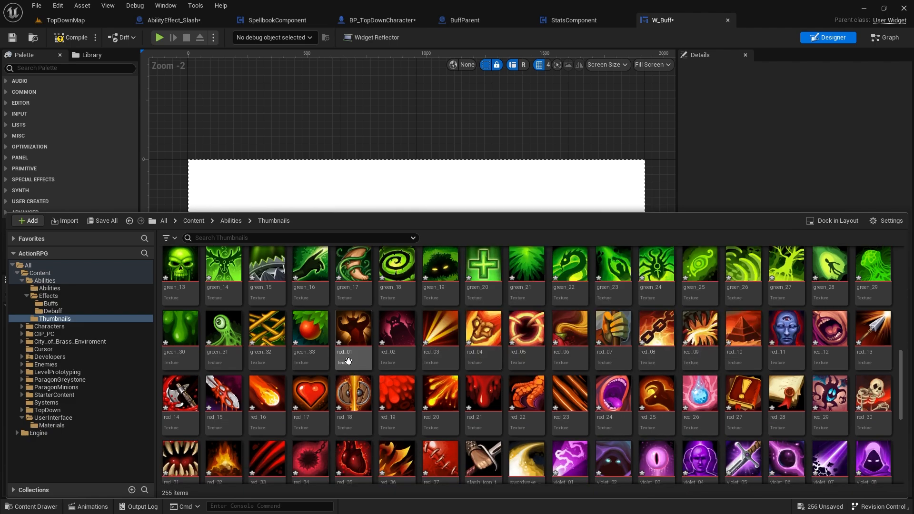
{"action": "left_click", "coordinate": [352, 327]}
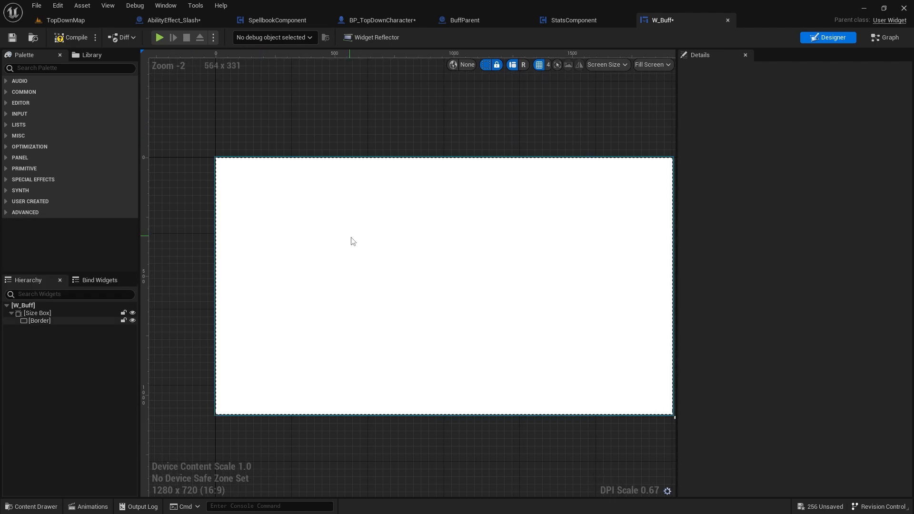
{"action": "left_click", "coordinate": [40, 321]}
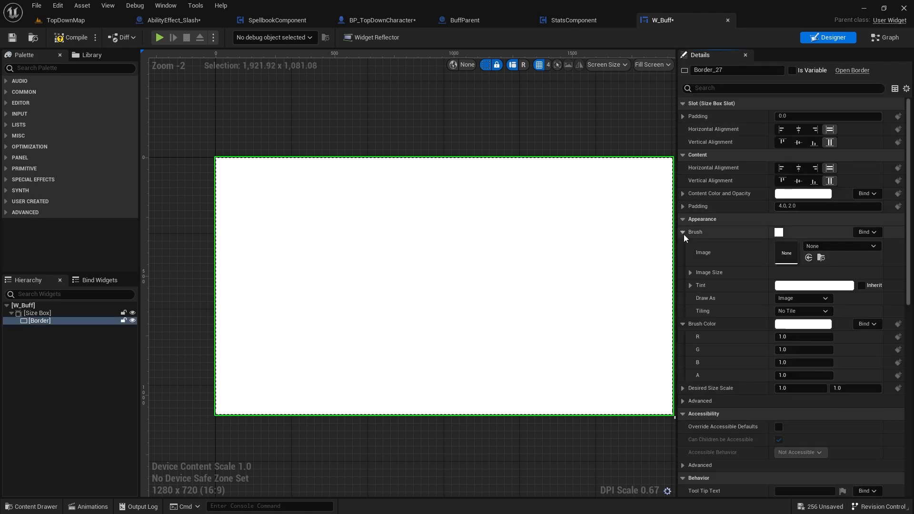
{"action": "left_click", "coordinate": [839, 245]}
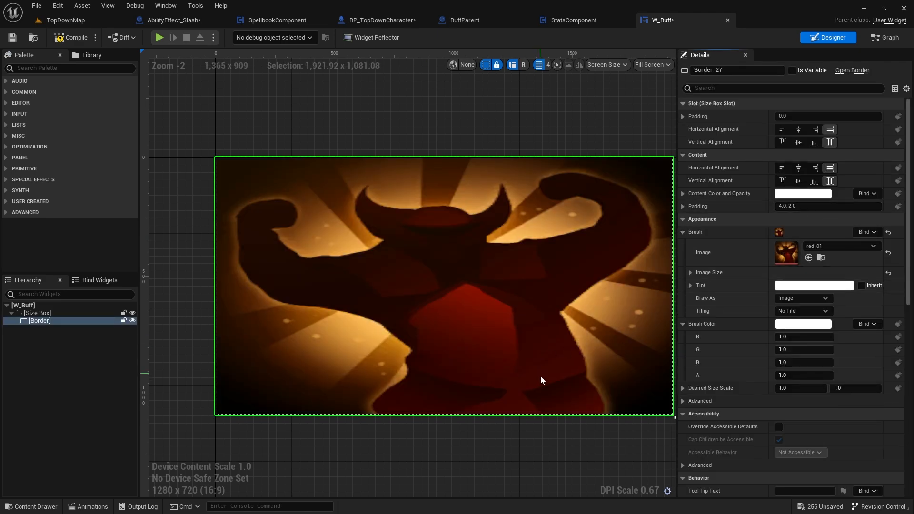
{"action": "left_click", "coordinate": [37, 313]}
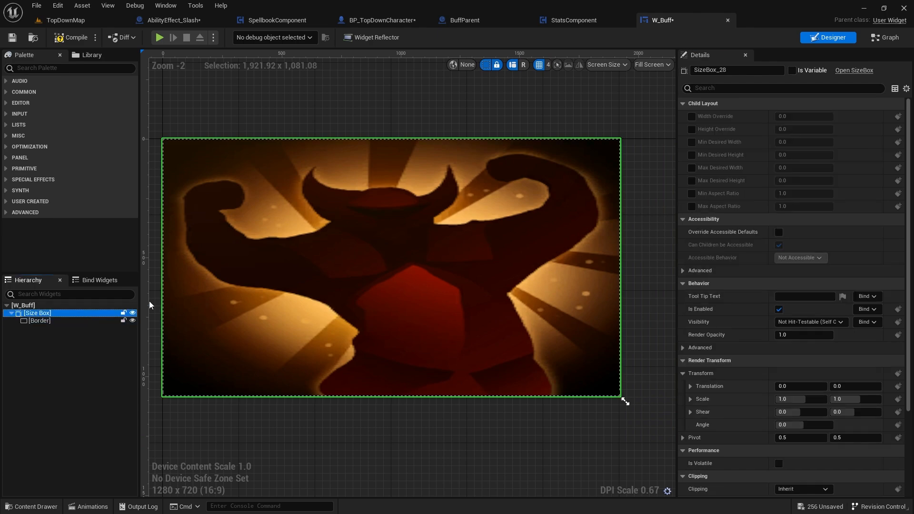
Step: Override the Size Box width and height to 60 and preview at Desired on Screen
{"action": "left_click", "coordinate": [691, 116]}
{"action": "type", "text": "60"}
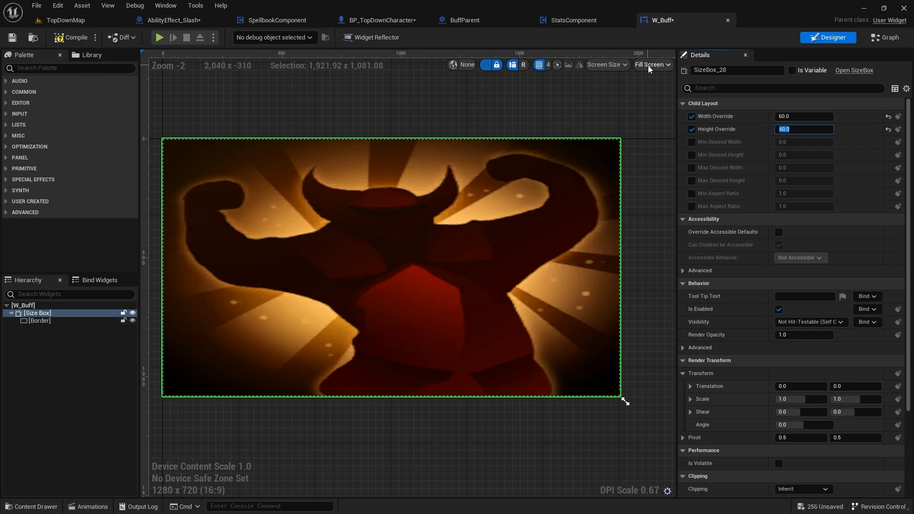
{"action": "left_click", "coordinate": [651, 64]}
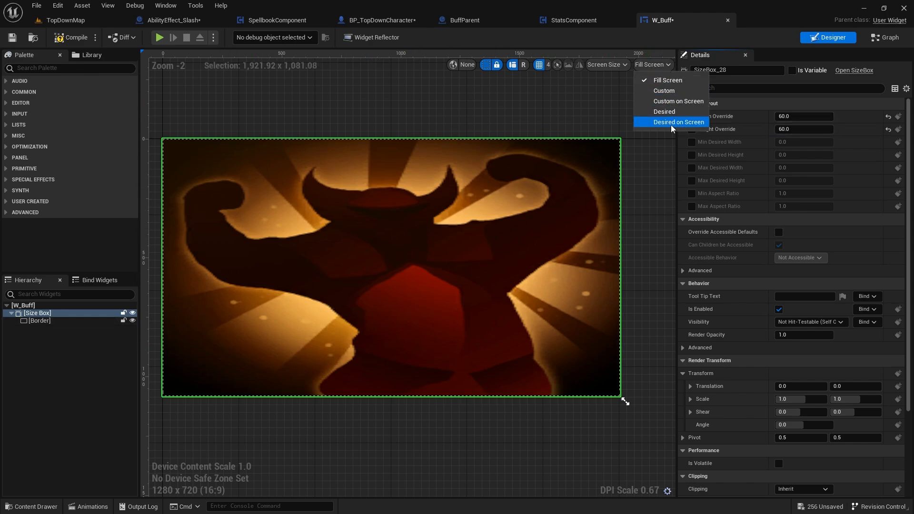
{"action": "left_click", "coordinate": [677, 121]}
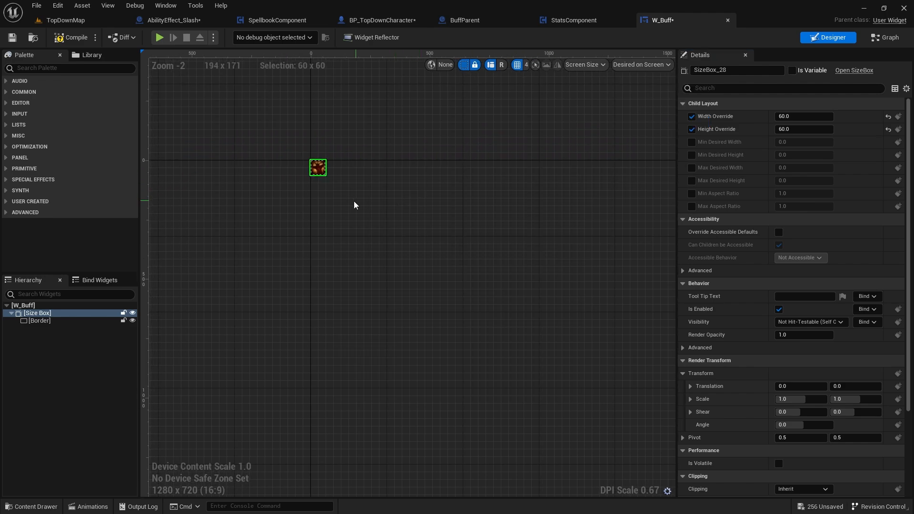
{"action": "scroll", "scroll_direction": "up", "scroll_amount": 3}
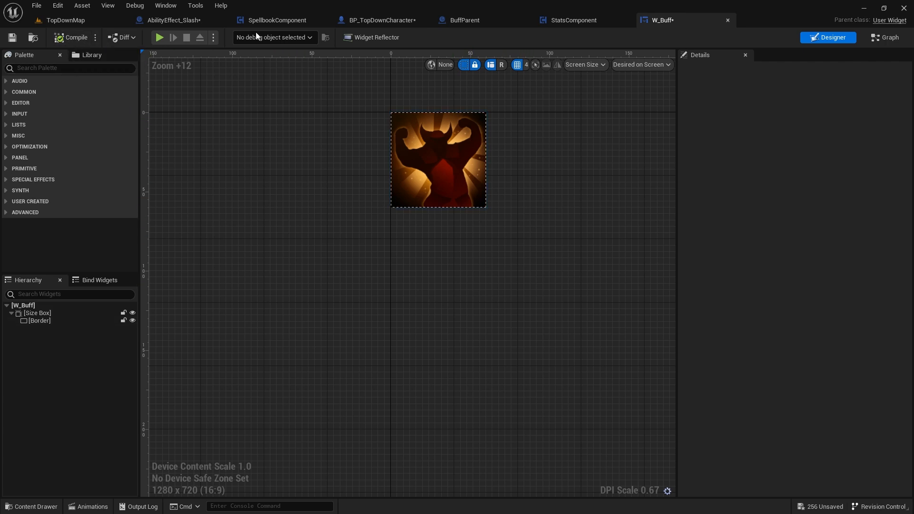
{"action": "mouse_move", "coordinate": [195, 215]}
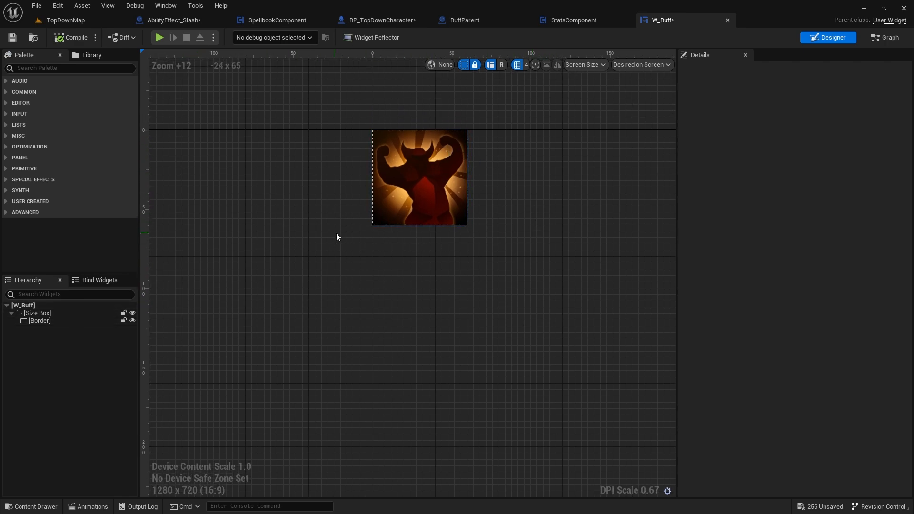
Step: Add a Text block reading 10 with outline size 1, aligned bottom-right in the Border
{"action": "left_click", "coordinate": [40, 320]}
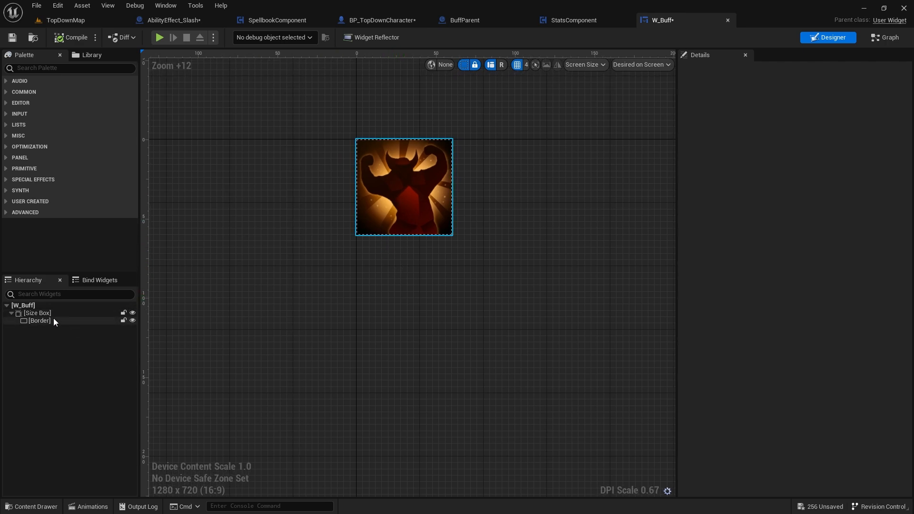
{"action": "left_click", "coordinate": [39, 320]}
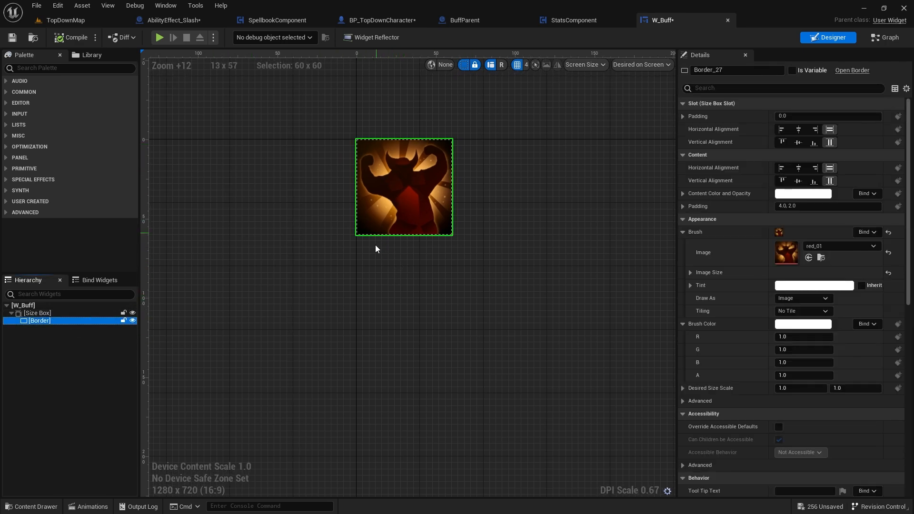
{"action": "mouse_move", "coordinate": [436, 216]}
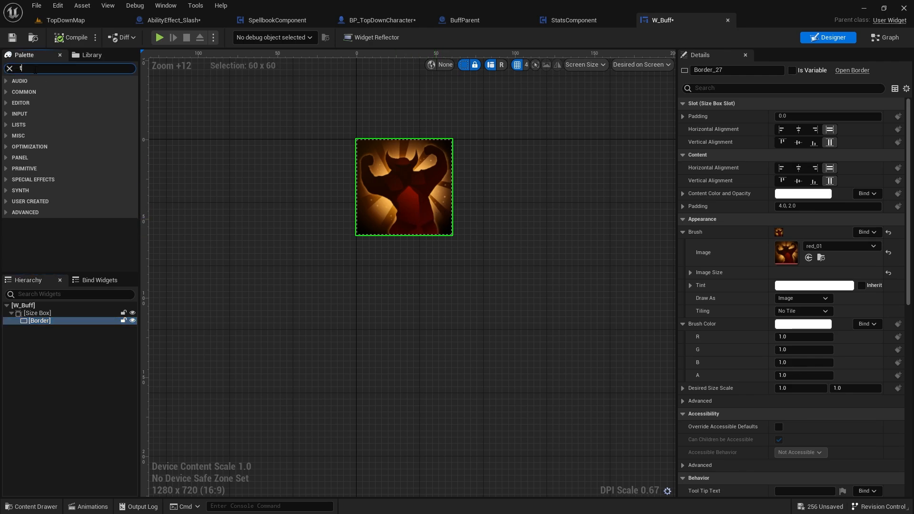
{"action": "type", "text": "text"}
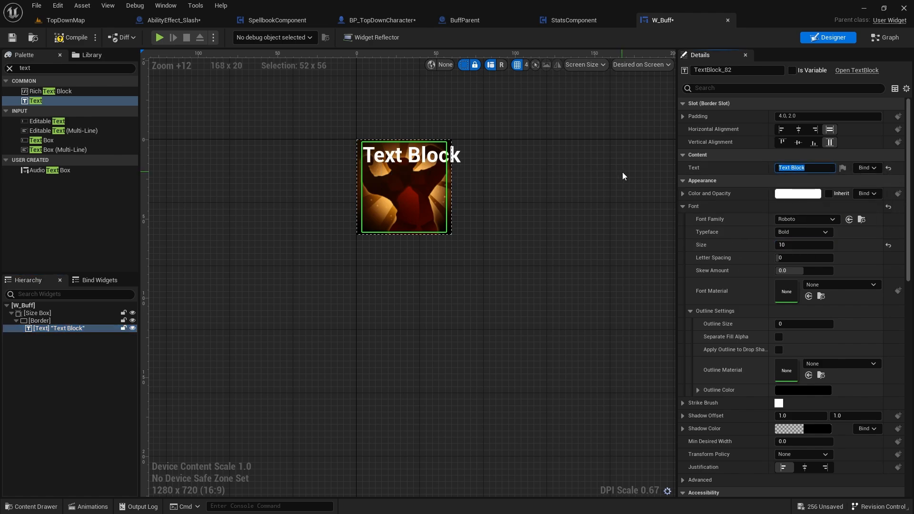
{"action": "type", "text": "10"}
{"action": "left_click", "coordinate": [803, 324]}
{"action": "type", "text": "1"}
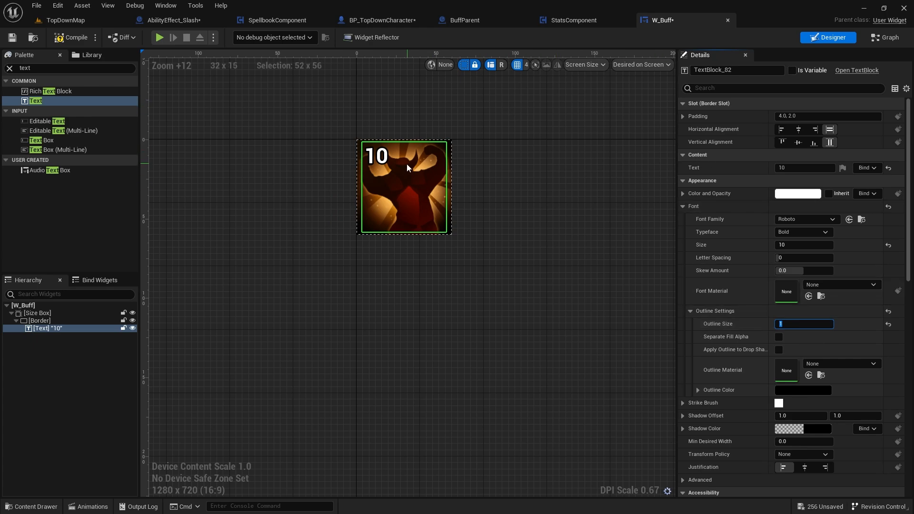
{"action": "left_click", "coordinate": [813, 142]}
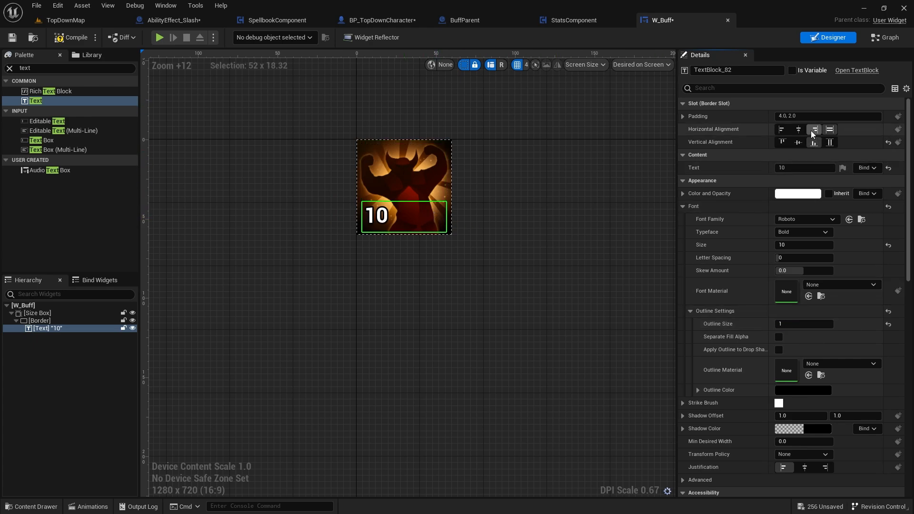
{"action": "left_click", "coordinate": [830, 128]}
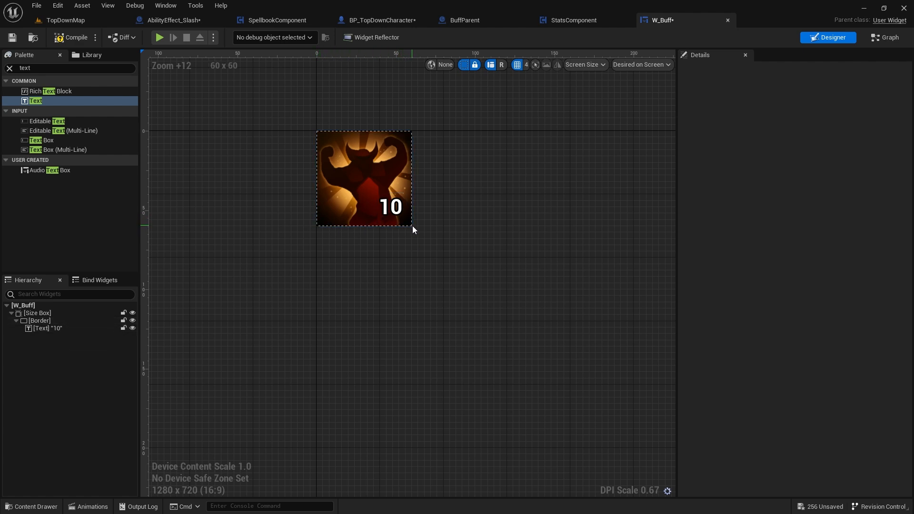
Step: Wrap the Size Box in a Vertical Box and add a Progress Bar below it
{"action": "left_click", "coordinate": [363, 177]}
{"action": "type", "text": "progr"}
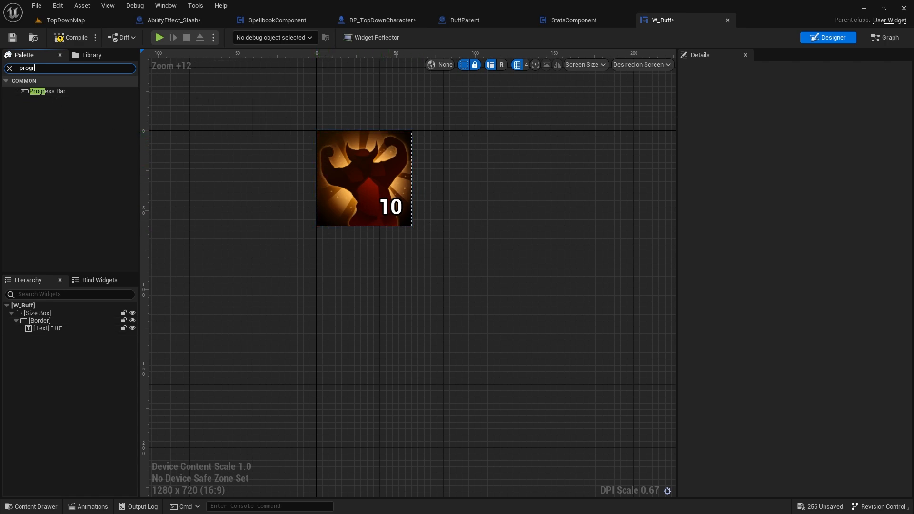
{"action": "left_click", "coordinate": [37, 313]}
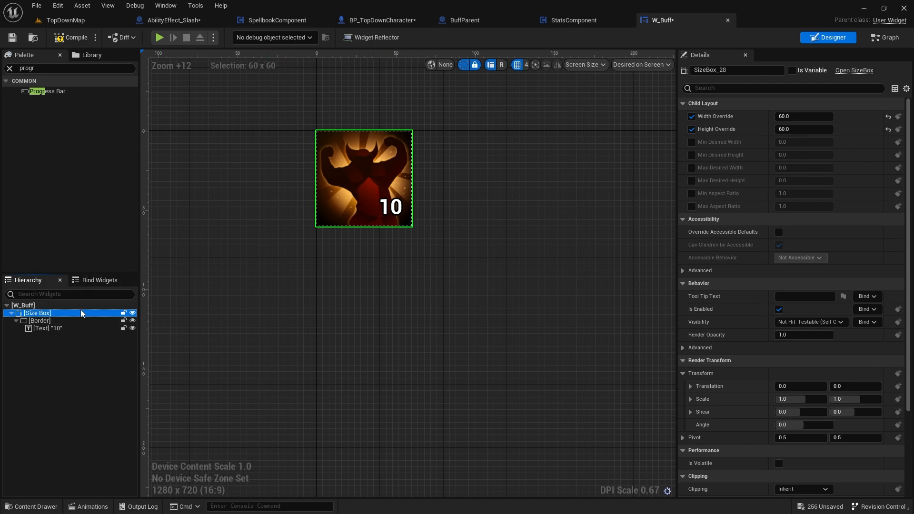
{"action": "right_click", "coordinate": [37, 313]}
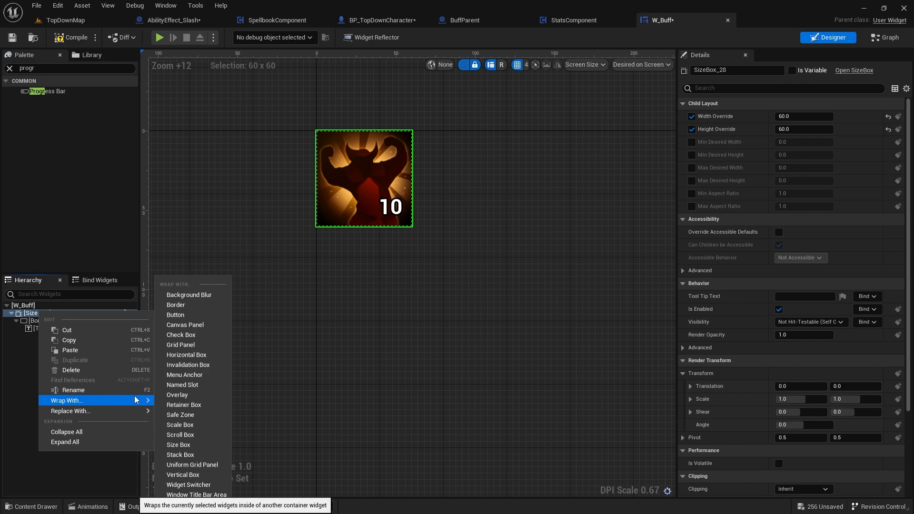
{"action": "left_click", "coordinate": [182, 475]}
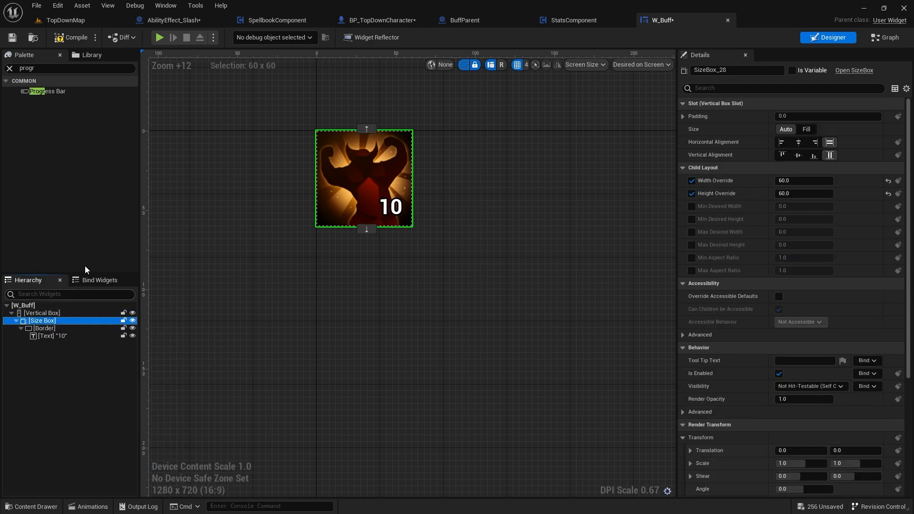
{"action": "mouse_move", "coordinate": [52, 93]}
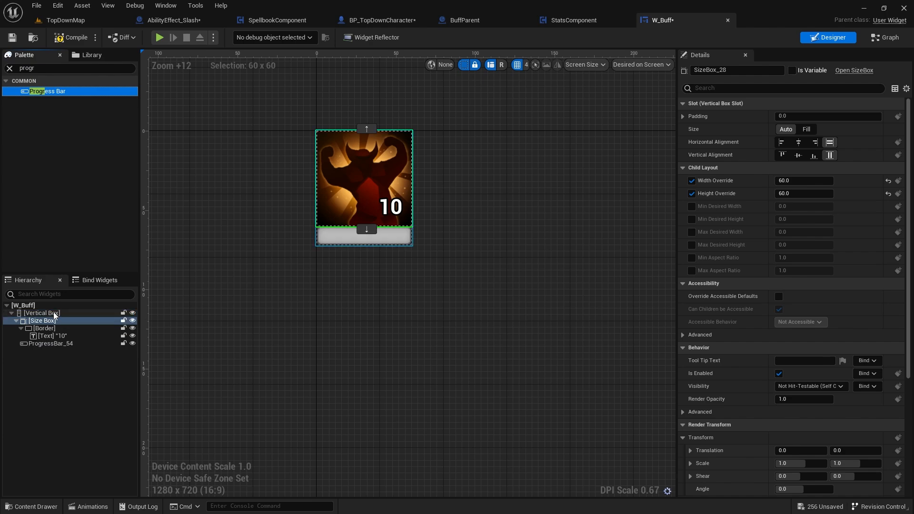
{"action": "left_click", "coordinate": [50, 343]}
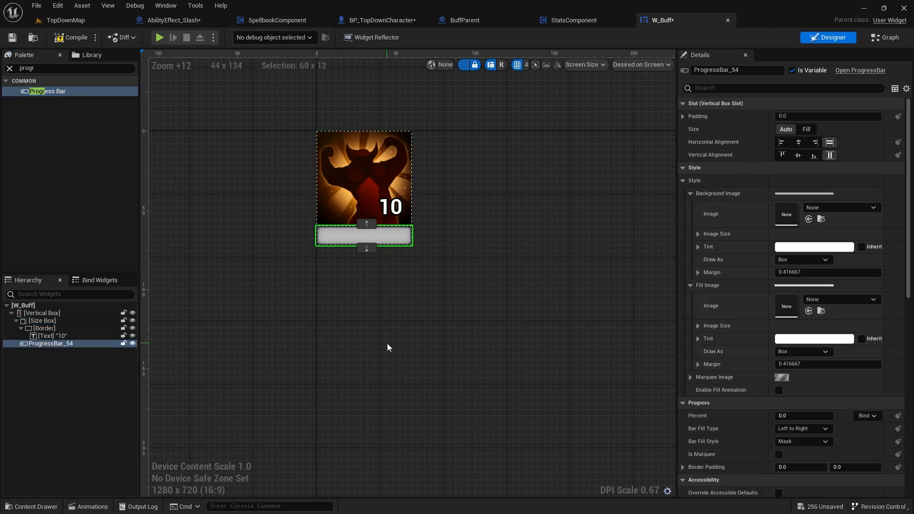
Step: Set the Progress Bar's Percent to 0.624 with a blue Fill Color
{"action": "scroll", "scroll_direction": "down", "scroll_amount": 3}
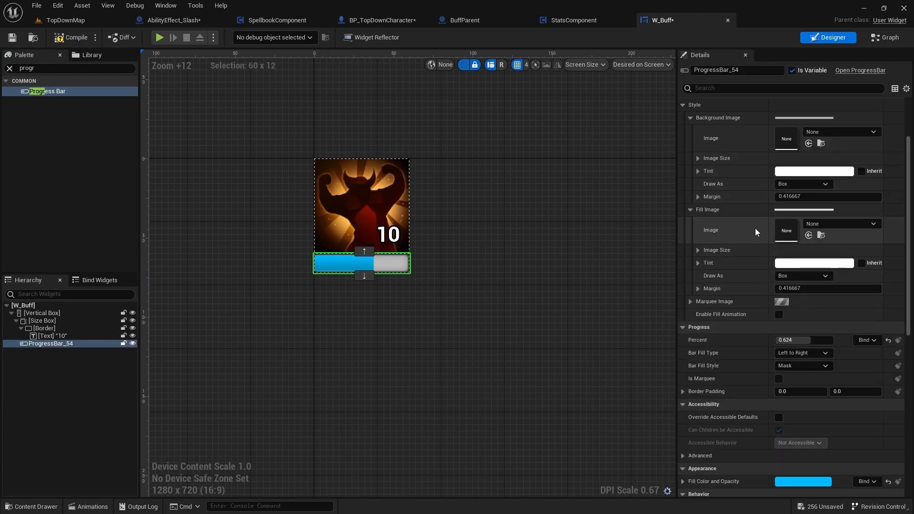
{"action": "scroll", "scroll_direction": "up", "scroll_amount": 3}
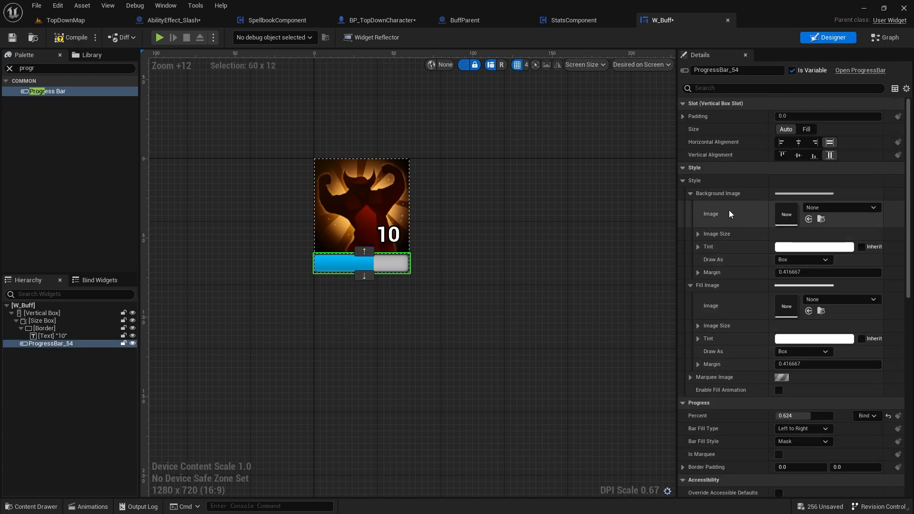
{"action": "mouse_move", "coordinate": [701, 204]}
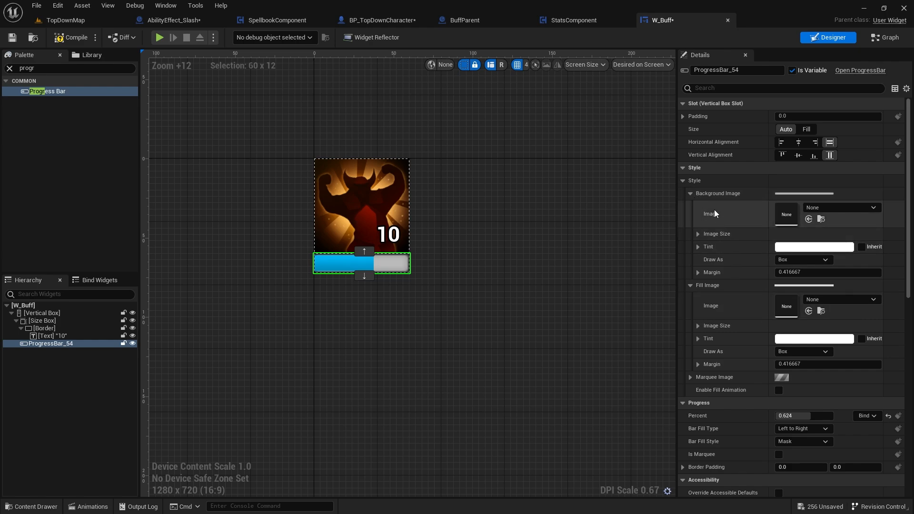
{"action": "mouse_move", "coordinate": [785, 255]}
{"action": "type", "text": "m"}
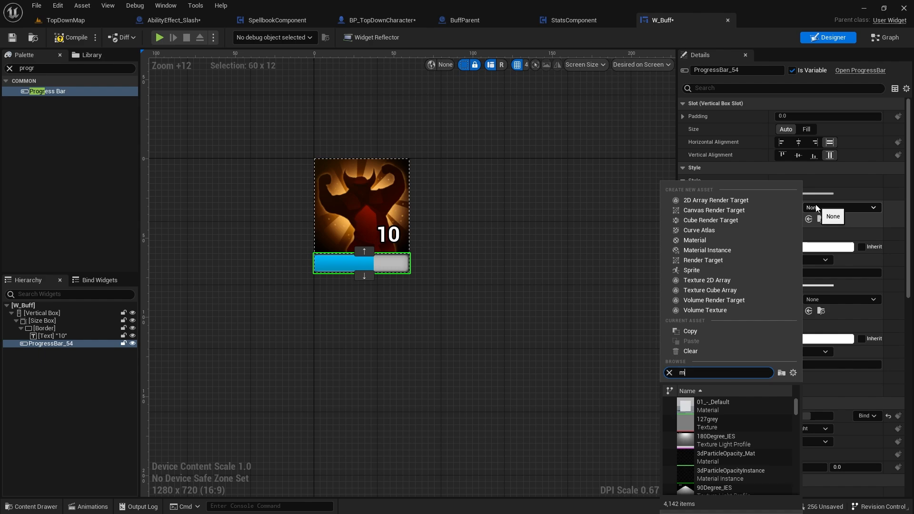
{"action": "type", "text": "u"}
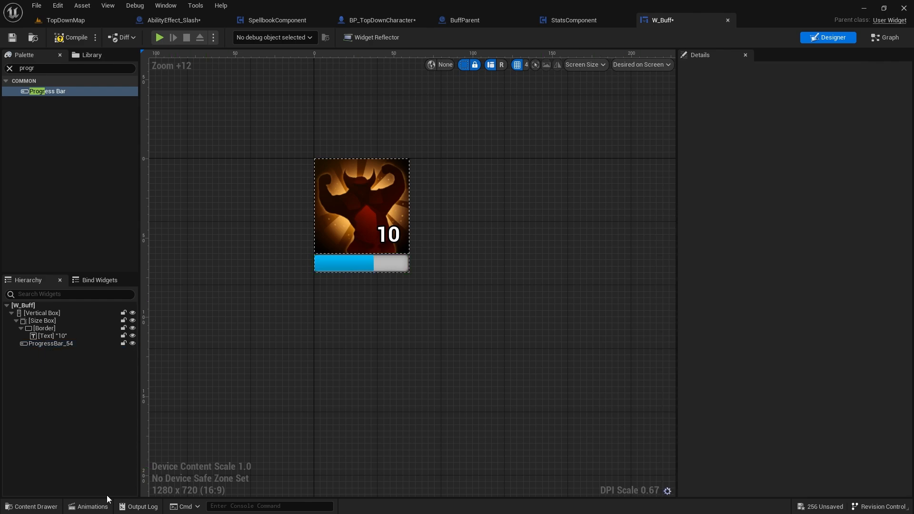
Step: Set MUI_Flatshade's Constant3Vector to white (1,1,1), apply, and close the material
{"action": "left_click", "coordinate": [32, 506]}
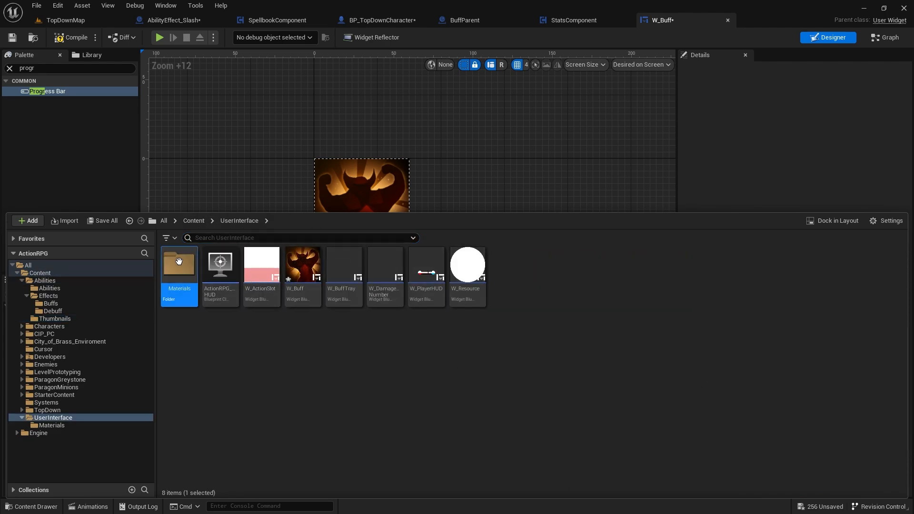
{"action": "double_click", "coordinate": [179, 262]}
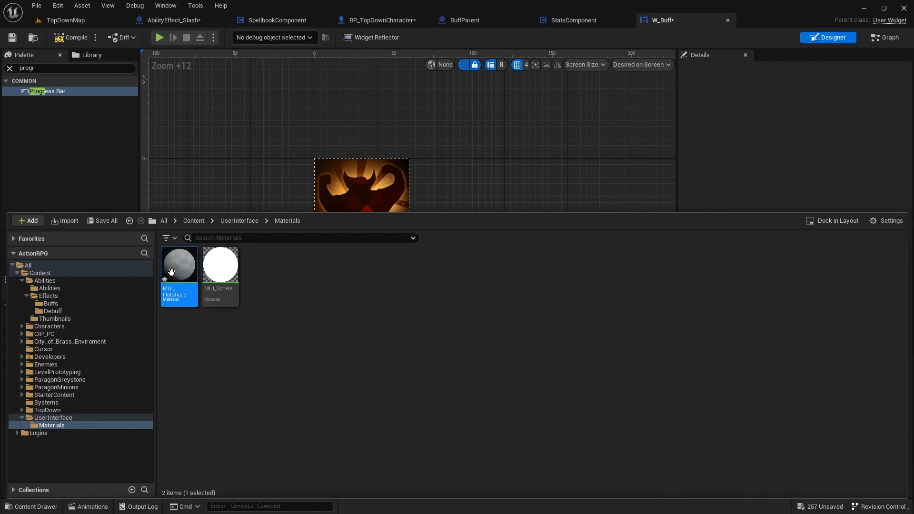
{"action": "double_click", "coordinate": [178, 264]}
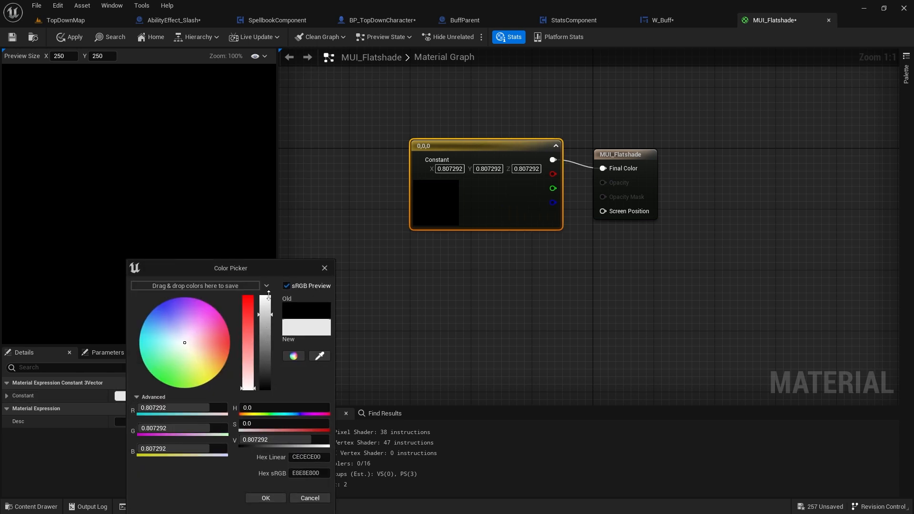
{"action": "left_click", "coordinate": [265, 498]}
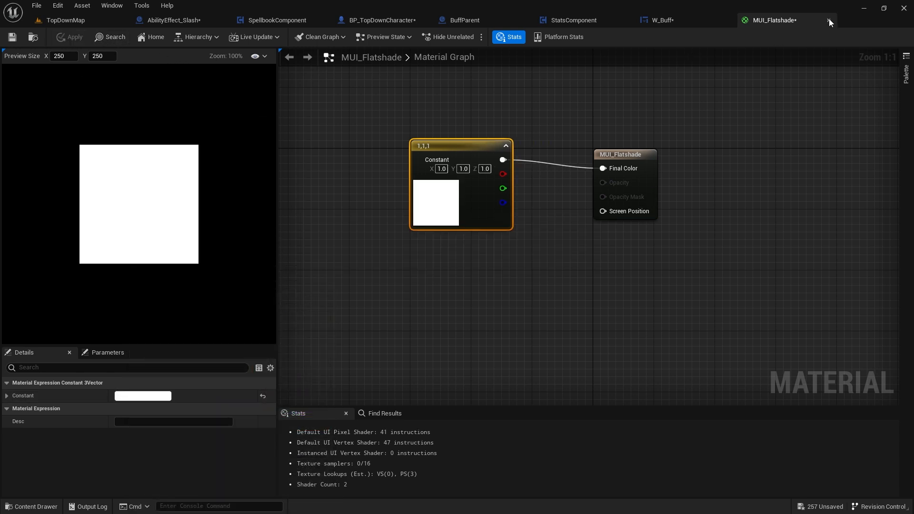
{"action": "left_click", "coordinate": [660, 20]}
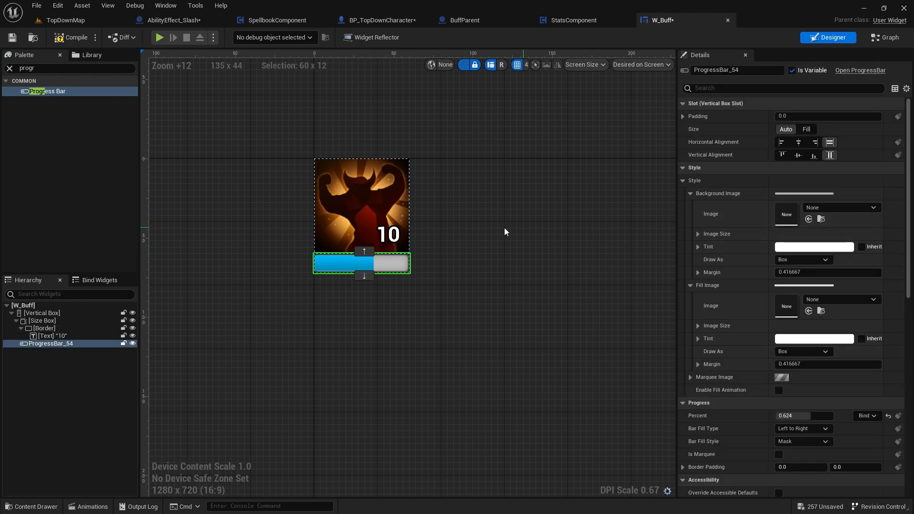
Step: Set ProgressBar_54's Percent to 0.624 and review its style settings
{"action": "scroll", "scroll_direction": "up", "scroll_amount": 3}
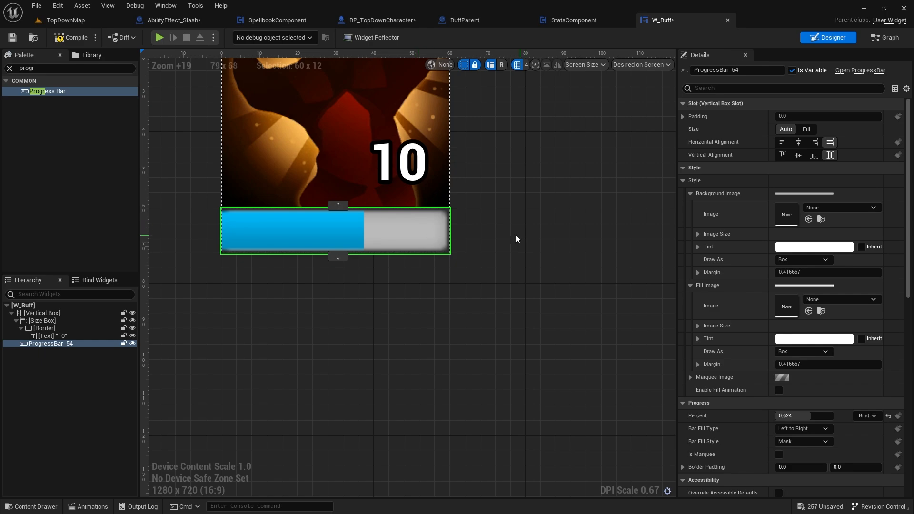
{"action": "left_click", "coordinate": [808, 218]}
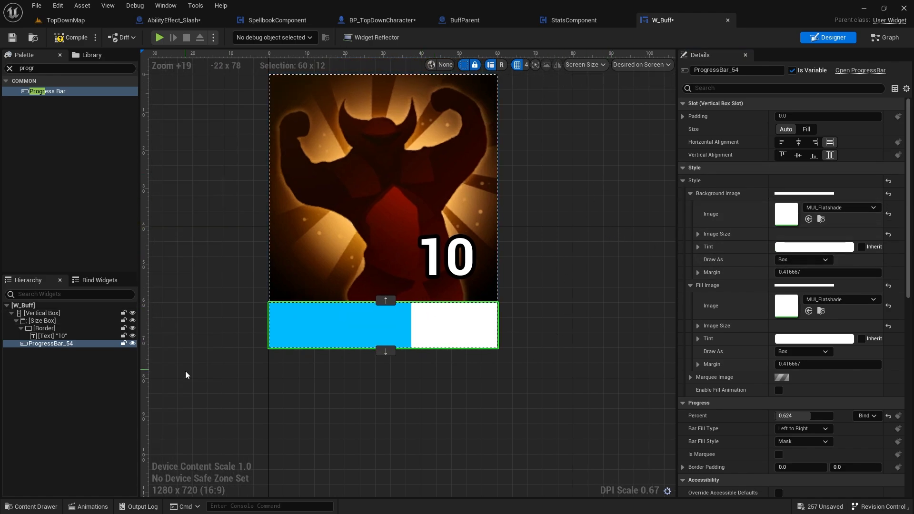
{"action": "mouse_move", "coordinate": [649, 194]}
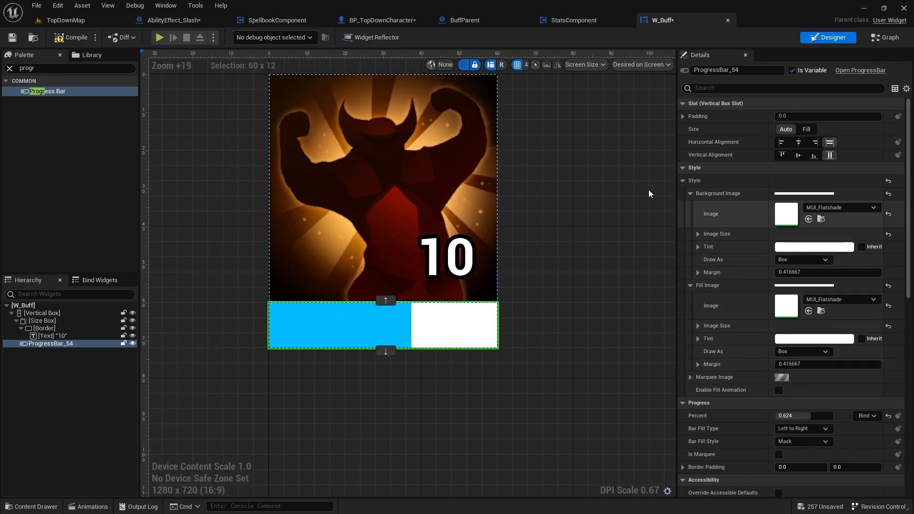
{"action": "mouse_move", "coordinate": [775, 377]}
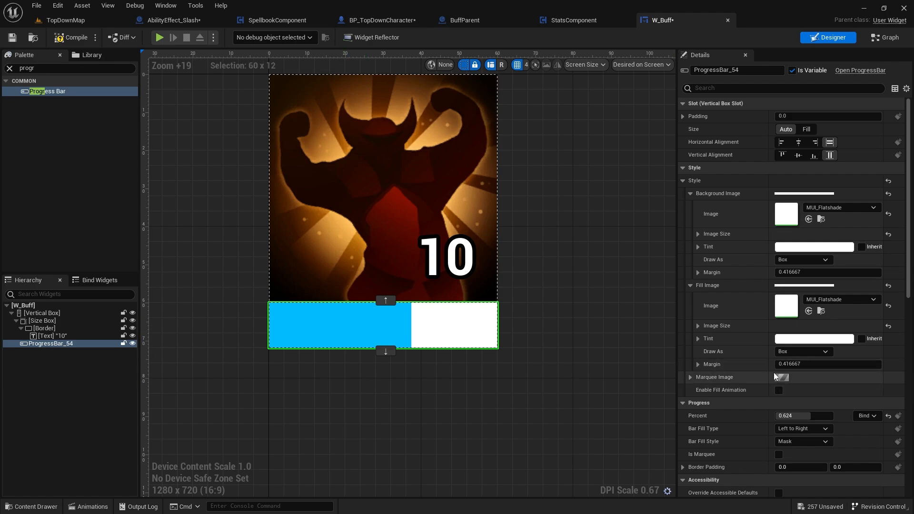
{"action": "scroll", "scroll_direction": "down", "scroll_amount": 3}
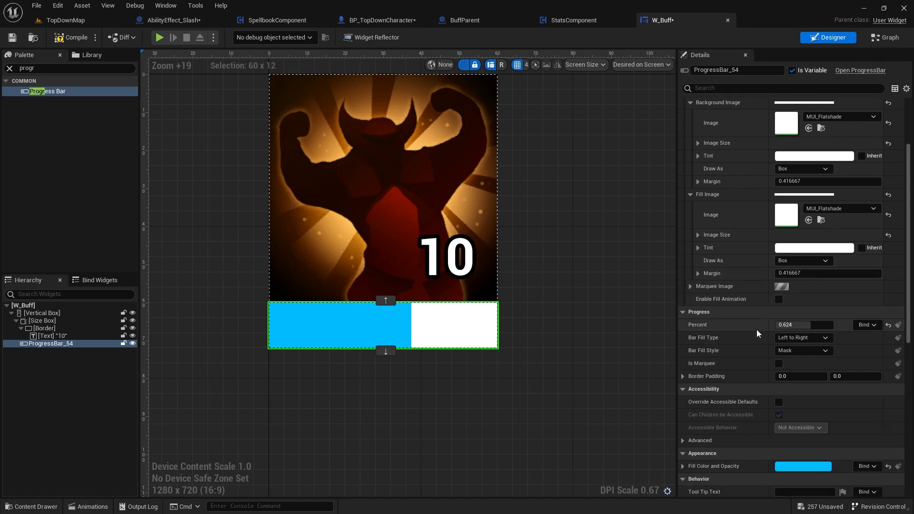
{"action": "scroll", "scroll_direction": "down", "scroll_amount": 3}
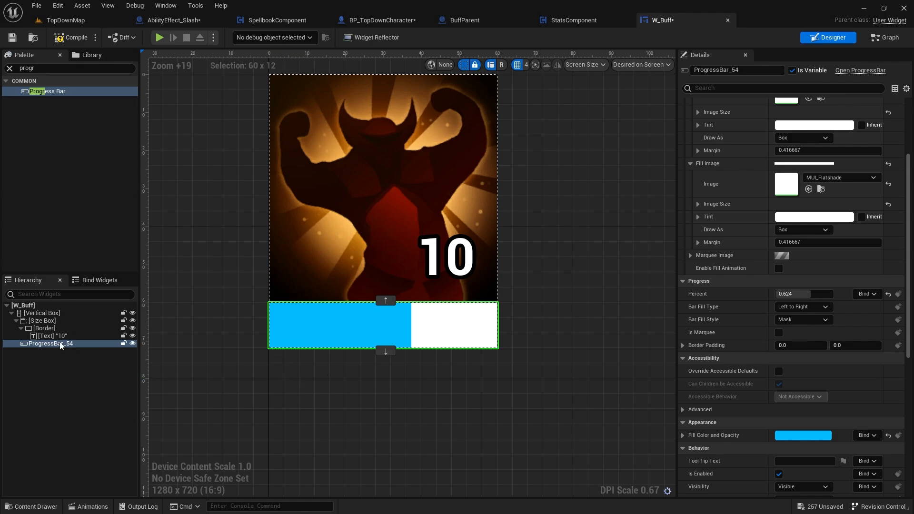
Step: Wrap ProgressBar_54 in a Size Box with a 5.0 height override
{"action": "right_click", "coordinate": [50, 343]}
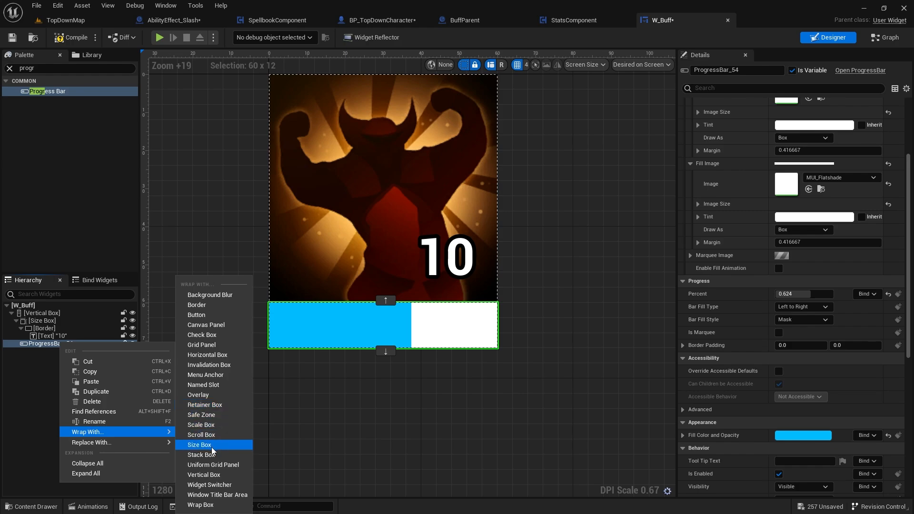
{"action": "left_click", "coordinate": [199, 444]}
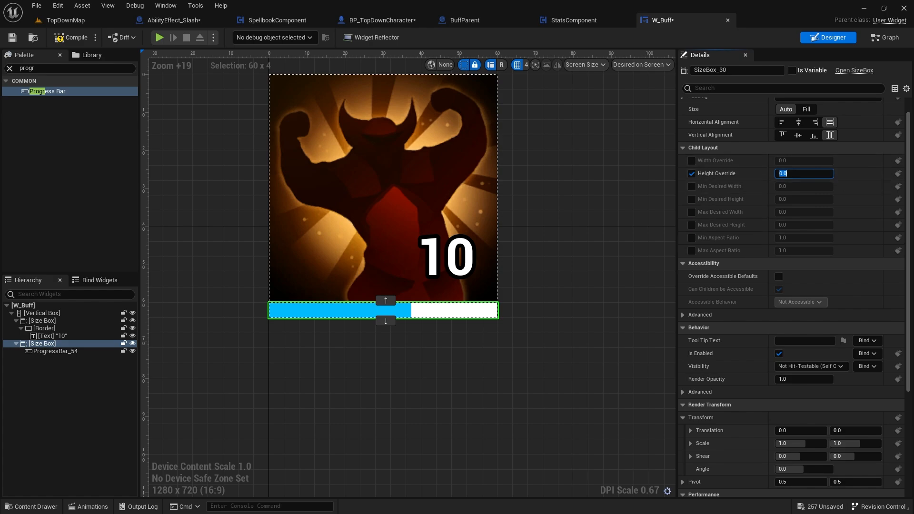
{"action": "type", "text": "5.0"}
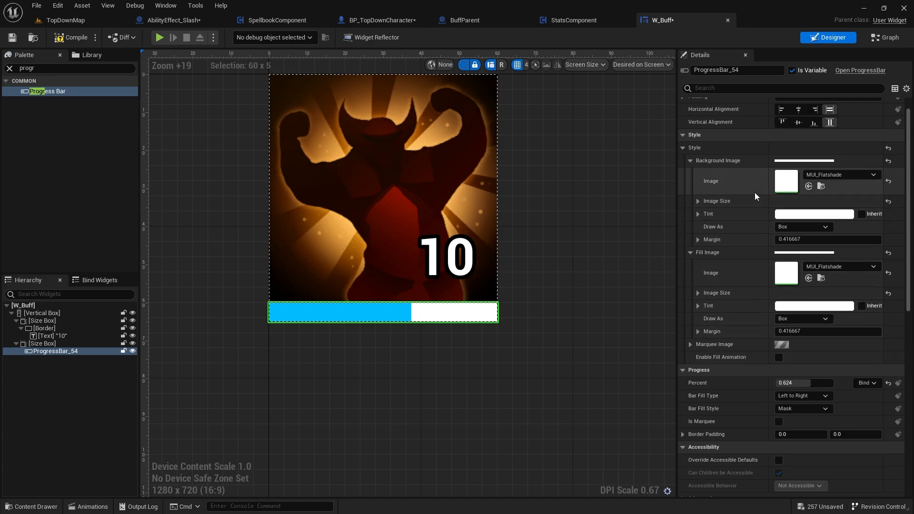
{"action": "mouse_move", "coordinate": [766, 171]}
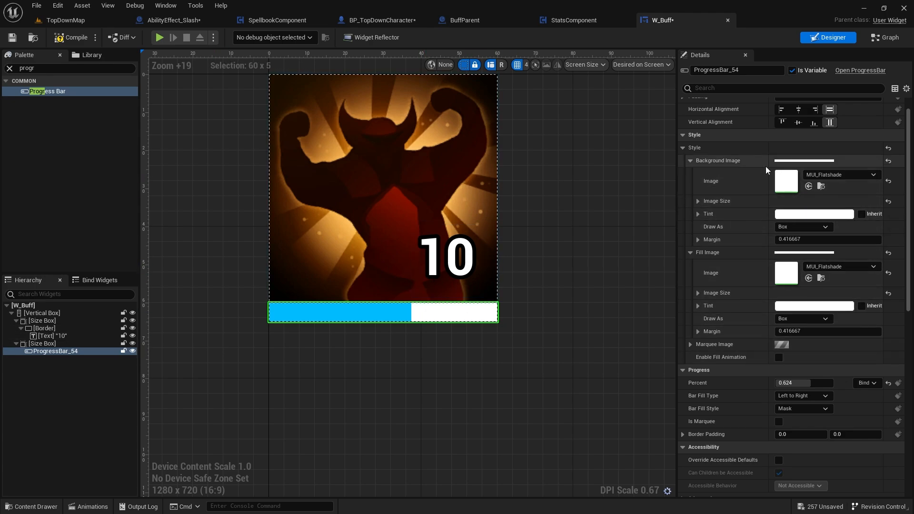
{"action": "mouse_move", "coordinate": [801, 218]}
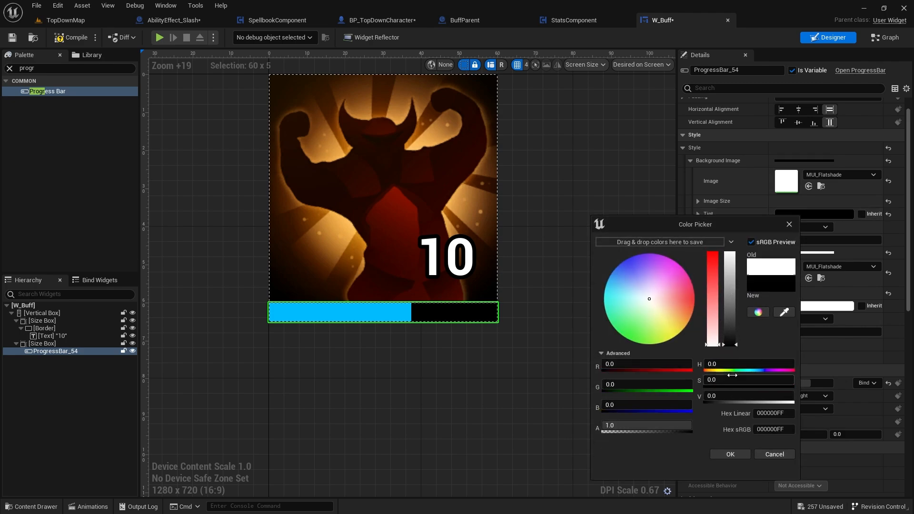
Step: Tint the timer bar's background image black and set its fill color to white
{"action": "left_click", "coordinate": [773, 454]}
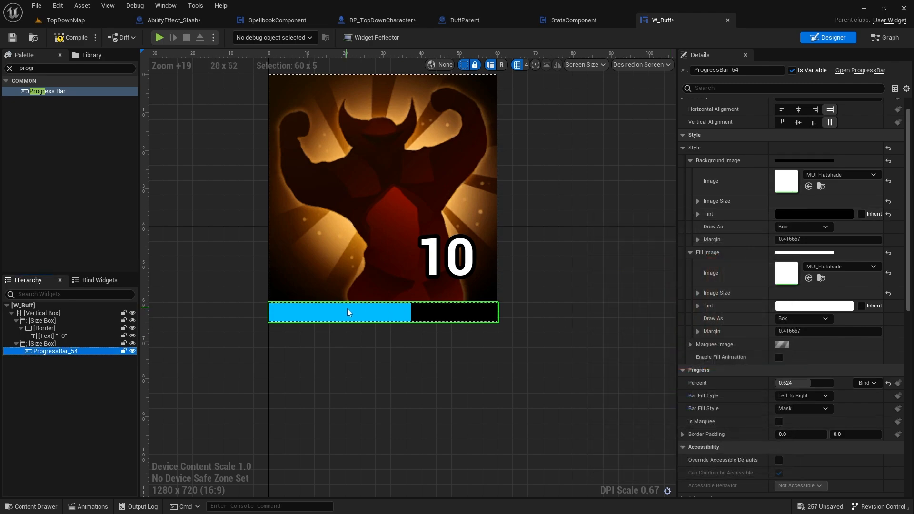
{"action": "mouse_move", "coordinate": [794, 277]}
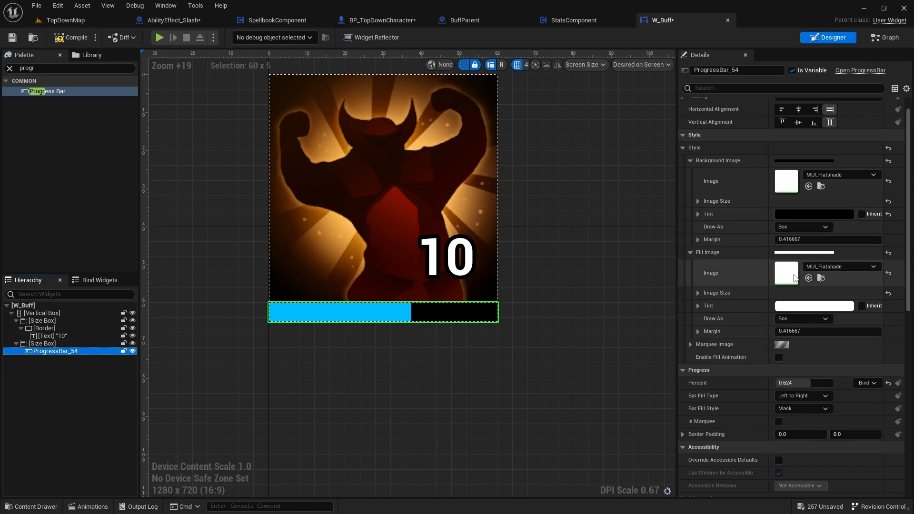
{"action": "scroll", "scroll_direction": "down", "scroll_amount": 3}
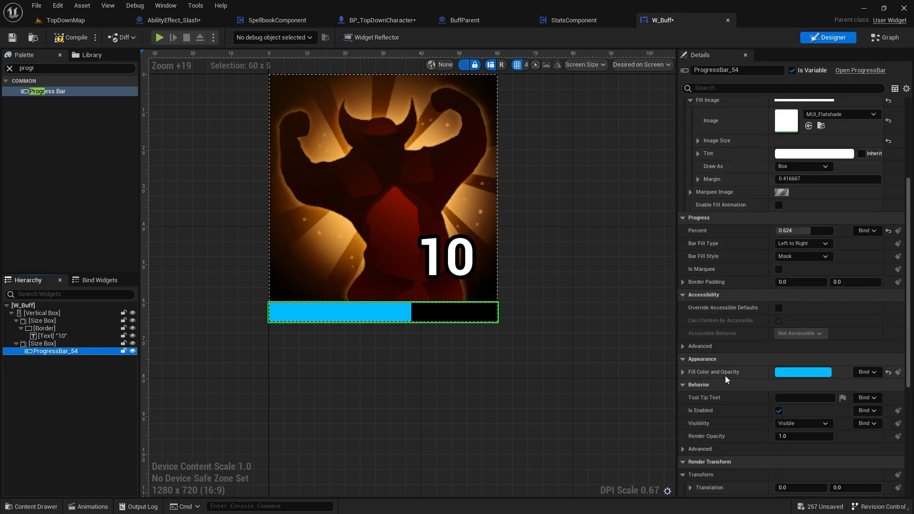
{"action": "left_click", "coordinate": [803, 372]}
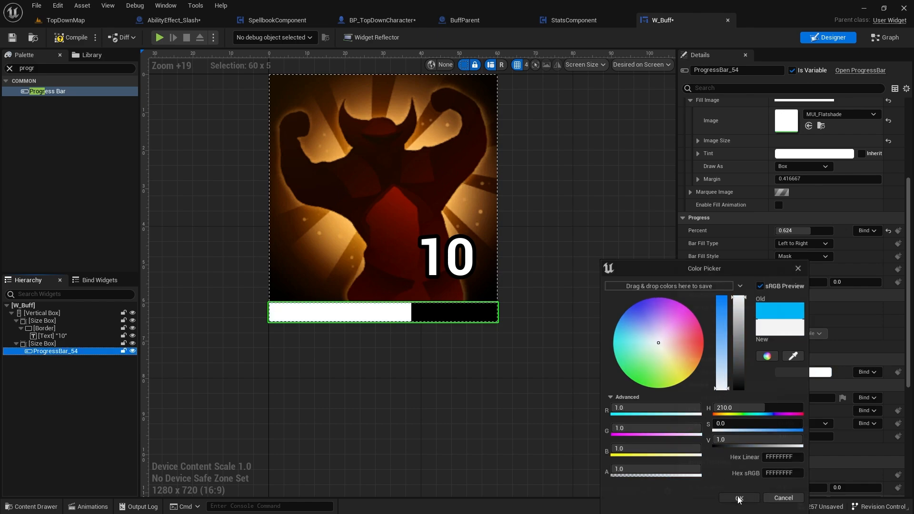
{"action": "left_click", "coordinate": [737, 498]}
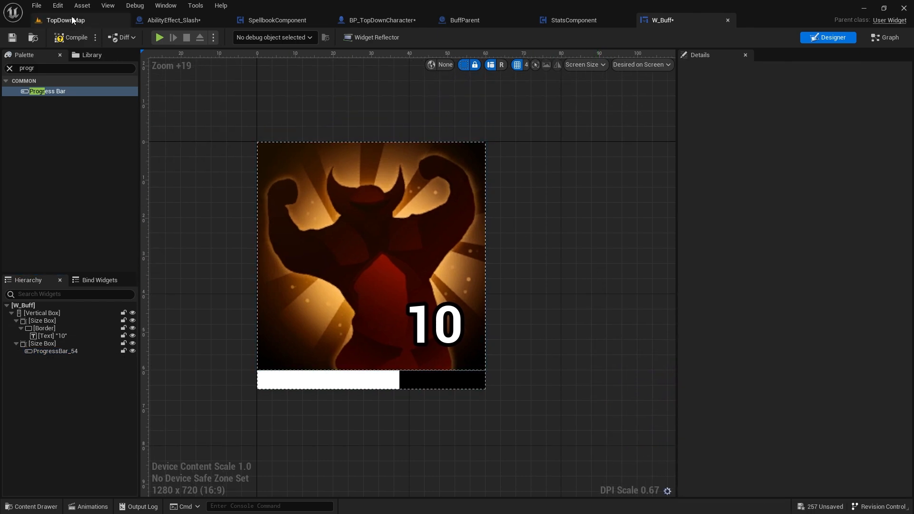
{"action": "mouse_move", "coordinate": [499, 301]}
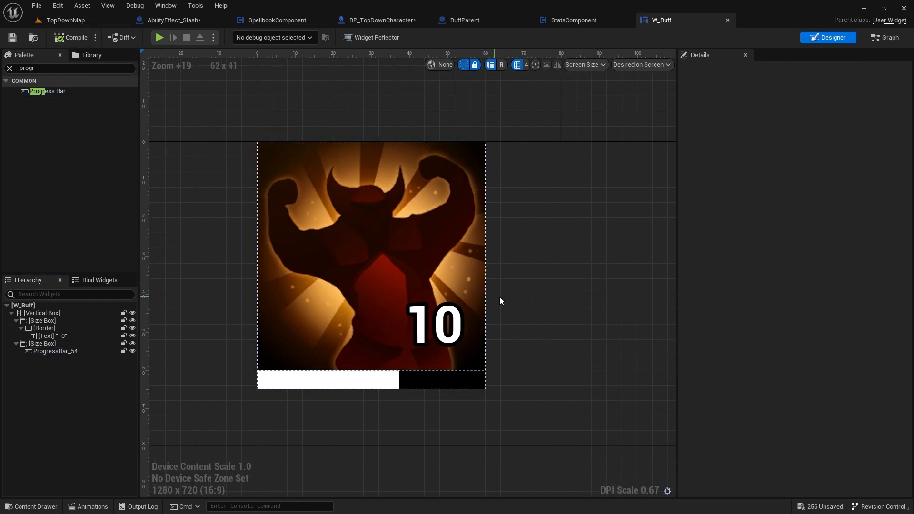
{"action": "mouse_move", "coordinate": [194, 363]}
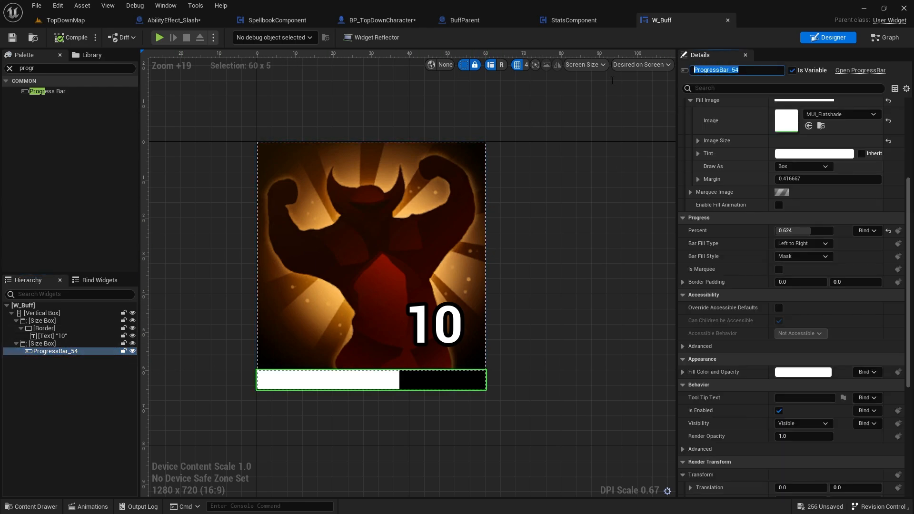
Step: Rename ProgressBar_54 to BAR_Timer, TextBlock_82 to TXT_Stack and Border_27 to BRD_Icon
{"action": "type", "text": "BAR_Timer"}
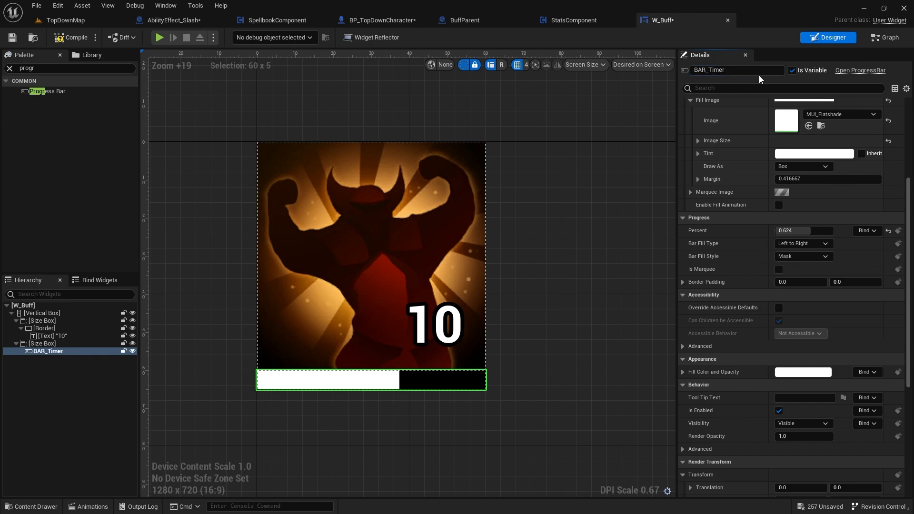
{"action": "left_click", "coordinate": [49, 337]}
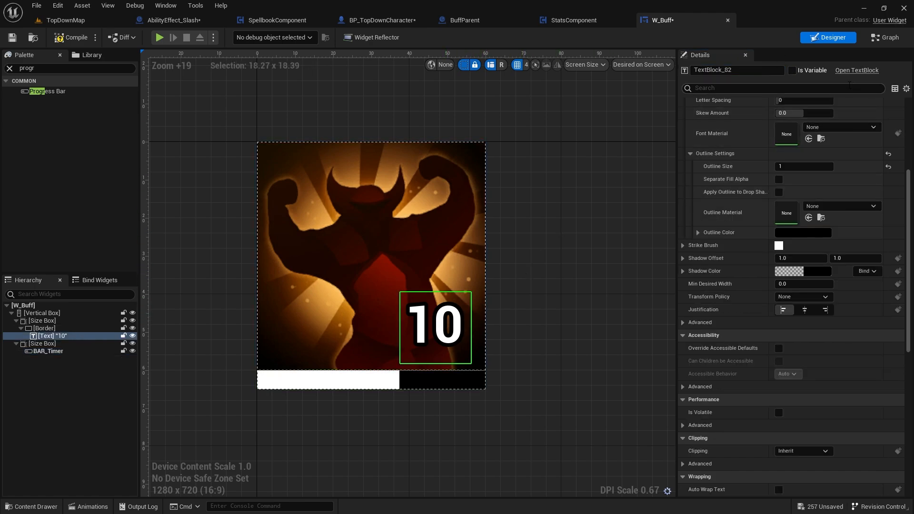
{"action": "double_click", "coordinate": [736, 70]}
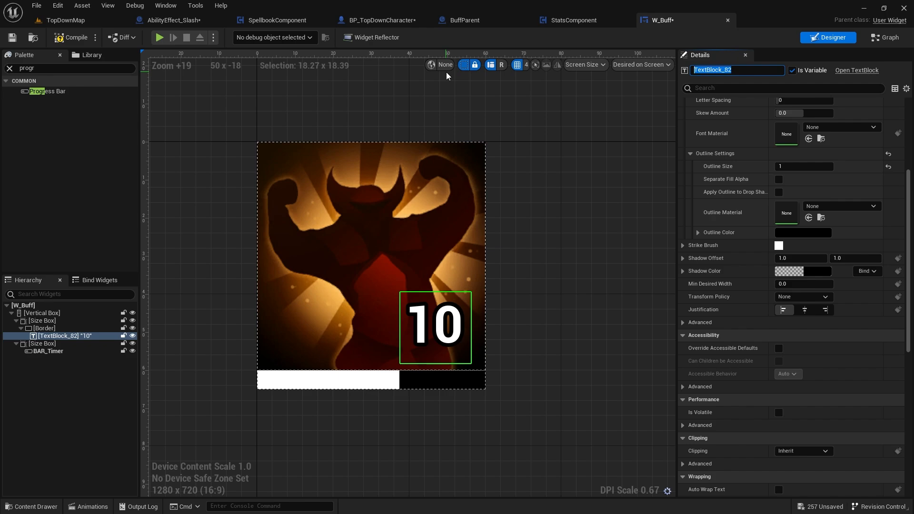
{"action": "type", "text": "TXT_Stac"}
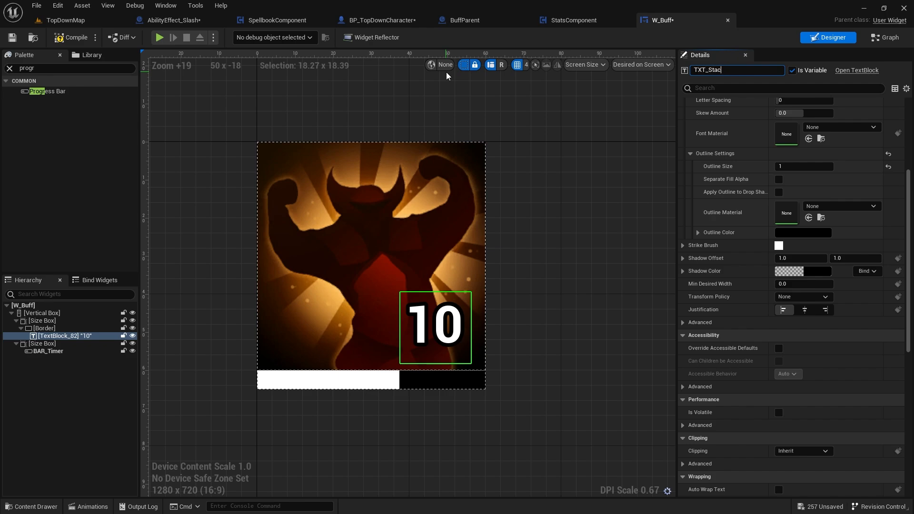
{"action": "key", "text": "Return"}
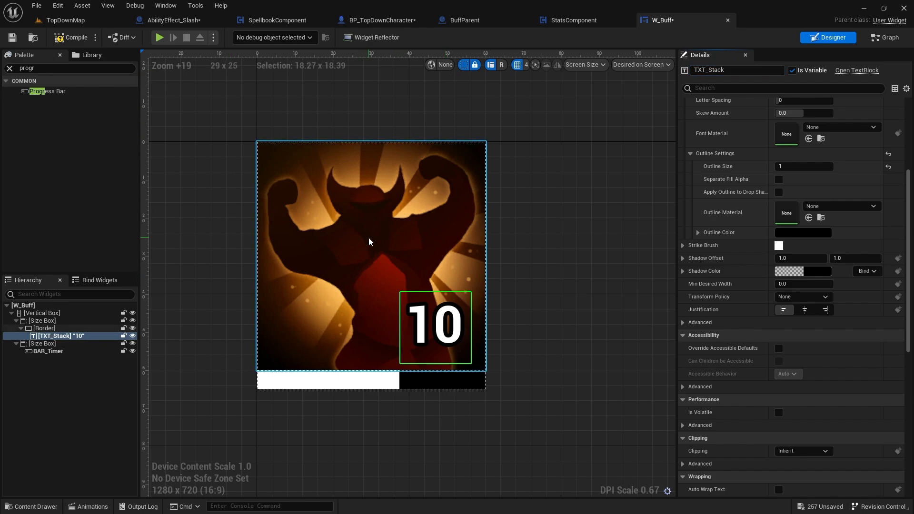
{"action": "left_click", "coordinate": [46, 328]}
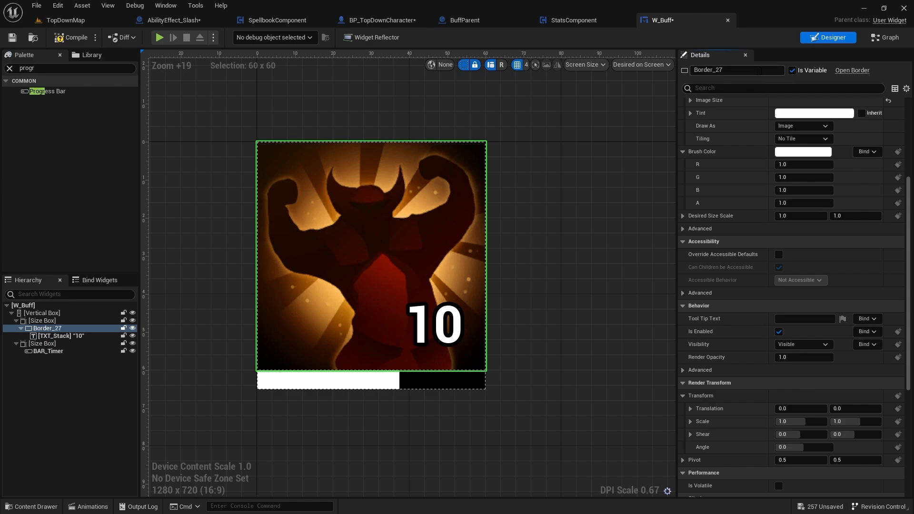
{"action": "double_click", "coordinate": [736, 70]}
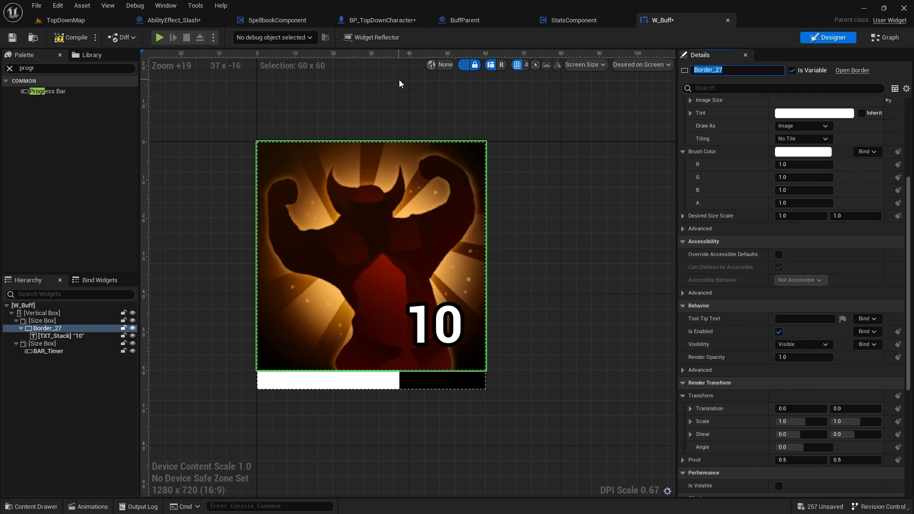
{"action": "type", "text": "BRD_Icon"}
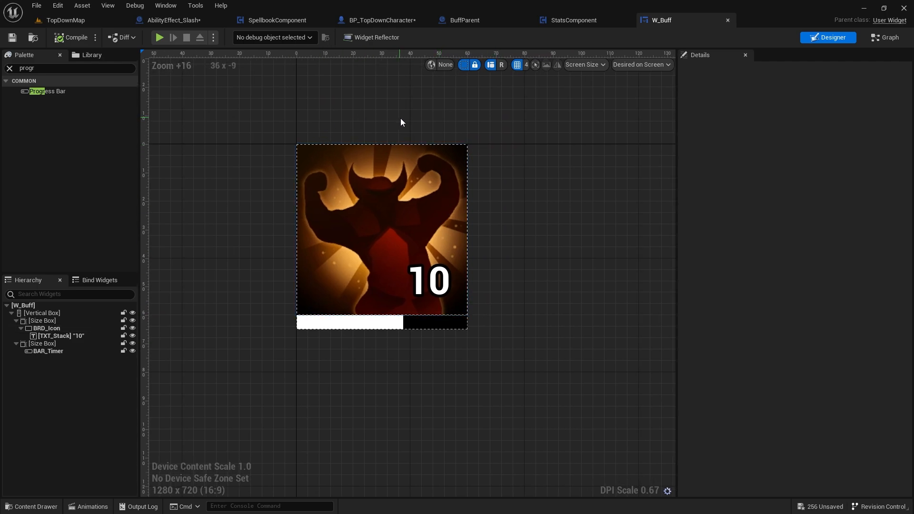
{"action": "mouse_move", "coordinate": [335, 135]}
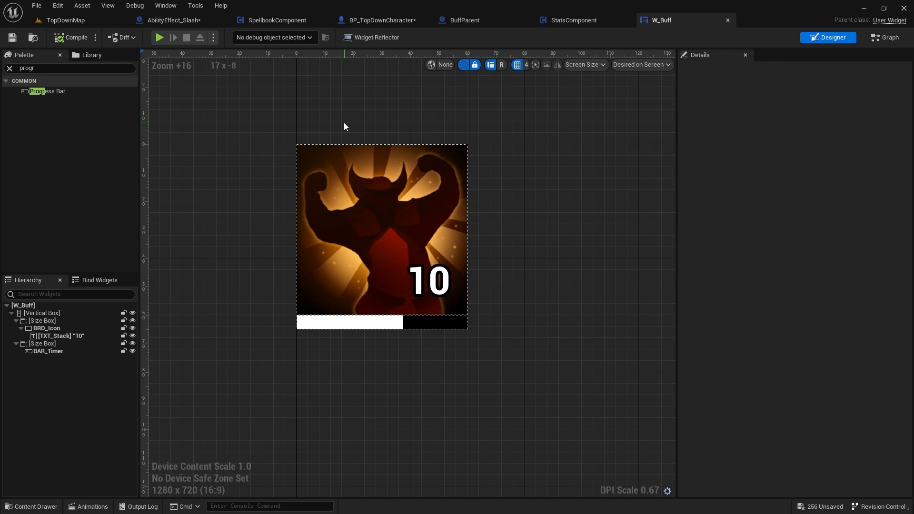
{"action": "mouse_move", "coordinate": [46, 313]}
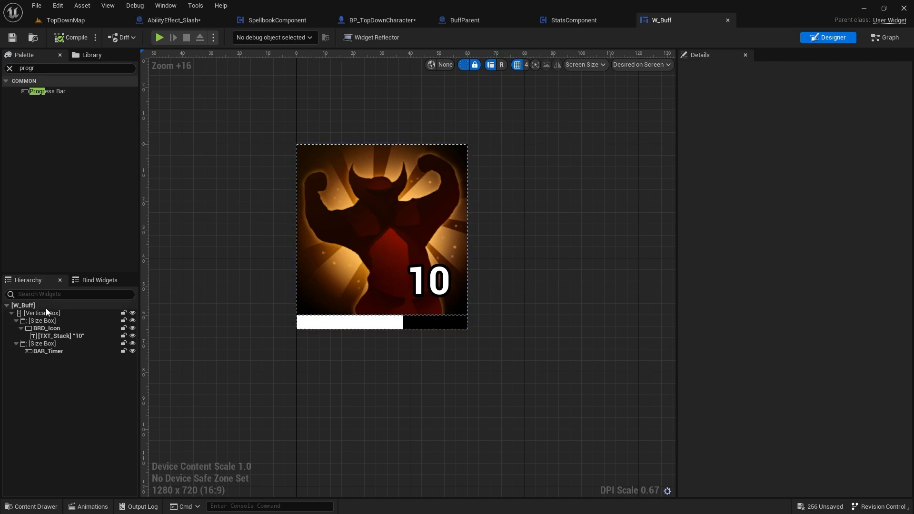
Step: Select the [W_Buff] root widget, review its details, then compile and save
{"action": "left_click", "coordinate": [23, 305]}
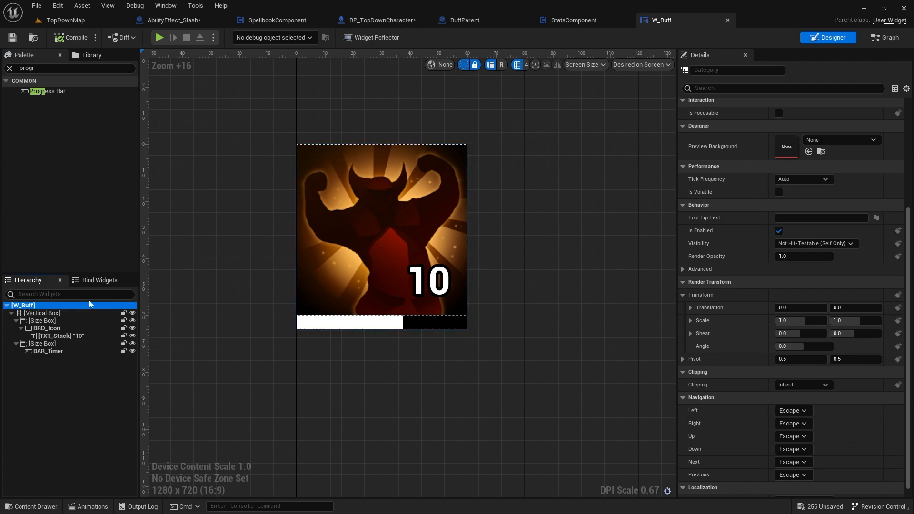
{"action": "scroll", "scroll_direction": "up", "scroll_amount": 3}
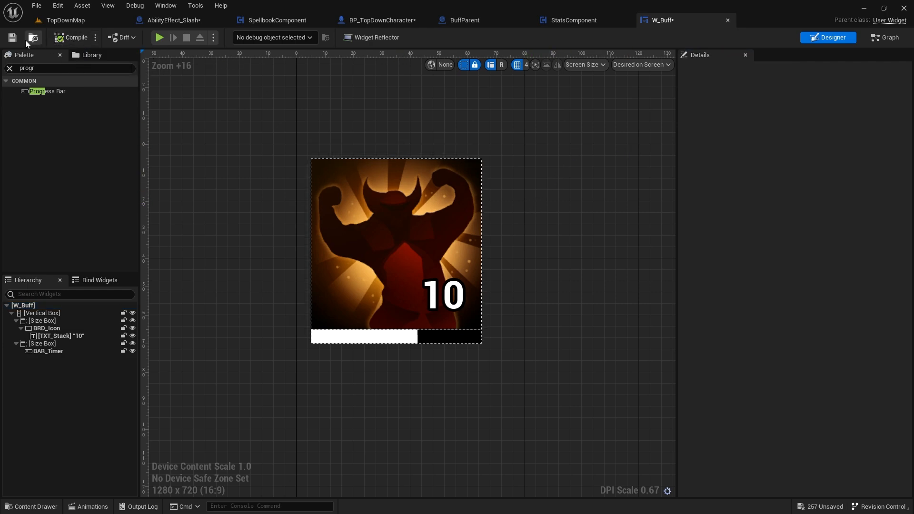
{"action": "left_click", "coordinate": [12, 37]}
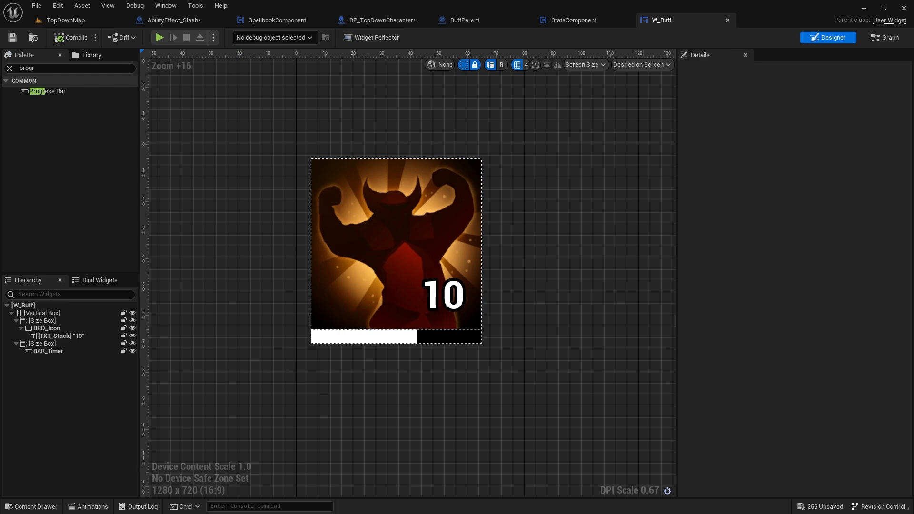
{"action": "left_click", "coordinate": [31, 506]}
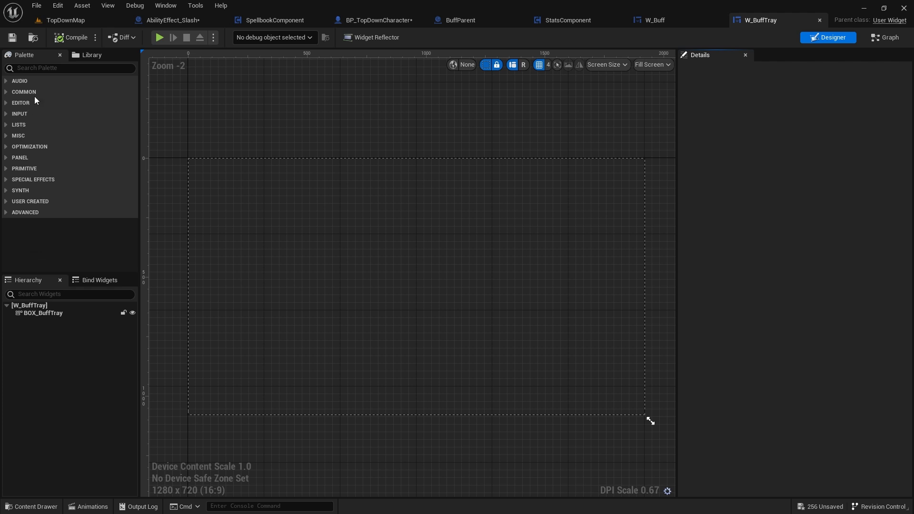
Step: Search the Palette for 'buff' and add W_Buff instances into BOX_BuffTray
{"action": "type", "text": "buff"}
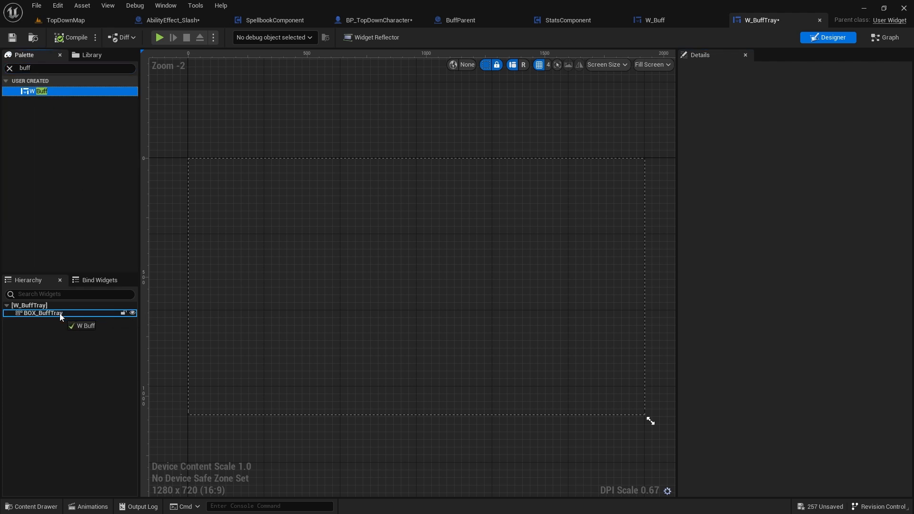
{"action": "left_click", "coordinate": [39, 320]}
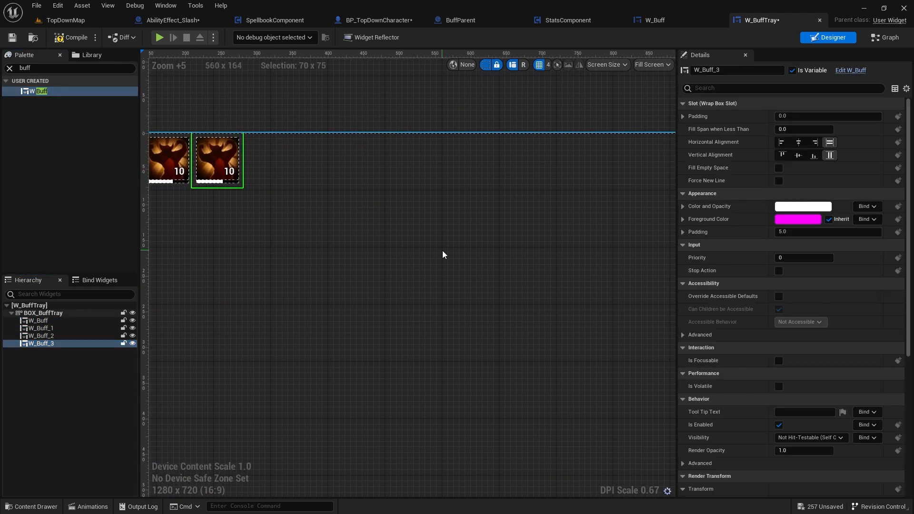
{"action": "scroll", "scroll_direction": "down", "scroll_amount": 3}
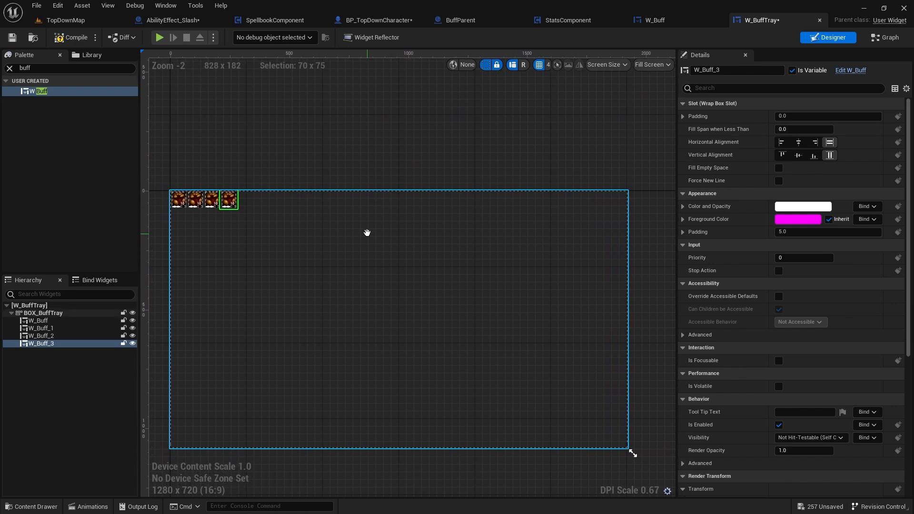
Step: Right-align the BOX_BuffTray wrap box horizontally and compile the tray
{"action": "left_click", "coordinate": [42, 313]}
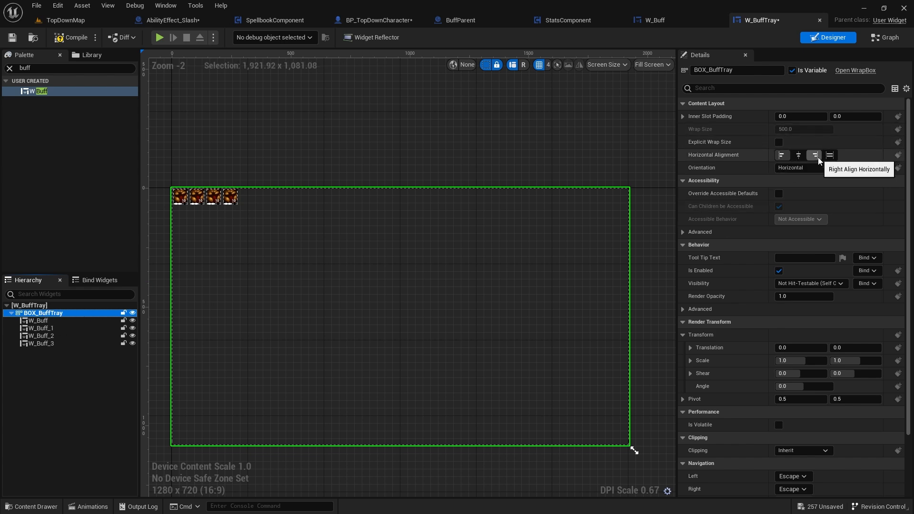
{"action": "left_click", "coordinate": [814, 155]}
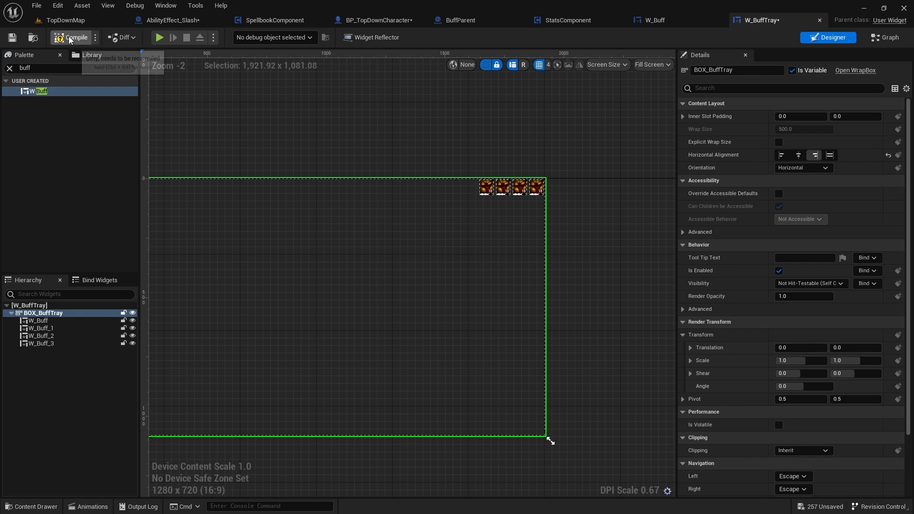
{"action": "left_click", "coordinate": [71, 37]}
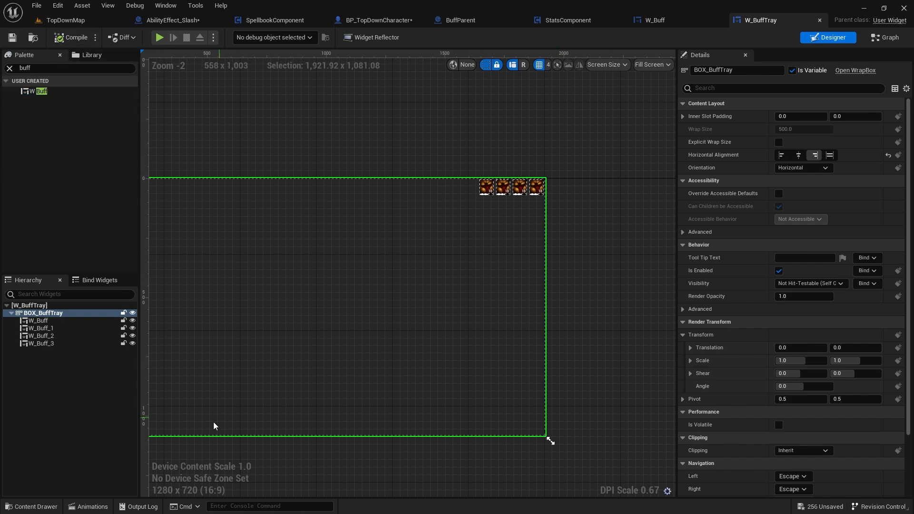
Step: Open W_PlayerHUD from the Content Drawer and add W_BuffTray to its canvas
{"action": "left_click", "coordinate": [32, 506]}
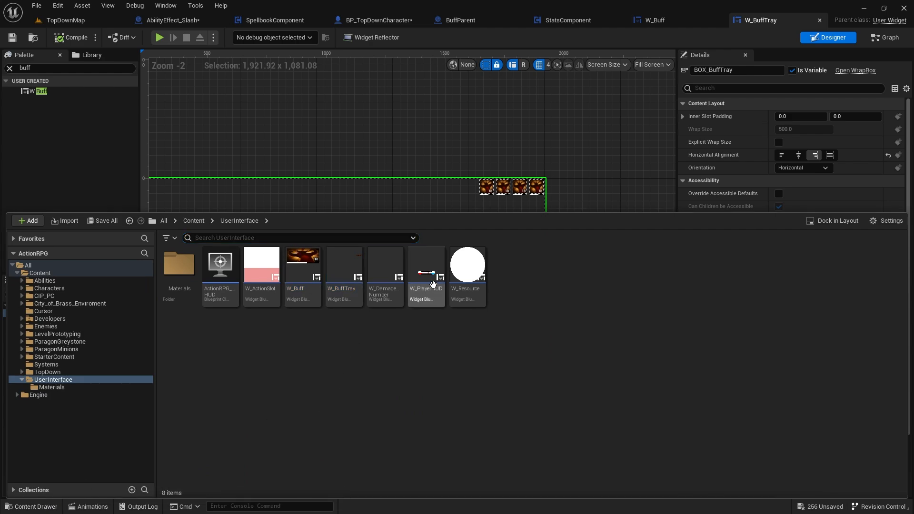
{"action": "double_click", "coordinate": [426, 265]}
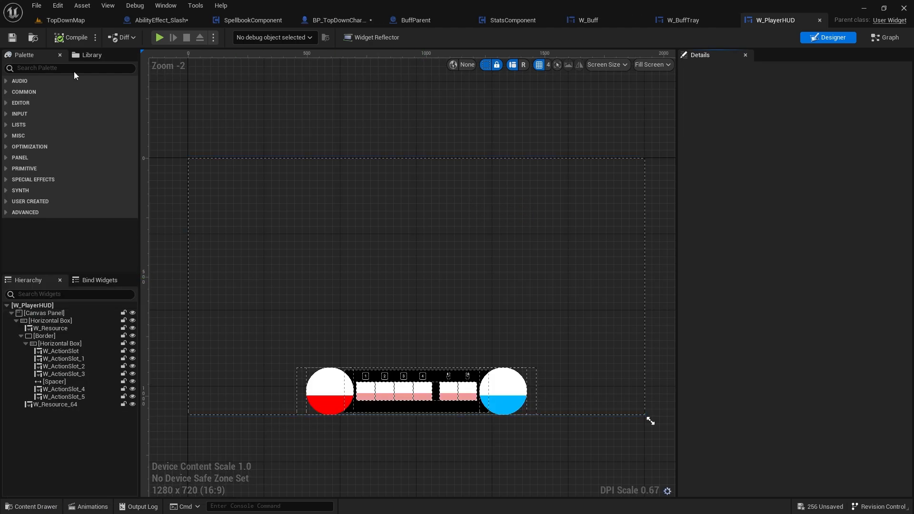
{"action": "type", "text": "buff"}
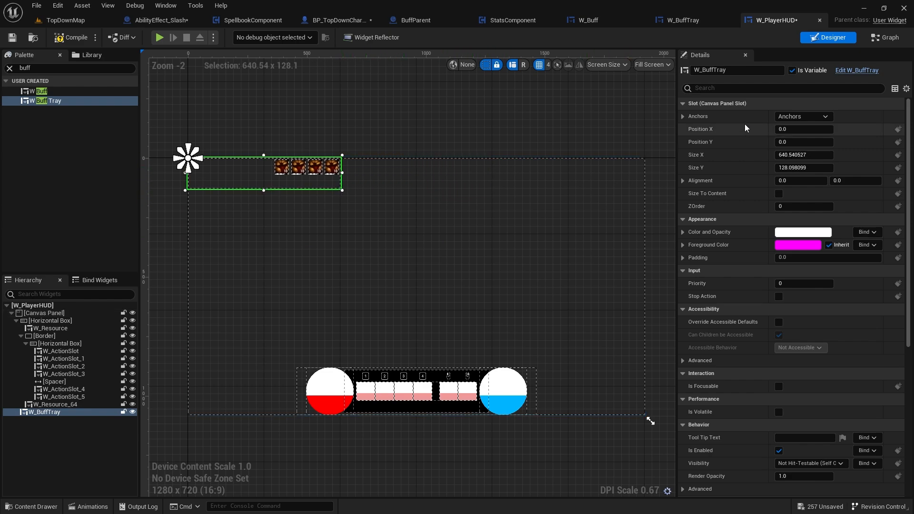
Step: Anchor the buff tray top-right with Alignment X 1, position -50/50, size Y 200
{"action": "left_click", "coordinate": [802, 116]}
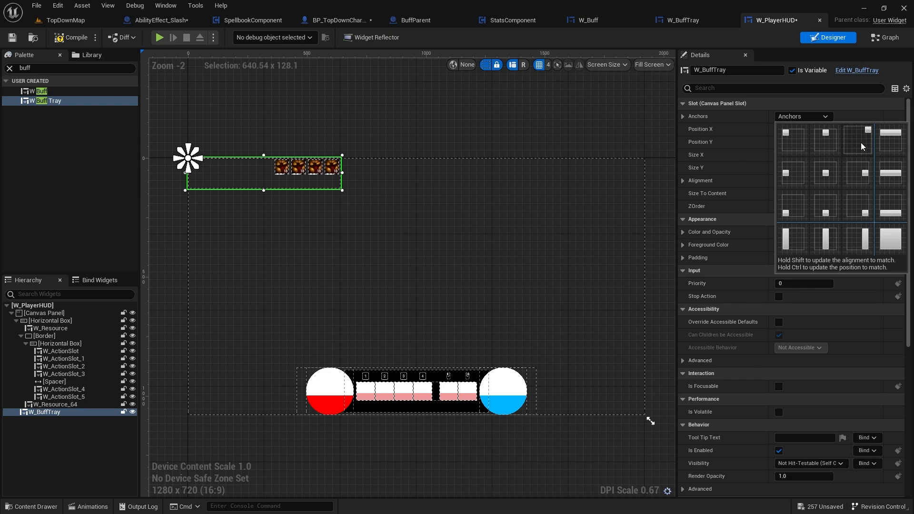
{"action": "mouse_move", "coordinate": [865, 140]}
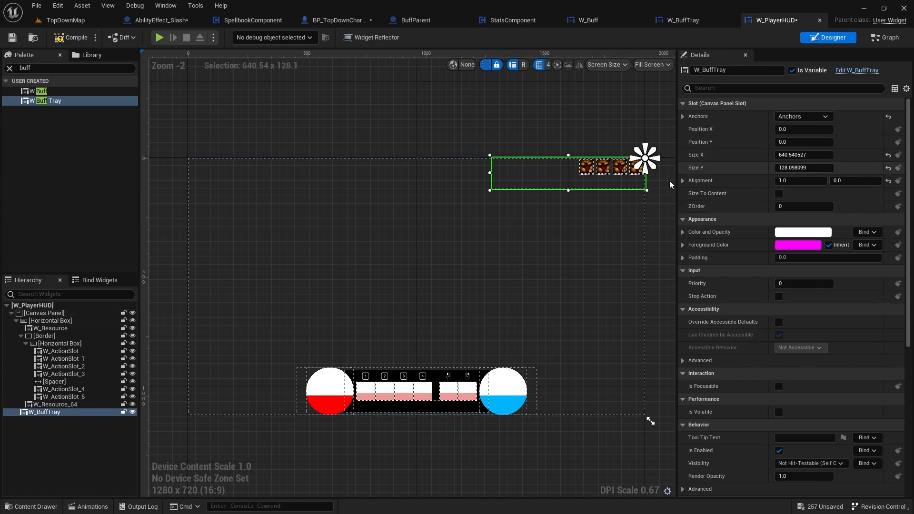
{"action": "left_click", "coordinate": [803, 129]}
{"action": "type", "text": "6"}
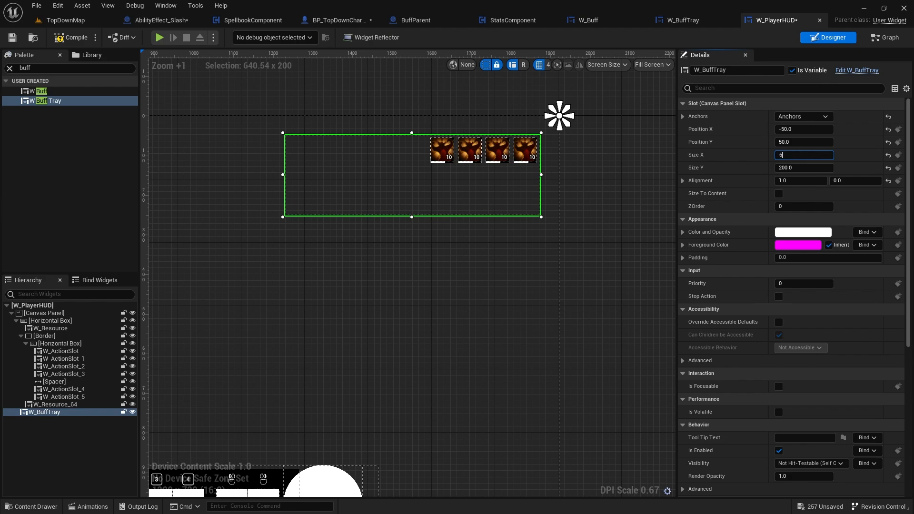
{"action": "left_click", "coordinate": [43, 313]}
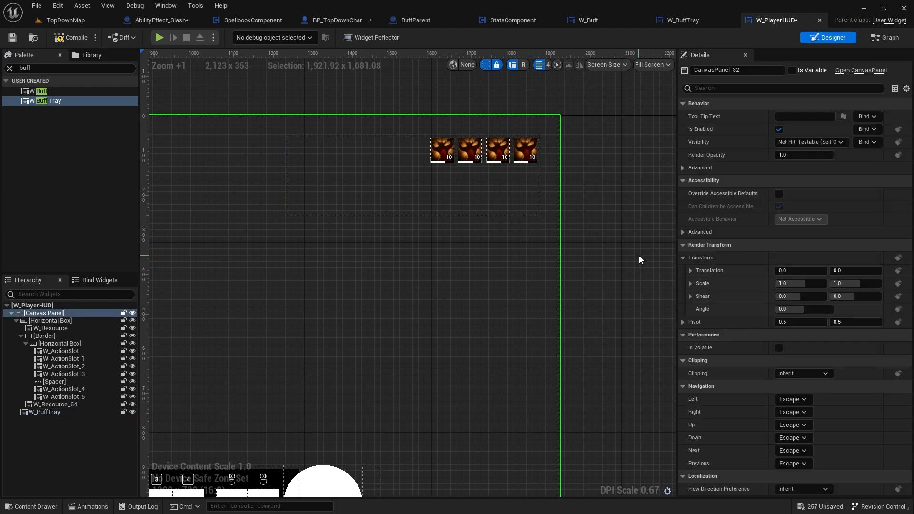
{"action": "scroll", "scroll_direction": "down", "scroll_amount": 3}
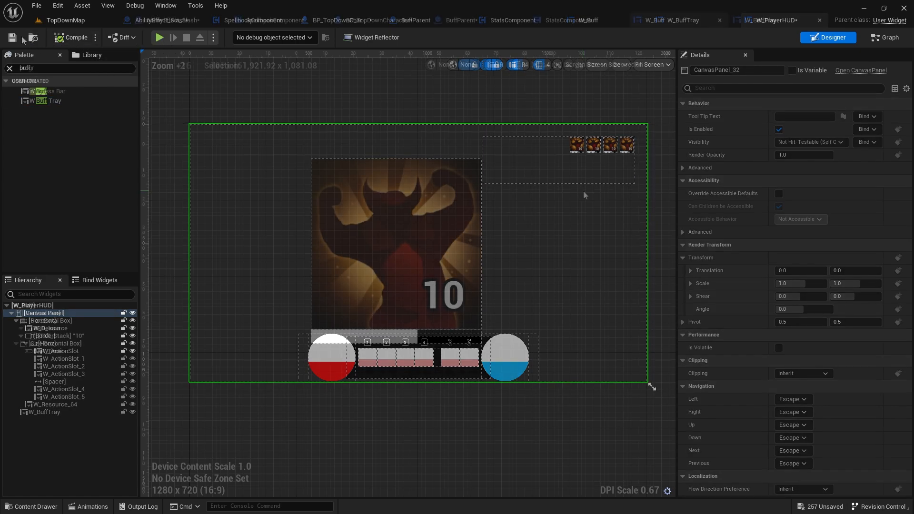
{"action": "left_click", "coordinate": [651, 20]}
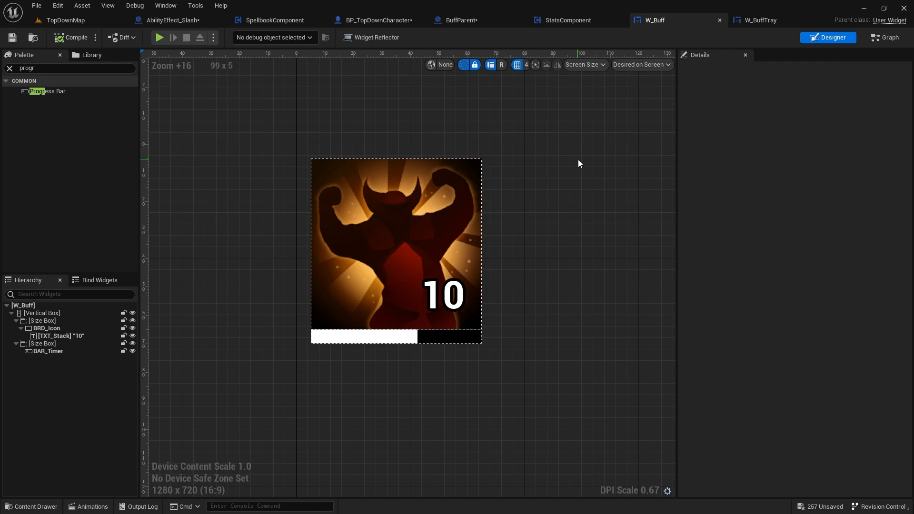
{"action": "mouse_move", "coordinate": [581, 140]}
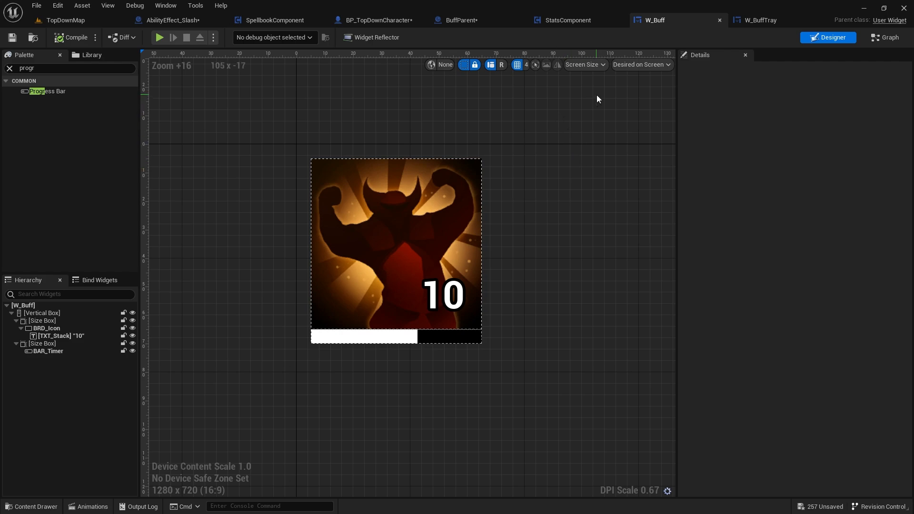
{"action": "mouse_move", "coordinate": [595, 96]}
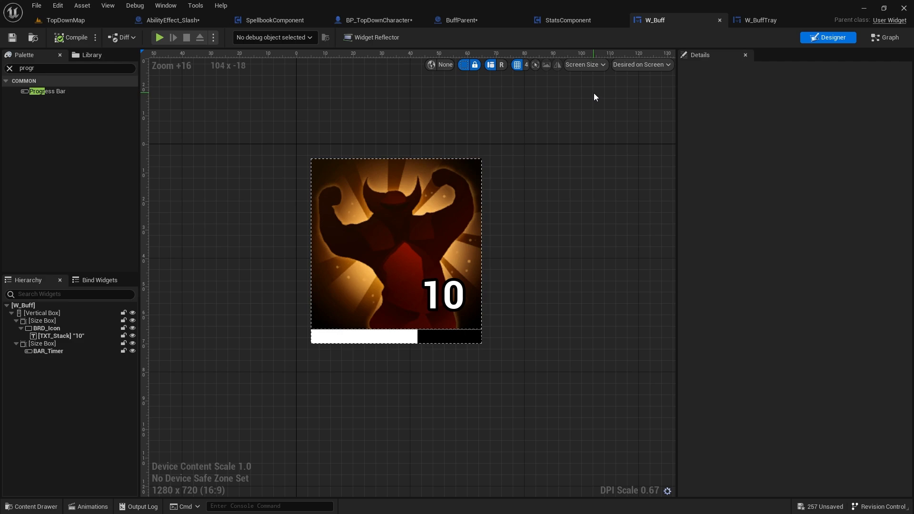
{"action": "mouse_move", "coordinate": [353, 87]}
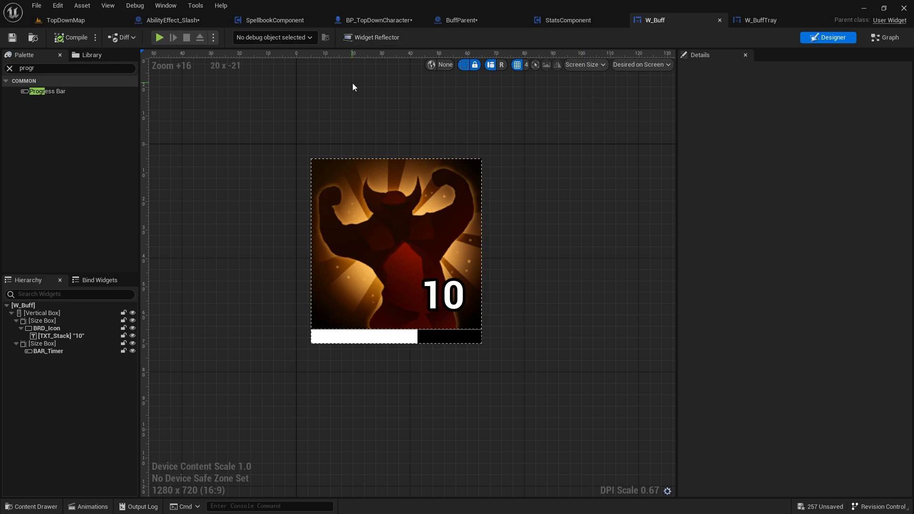
Step: Switch to the StatsComponent blueprint to view its Query Stat function graph
{"action": "left_click", "coordinate": [565, 20]}
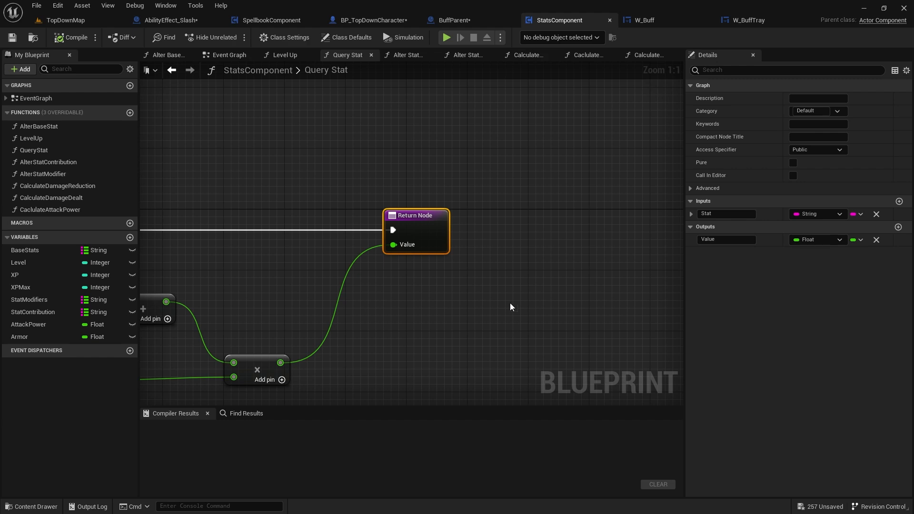
{"action": "mouse_move", "coordinate": [393, 244]}
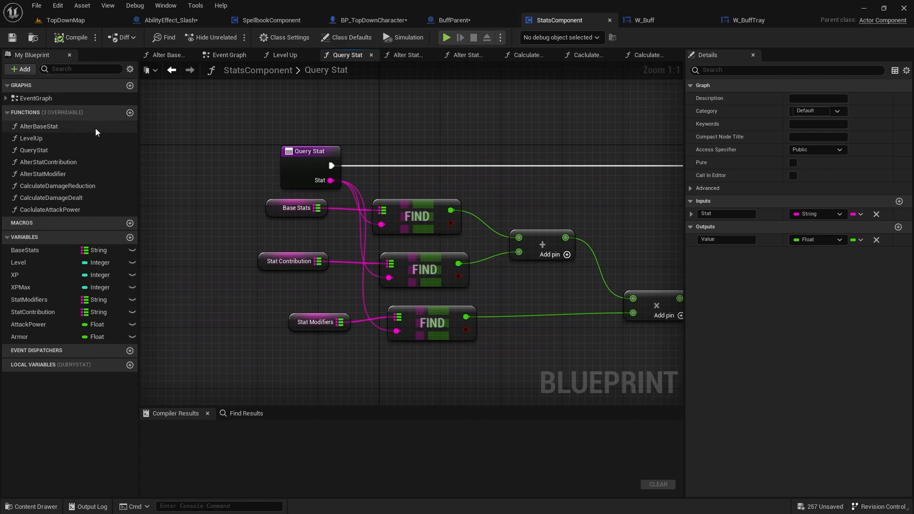
Step: Create an AddBuff function with a Buff input of type Buff Parent object reference
{"action": "left_click", "coordinate": [130, 113]}
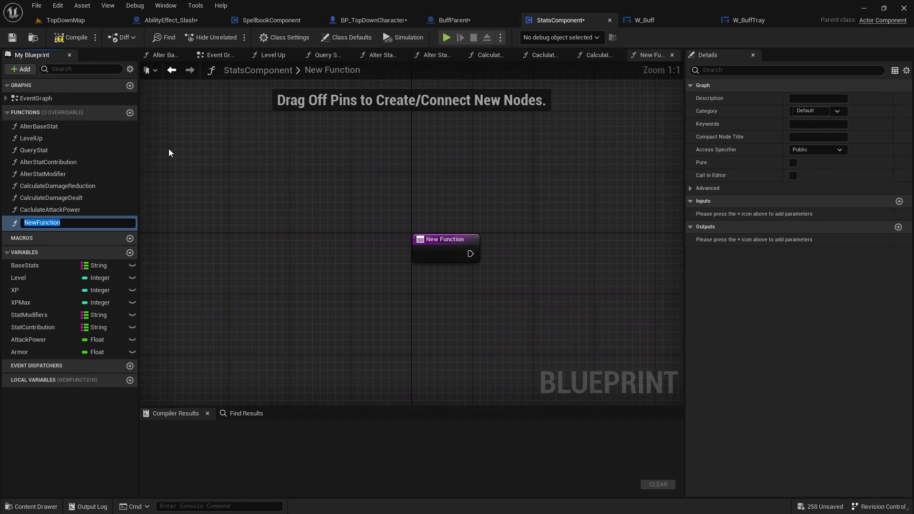
{"action": "type", "text": "AddBuff"}
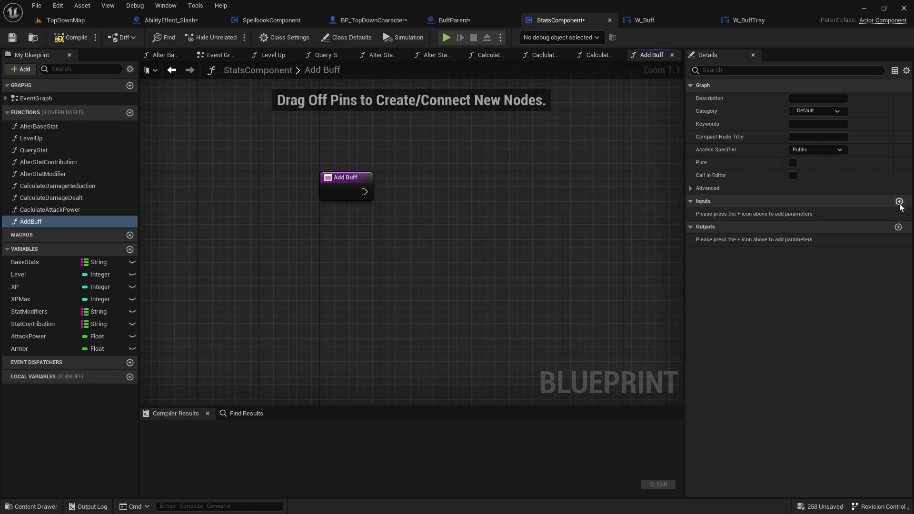
{"action": "left_click", "coordinate": [898, 200]}
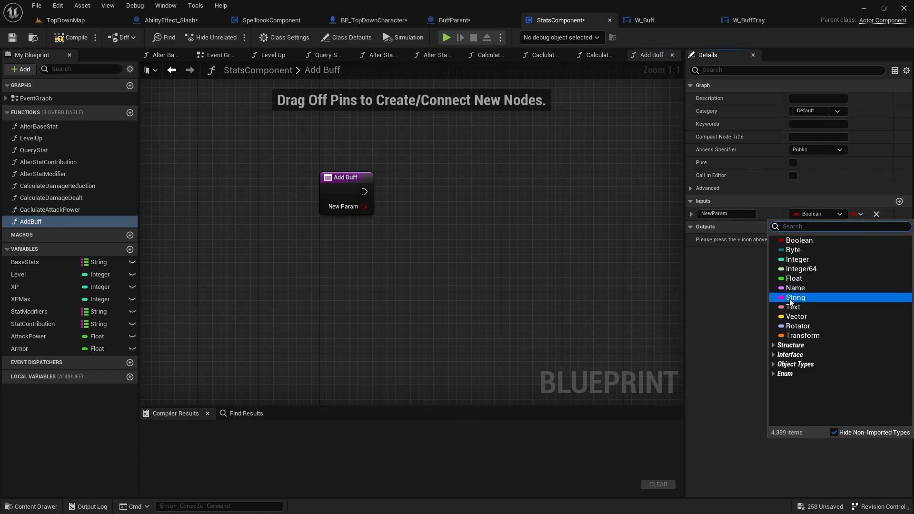
{"action": "type", "text": "buff parent"}
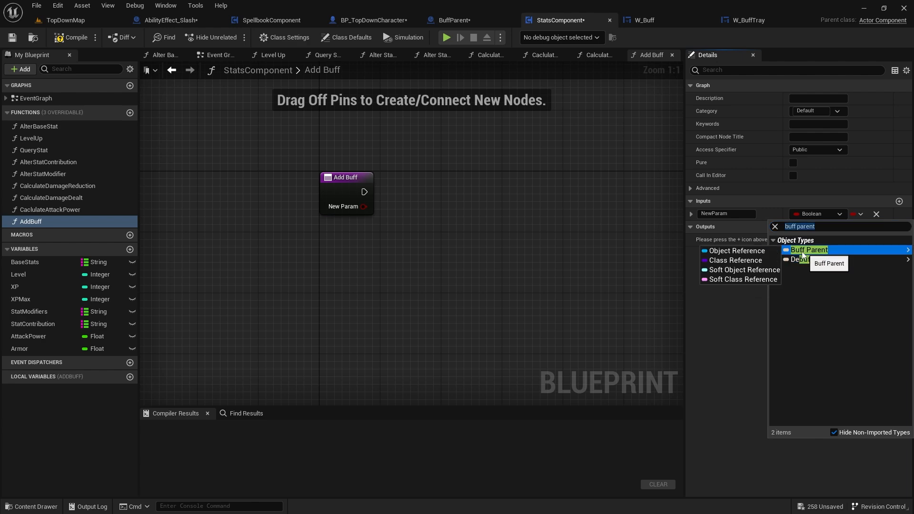
{"action": "left_click", "coordinate": [821, 249]}
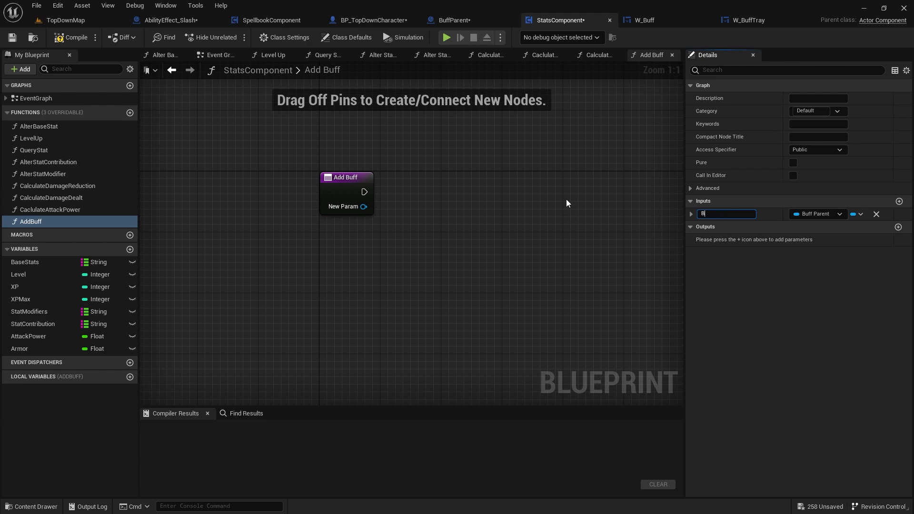
{"action": "type", "text": "uff"}
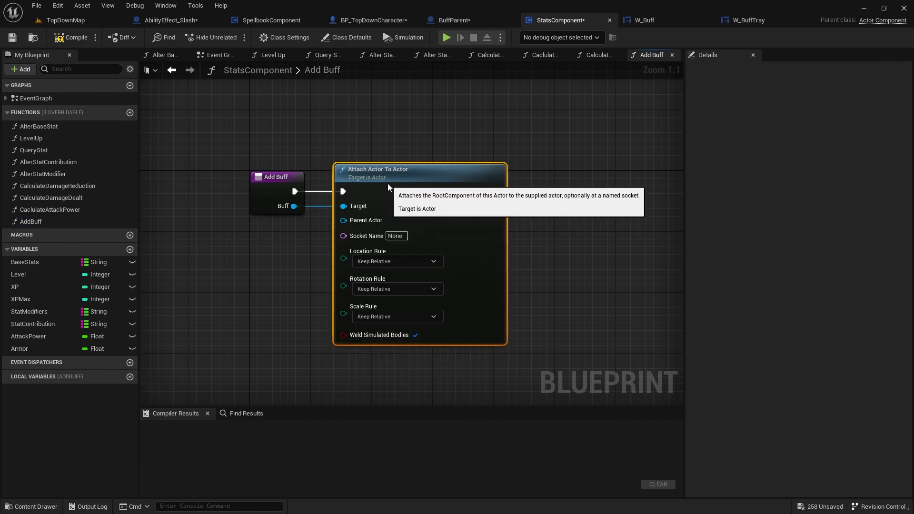
{"action": "mouse_move", "coordinate": [503, 23]}
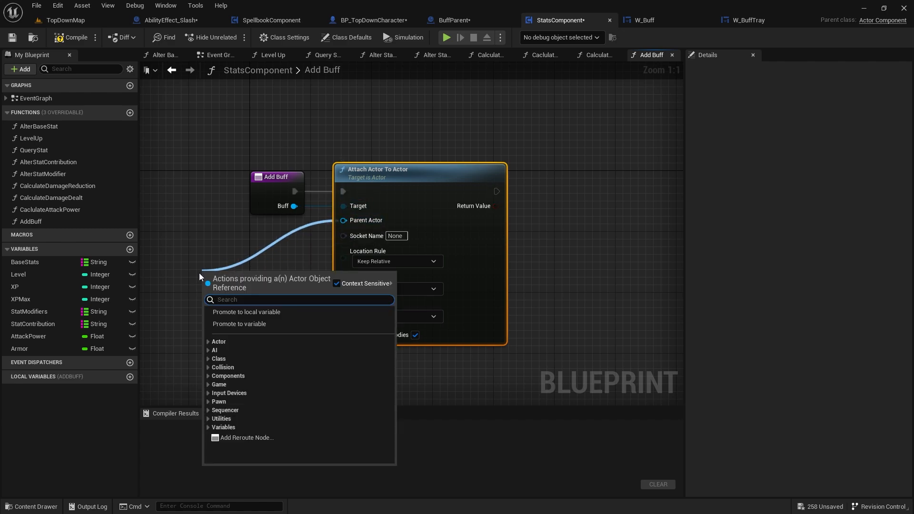
Step: Attach Buff to the owner, call a new OnBuff dispatcher with Buff, and compile
{"action": "type", "text": "get own"}
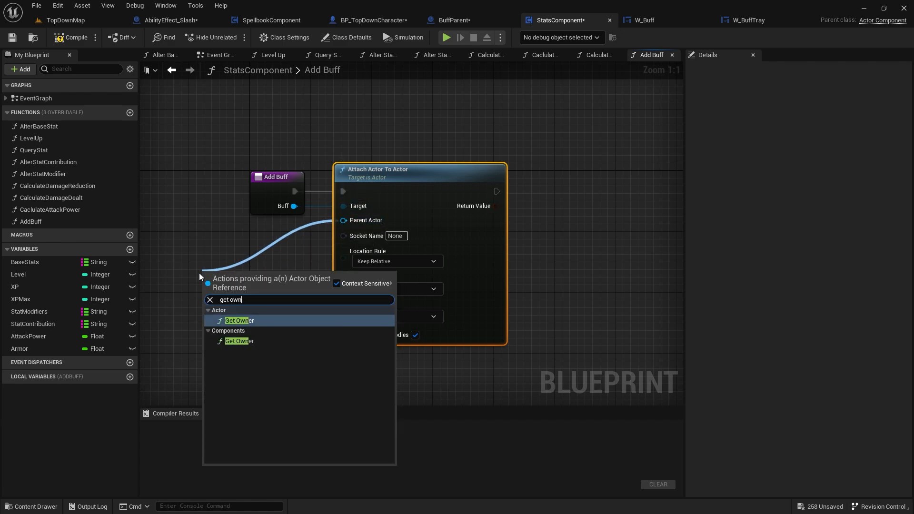
{"action": "mouse_move", "coordinate": [238, 341]}
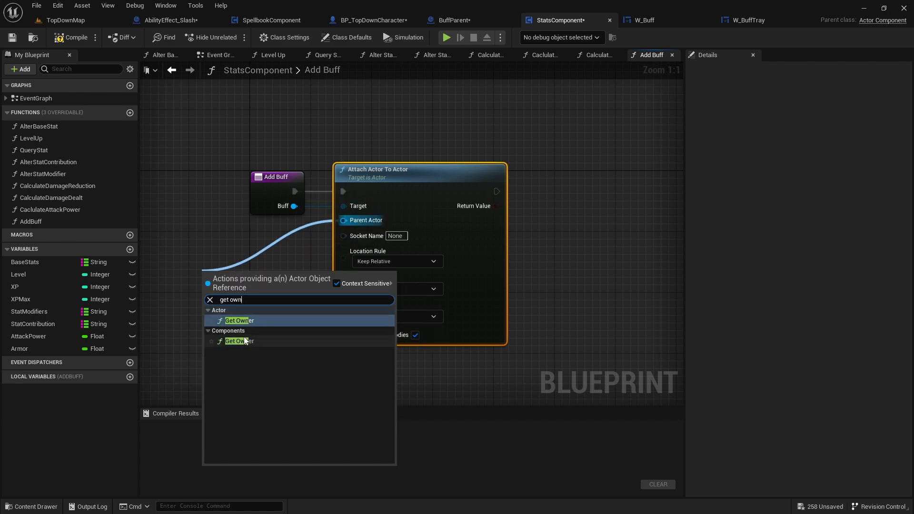
{"action": "mouse_move", "coordinate": [238, 340]}
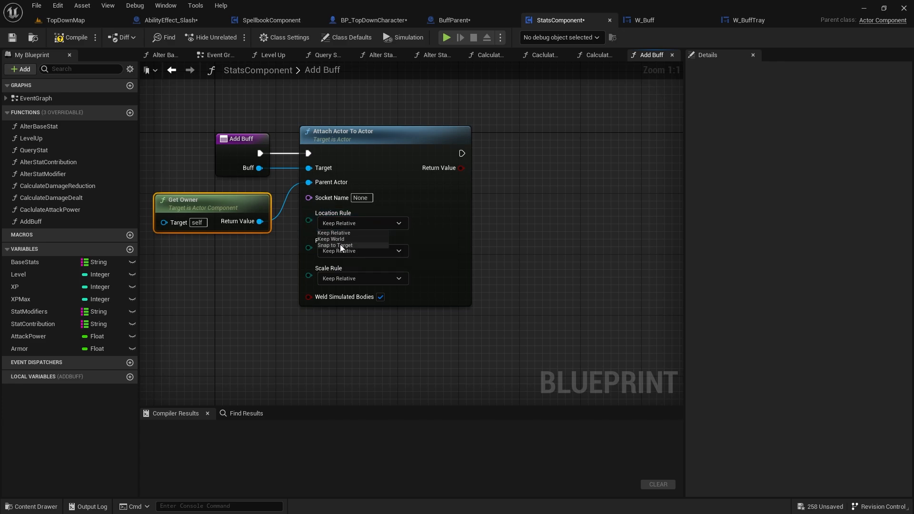
{"action": "left_click", "coordinate": [336, 244]}
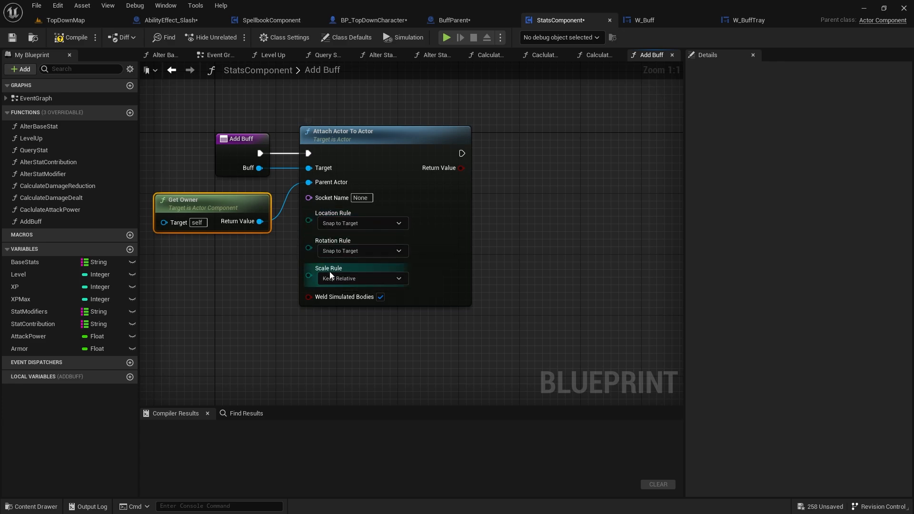
{"action": "mouse_move", "coordinate": [320, 264]}
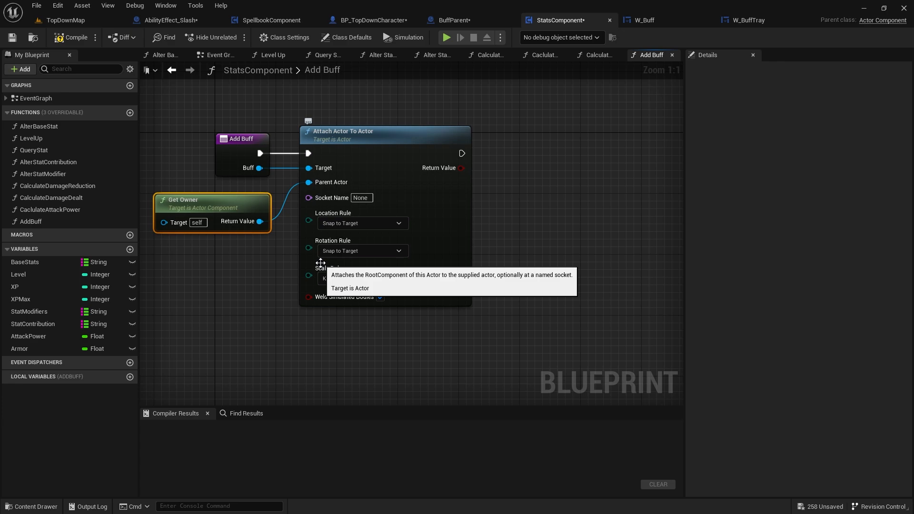
{"action": "mouse_move", "coordinate": [466, 173]}
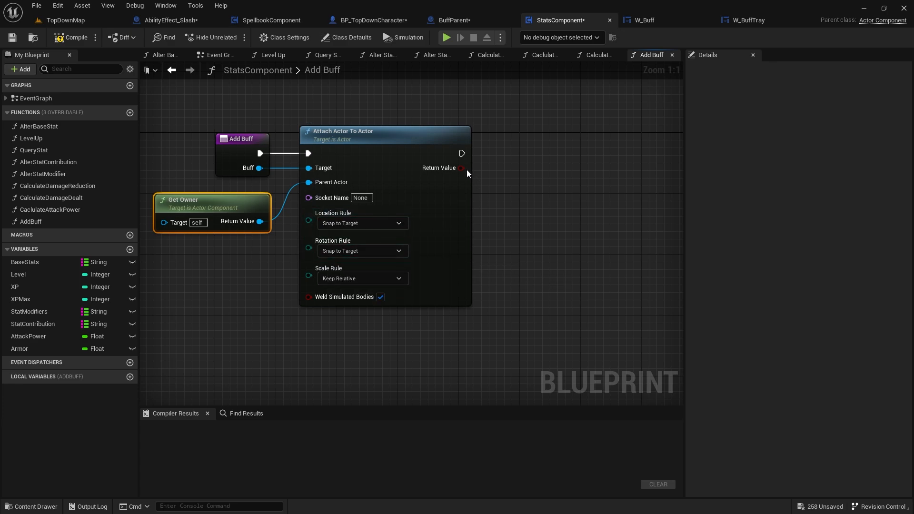
{"action": "mouse_move", "coordinate": [54, 355]}
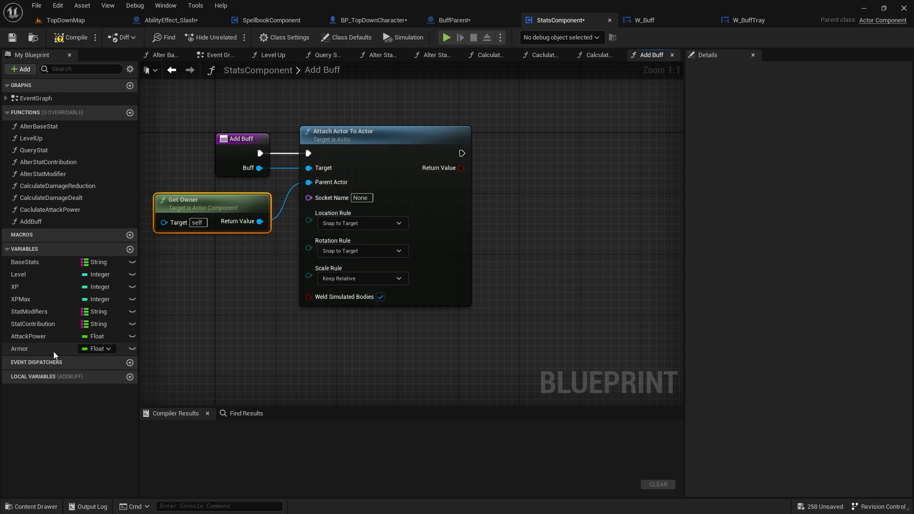
{"action": "left_click", "coordinate": [130, 361]}
{"action": "type", "text": "OnBuff"}
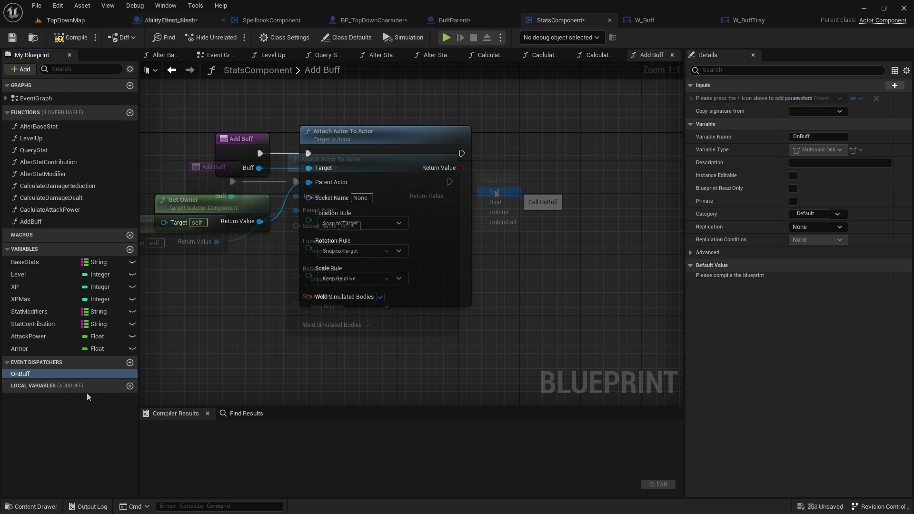
{"action": "left_click", "coordinate": [542, 202]}
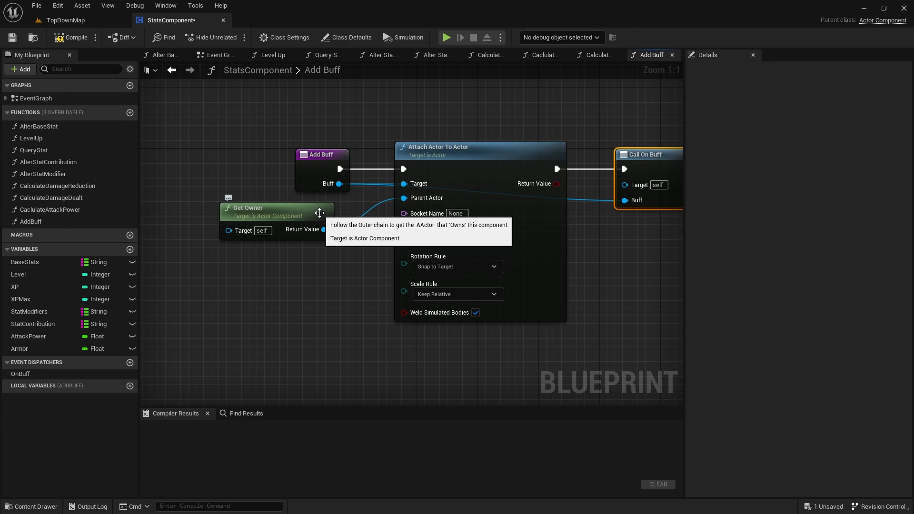
{"action": "mouse_move", "coordinate": [610, 139]}
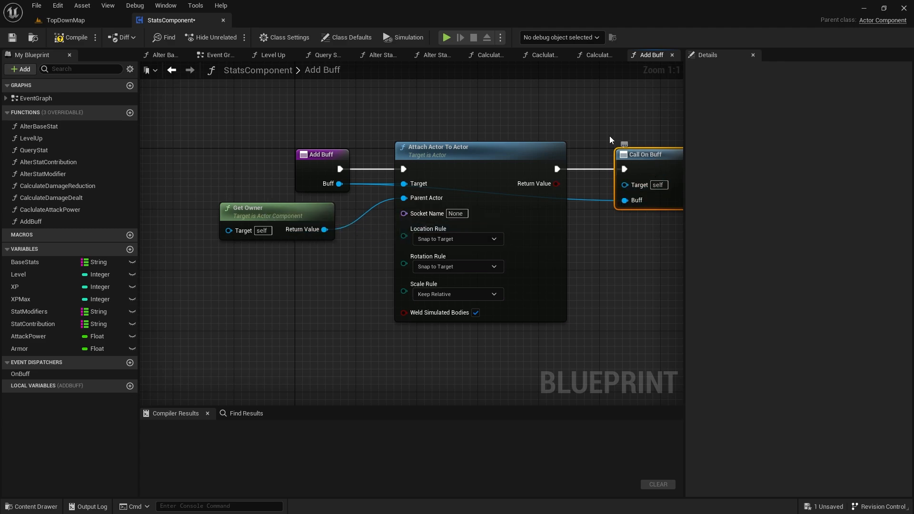
{"action": "left_click", "coordinate": [74, 38]}
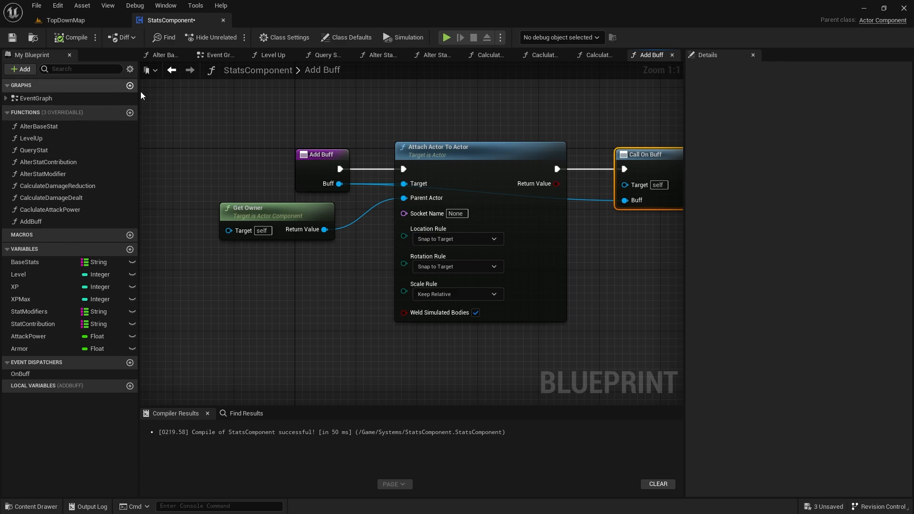
Step: Open the BuffParent blueprint from the Buffs folder in the Content Drawer
{"action": "left_click", "coordinate": [32, 509]}
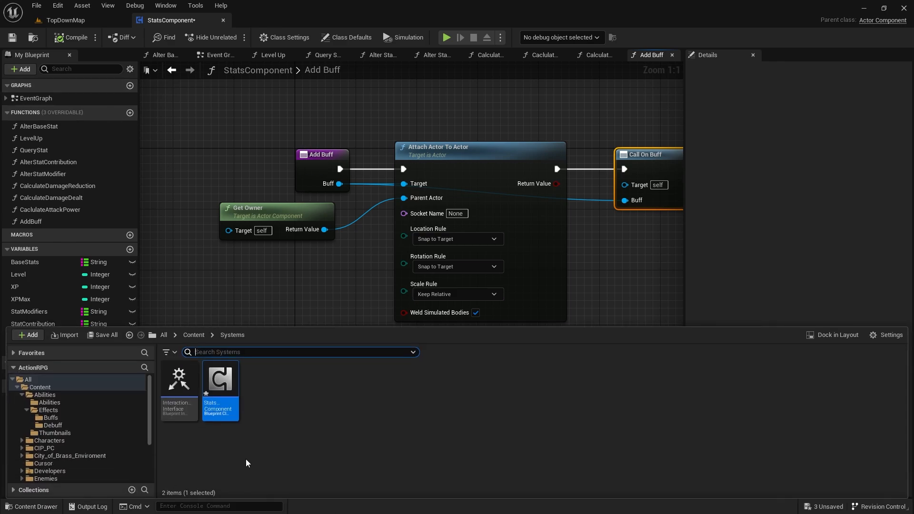
{"action": "left_click", "coordinate": [44, 395]}
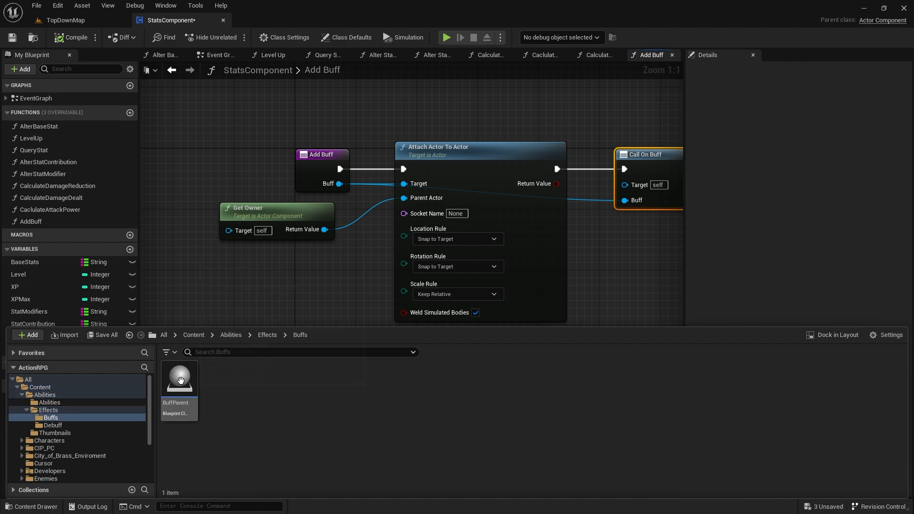
{"action": "double_click", "coordinate": [180, 376]}
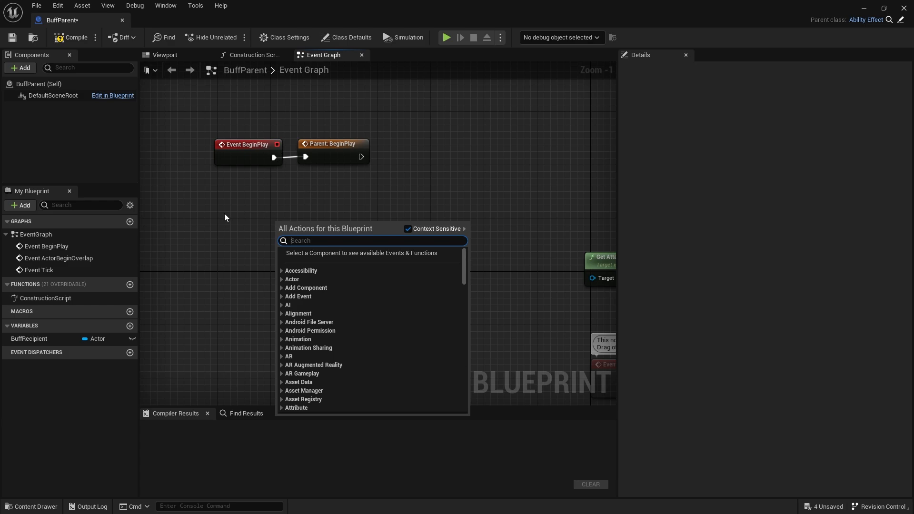
Step: On BeginPlay, get the owner's StatsComponent, call Add Buff with Self, and compile
{"action": "type", "text": "get componen"}
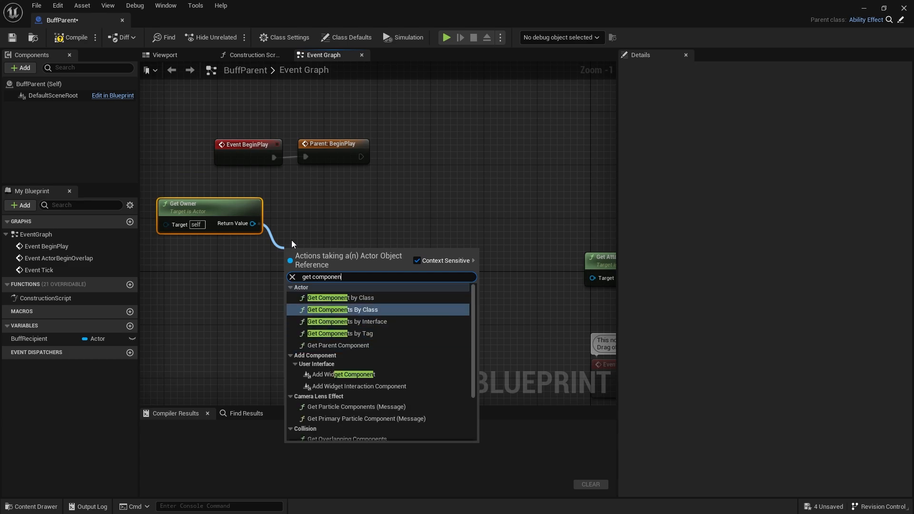
{"action": "left_click", "coordinate": [327, 309]}
{"action": "type", "text": "stat"}
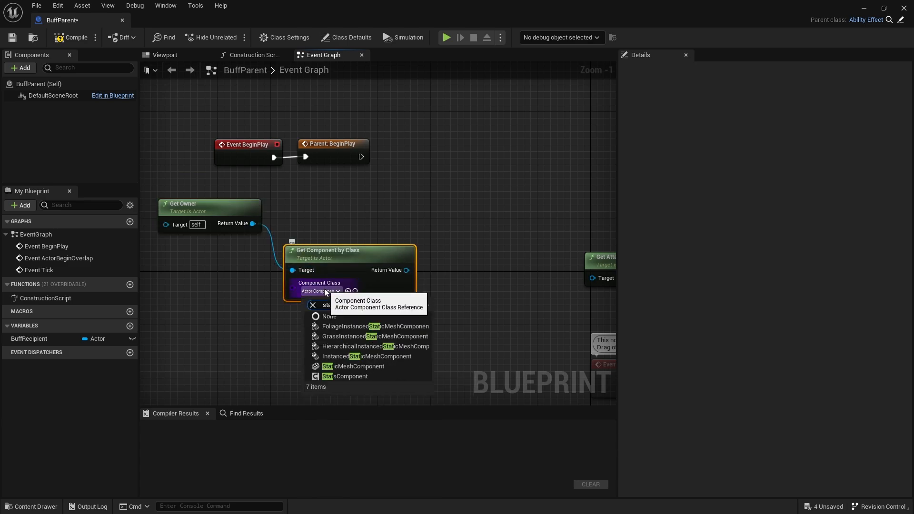
{"action": "left_click", "coordinate": [344, 376]}
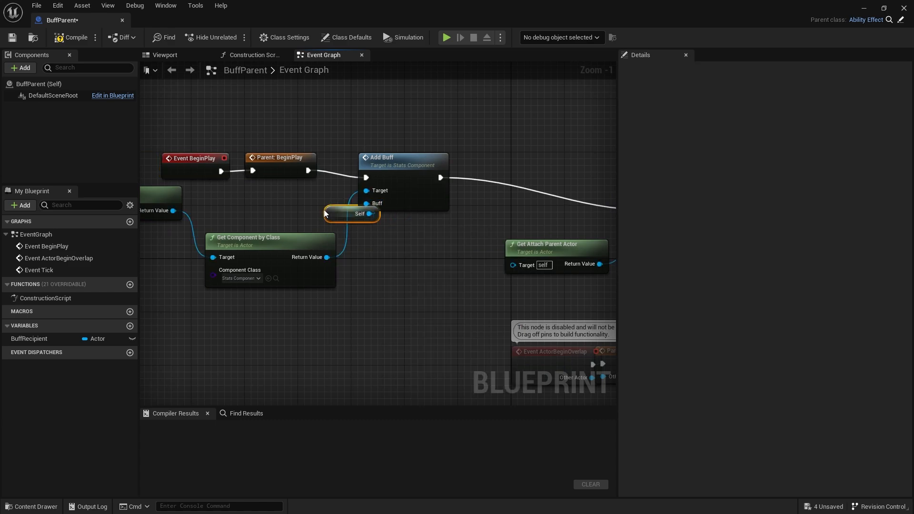
{"action": "left_click_drag", "start_coordinate": [351, 213], "coordinate": [284, 207]}
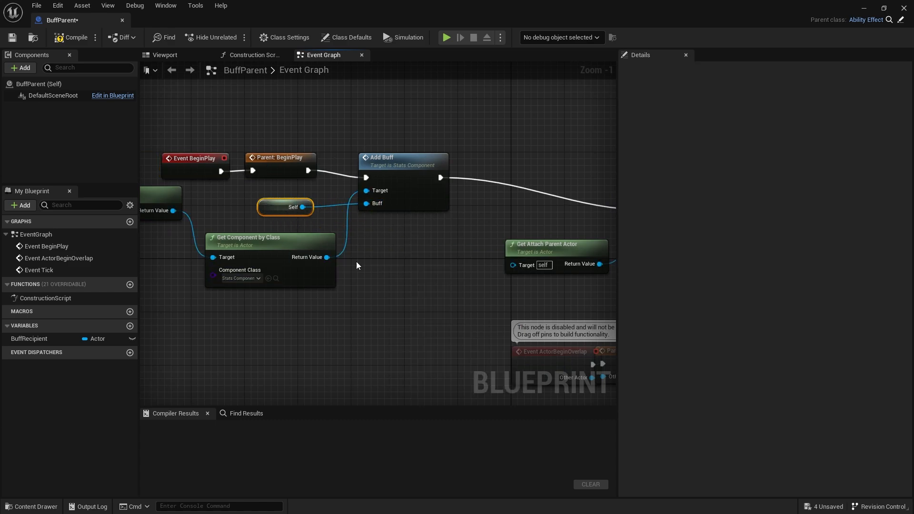
{"action": "left_click", "coordinate": [74, 37]}
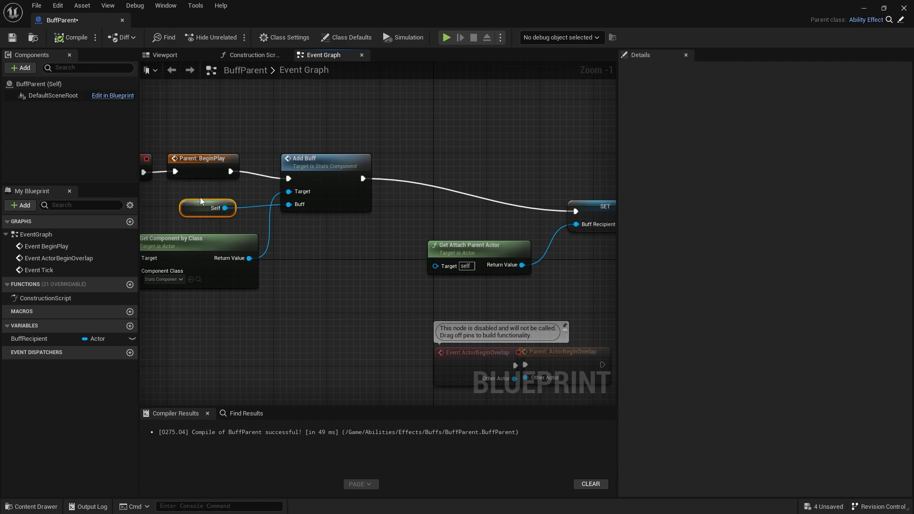
{"action": "mouse_move", "coordinate": [247, 214]}
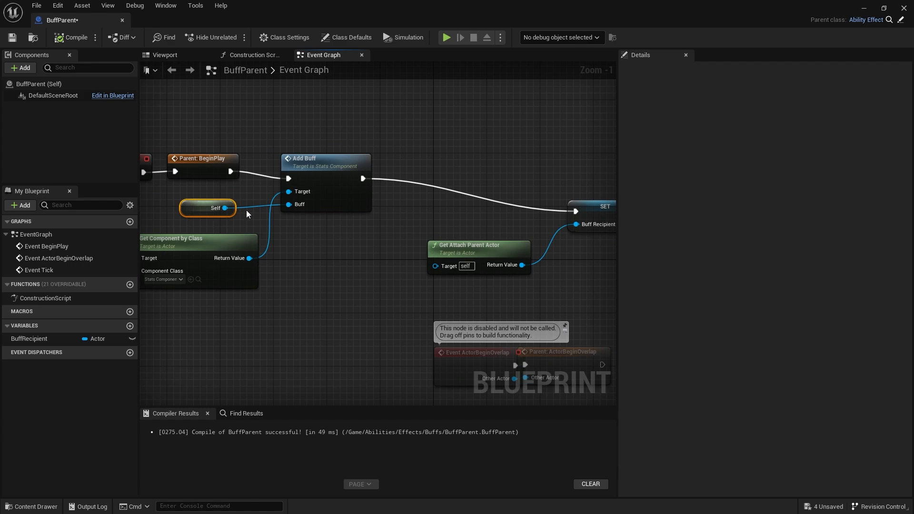
{"action": "mouse_move", "coordinate": [375, 88]}
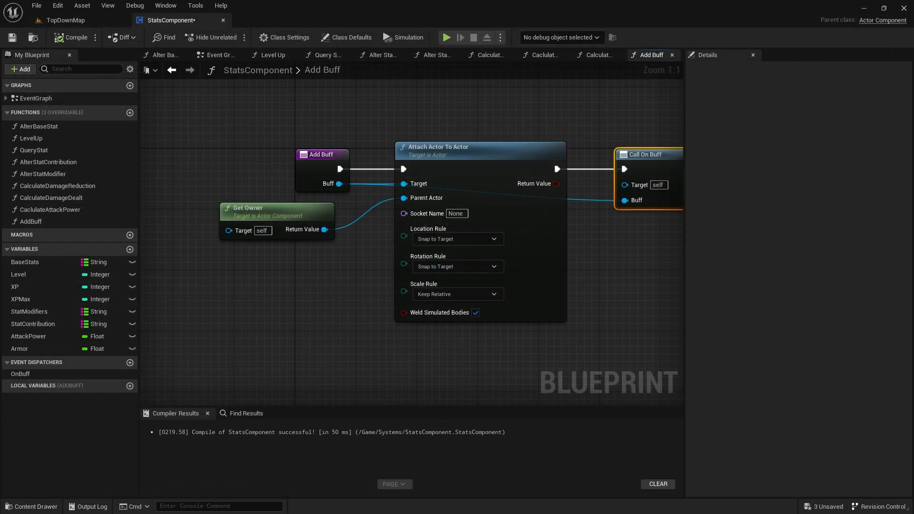
Step: Open the W_BuffTray widget blueprint's event graph
{"action": "left_click", "coordinate": [30, 506]}
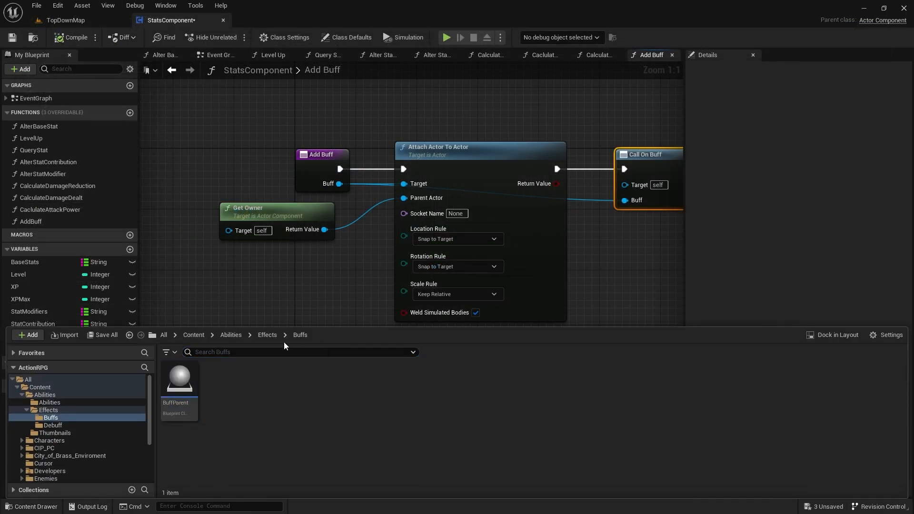
{"action": "left_click", "coordinate": [262, 20]}
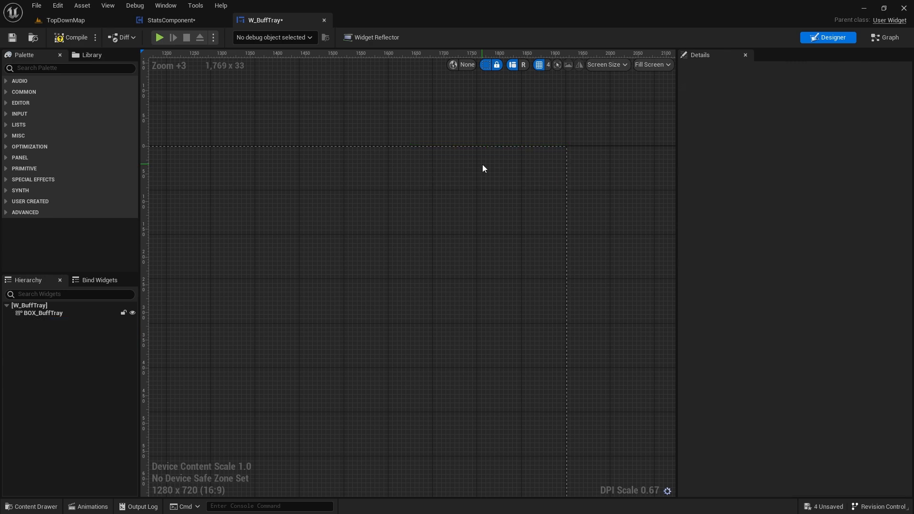
{"action": "left_click", "coordinate": [884, 37]}
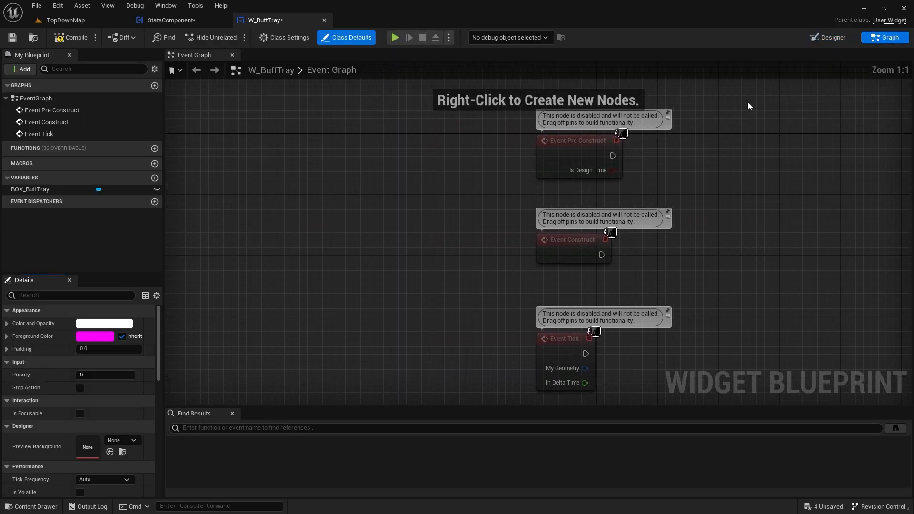
{"action": "left_click", "coordinate": [503, 204]}
{"action": "type", "text": "get component"}
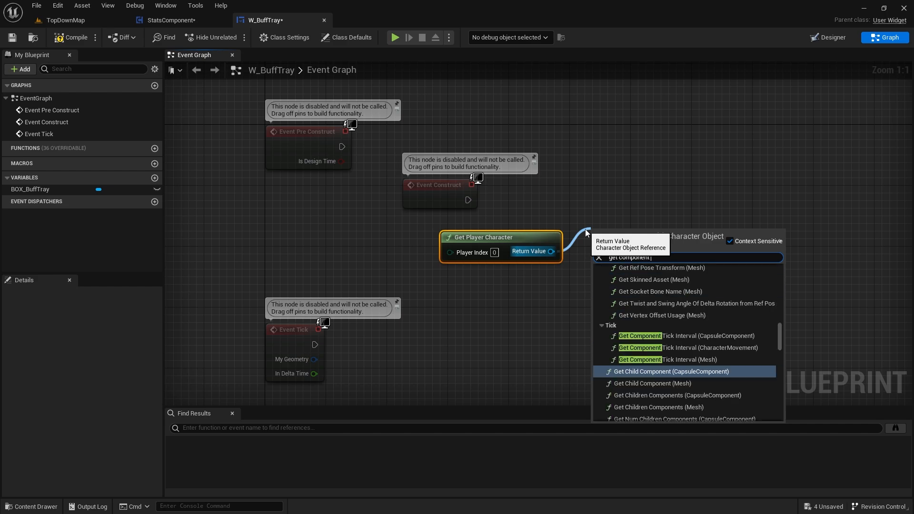
Step: Get the player character's StatsComponent and add Bind Event to On Buff
{"action": "left_click", "coordinate": [658, 371]}
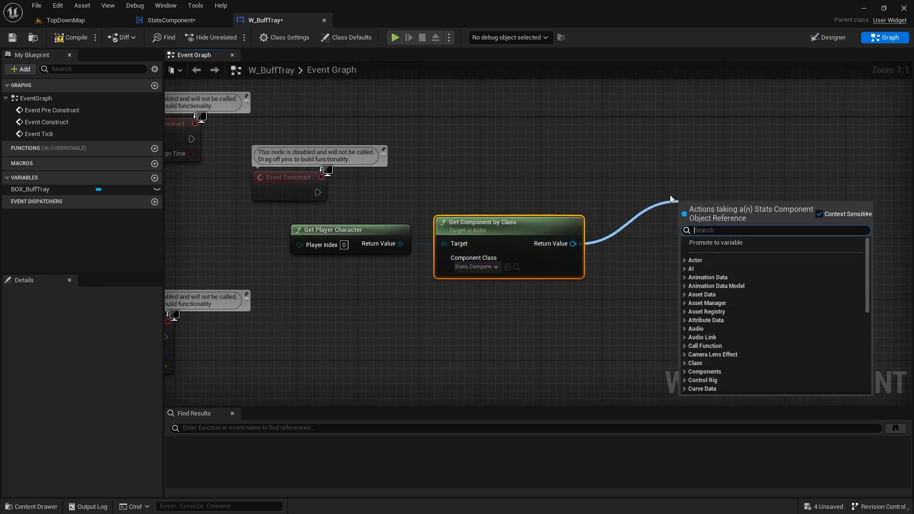
{"action": "type", "text": "bind event on"}
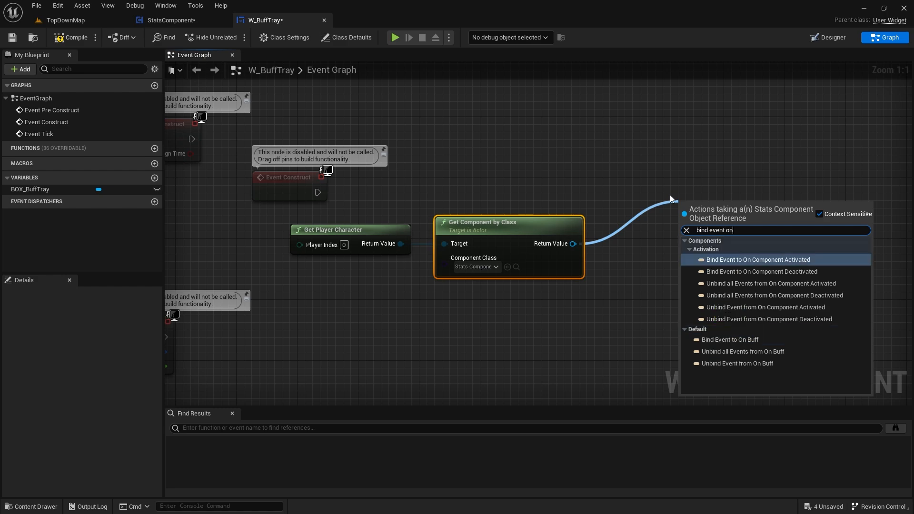
{"action": "left_click", "coordinate": [729, 339]}
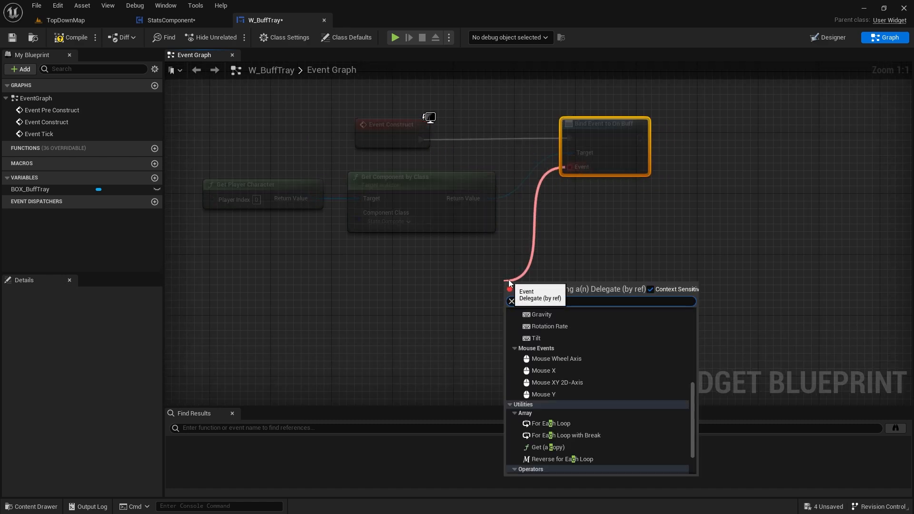
Step: Add an OnBuff custom event that creates a W_Buff widget and adds it to BOX_BuffTray
{"action": "left_click", "coordinate": [531, 288]}
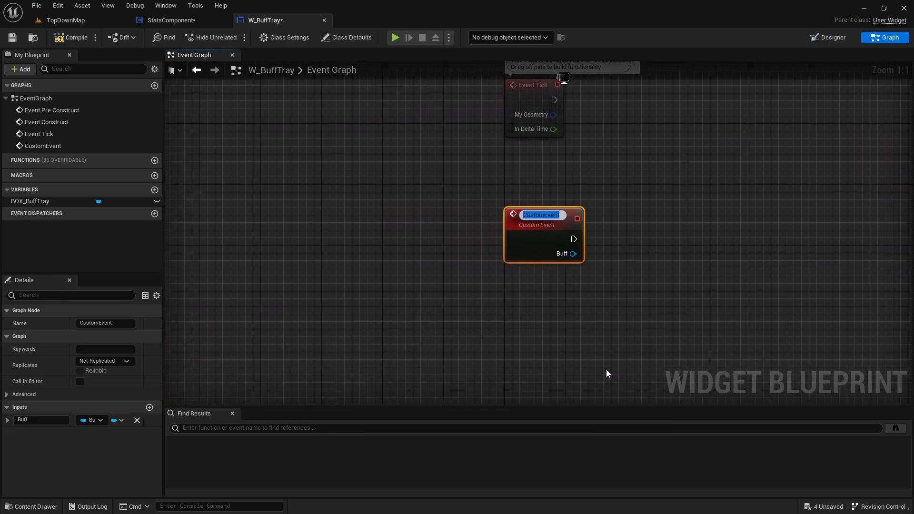
{"action": "type", "text": "OnBuff"}
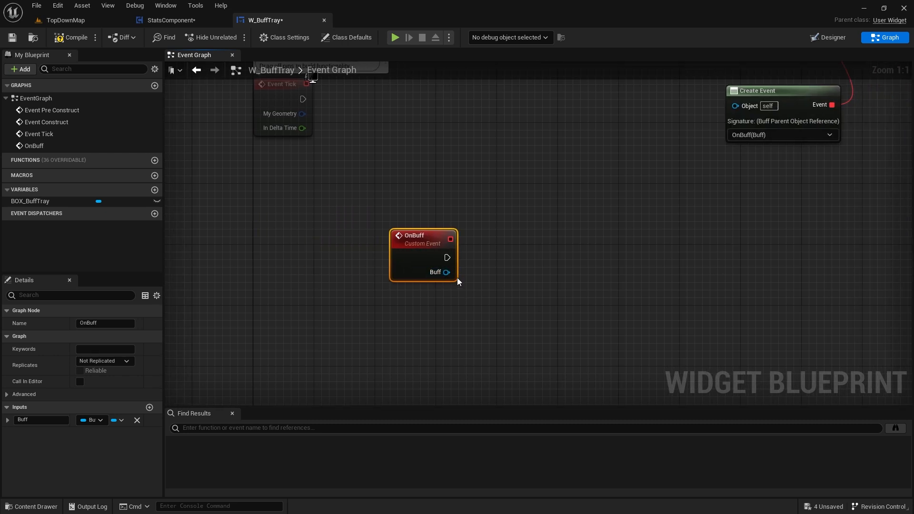
{"action": "mouse_move", "coordinate": [460, 270]}
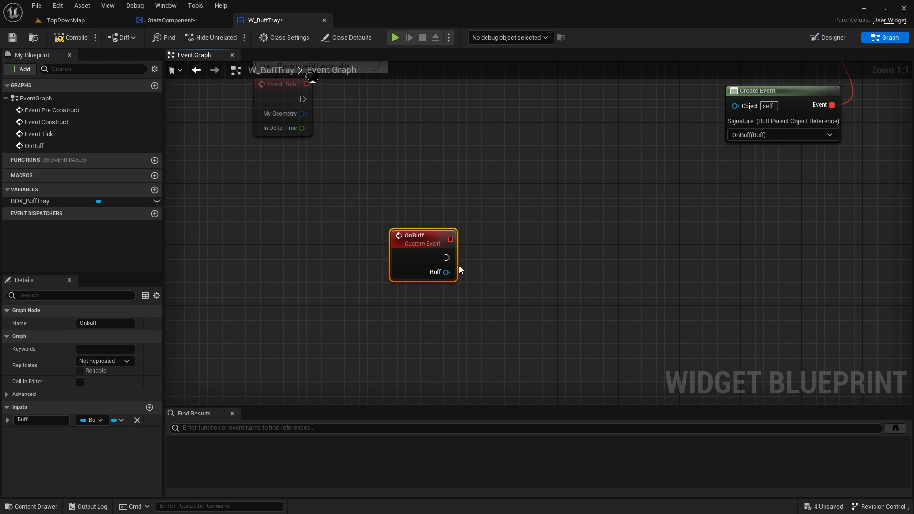
{"action": "mouse_move", "coordinate": [435, 272]}
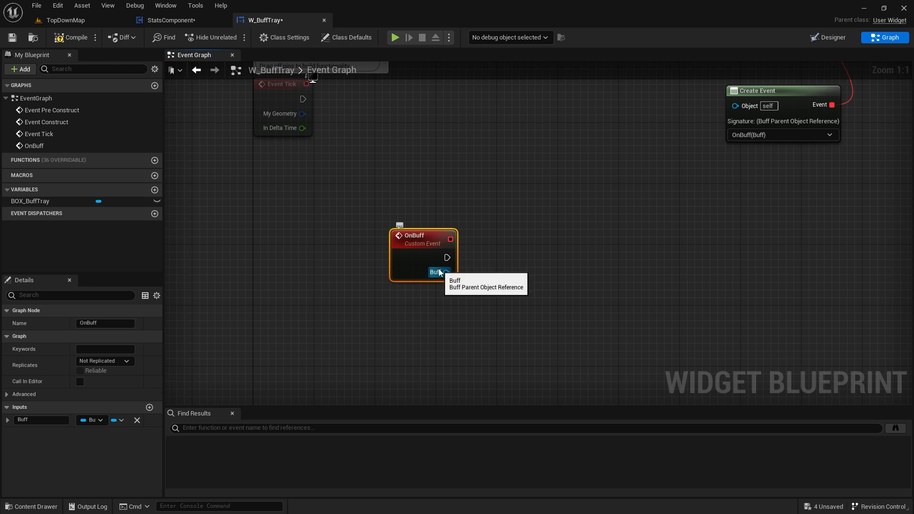
{"action": "mouse_move", "coordinate": [440, 264]}
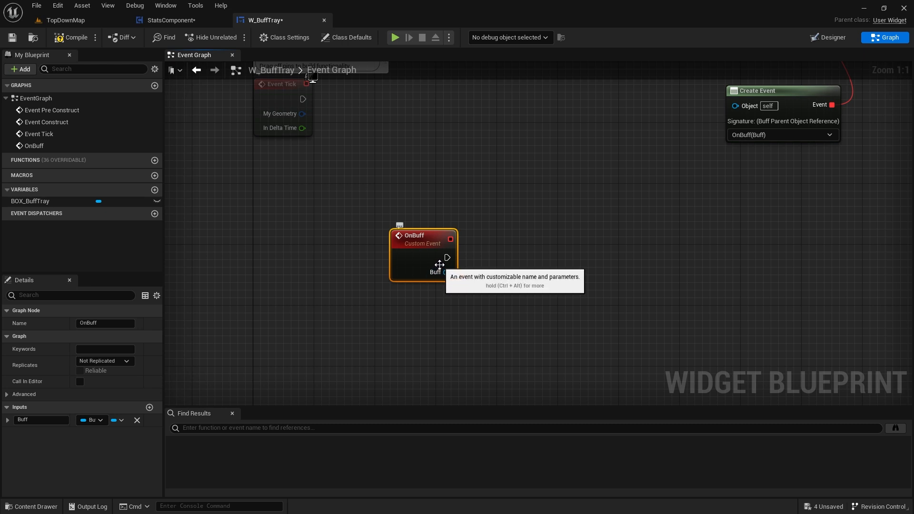
{"action": "mouse_move", "coordinate": [461, 154]}
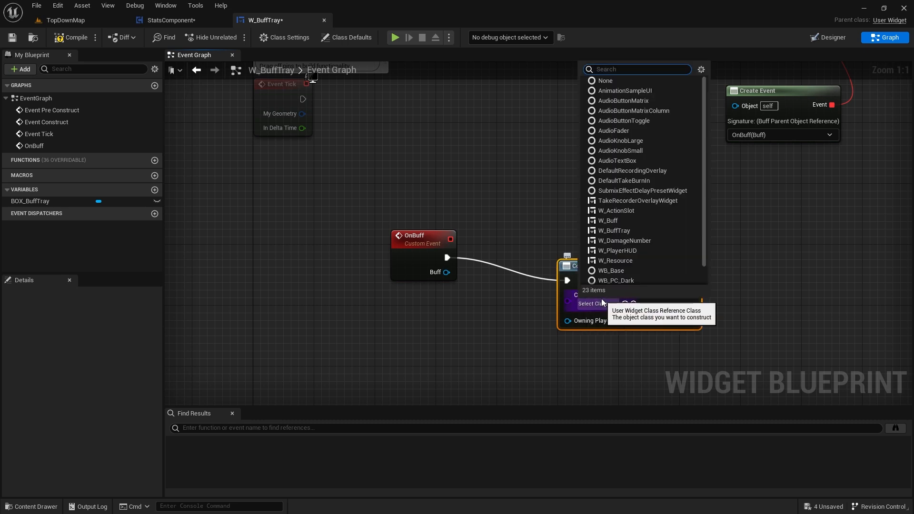
{"action": "type", "text": "buff"}
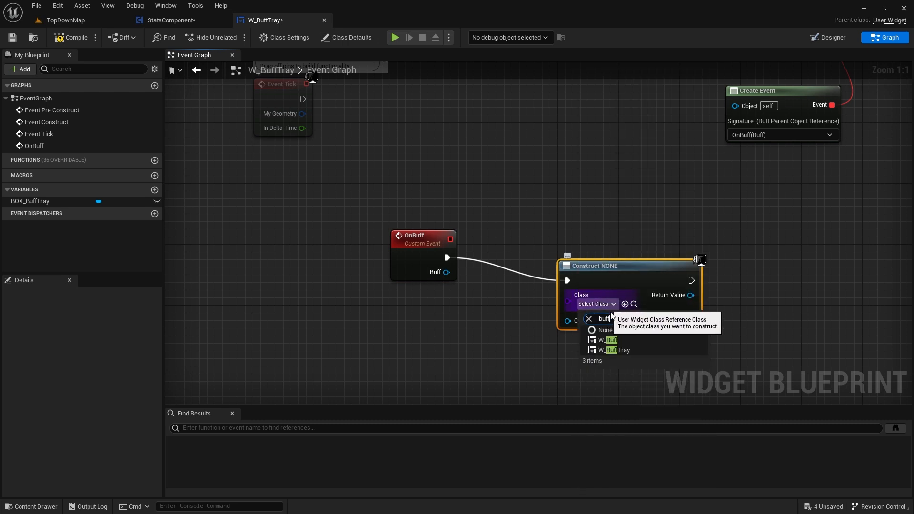
{"action": "left_click", "coordinate": [607, 340]}
{"action": "type", "text": "add"}
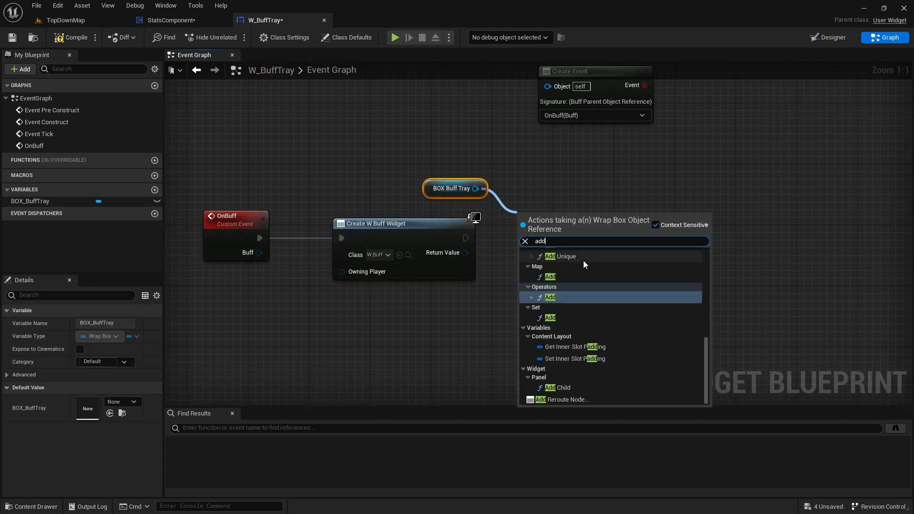
{"action": "type", "text": "t"}
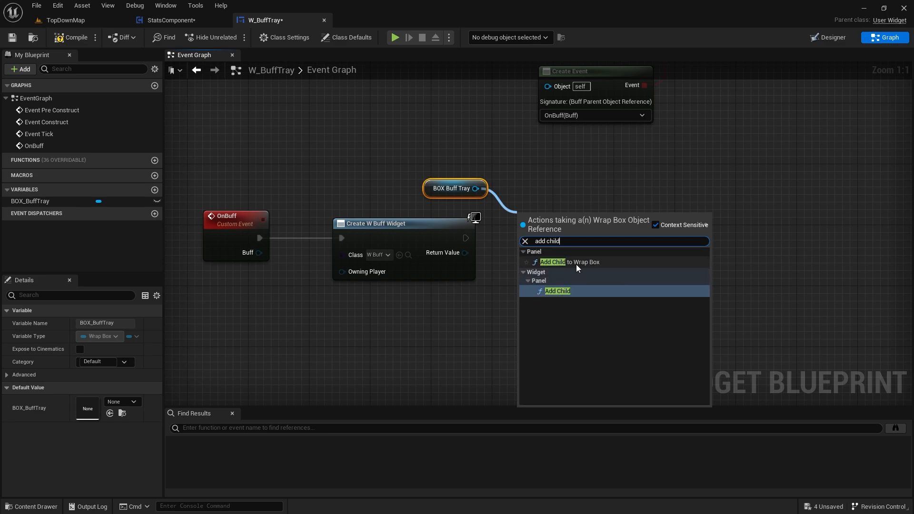
{"action": "left_click", "coordinate": [570, 261]}
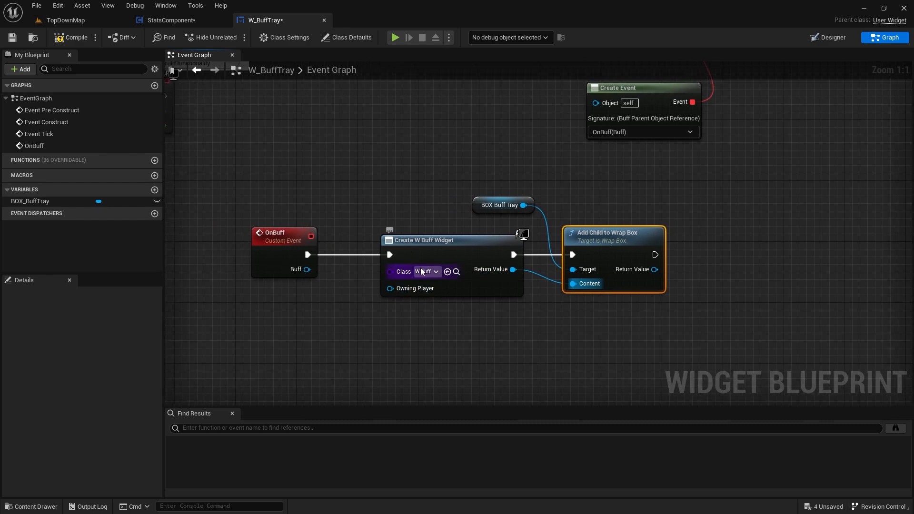
{"action": "mouse_move", "coordinate": [459, 273]}
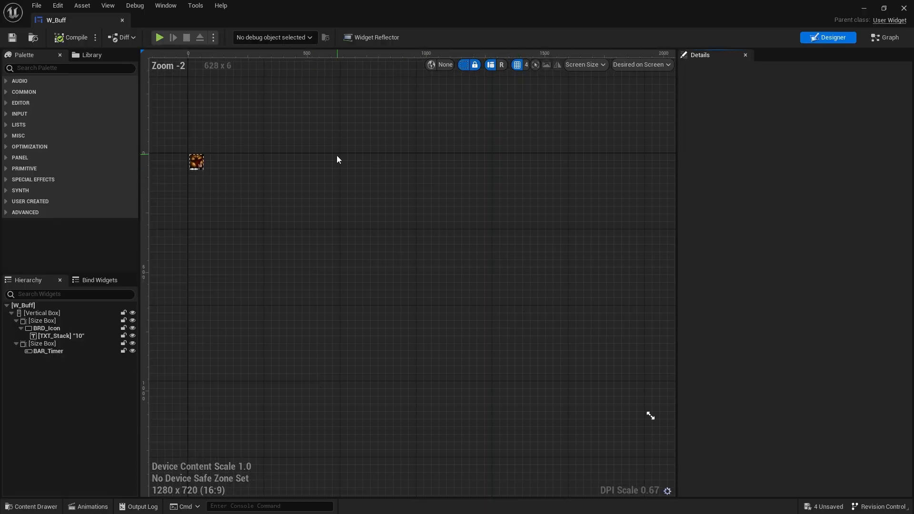
Step: Add a BuffActor variable of type W Buff to W_Buff, Instance Editable and Expose on Spawn
{"action": "left_click", "coordinate": [885, 37]}
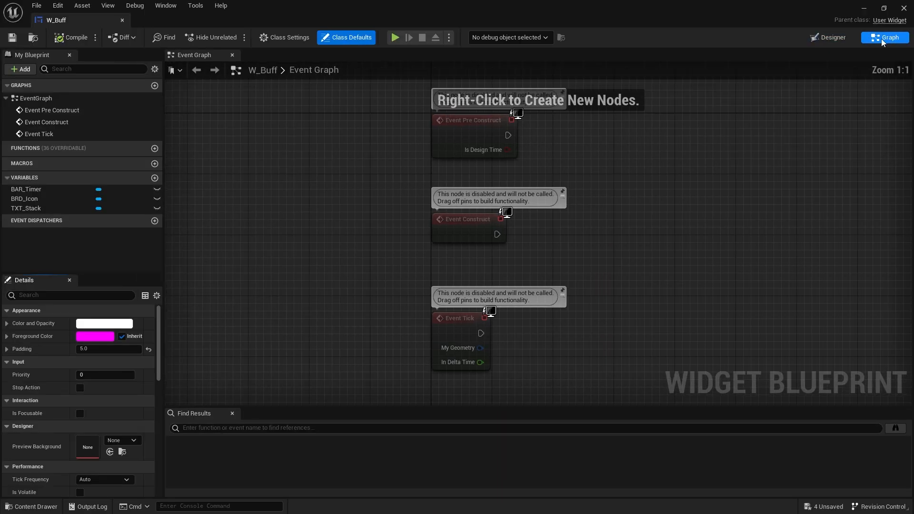
{"action": "left_click", "coordinate": [154, 178]}
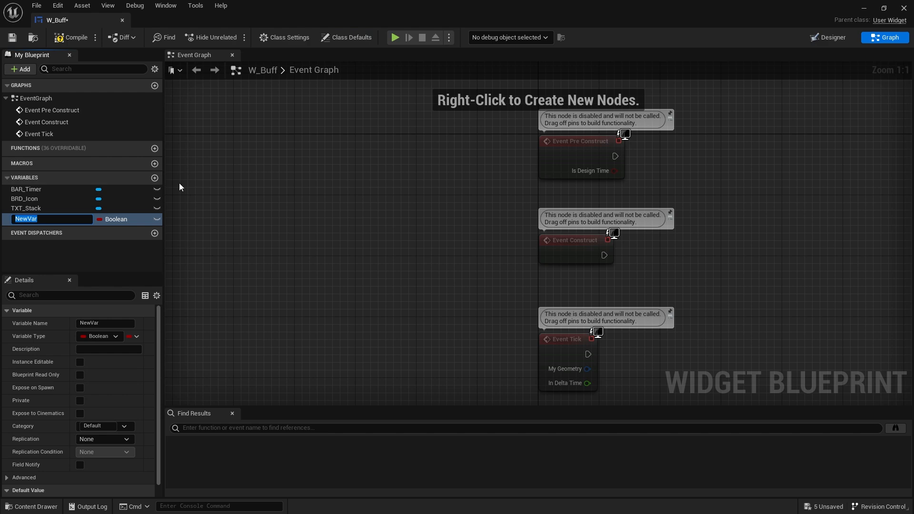
{"action": "type", "text": "BuffActor"}
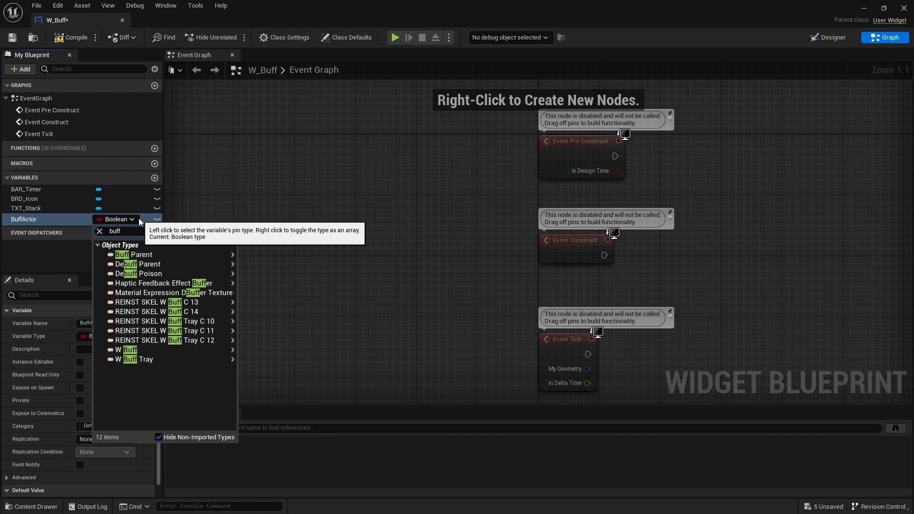
{"action": "left_click", "coordinate": [126, 349]}
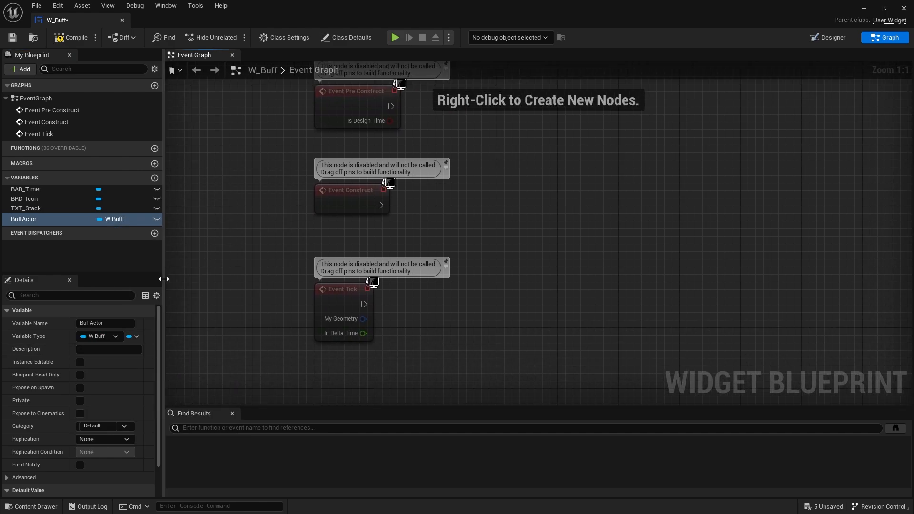
{"action": "left_click", "coordinate": [80, 361]}
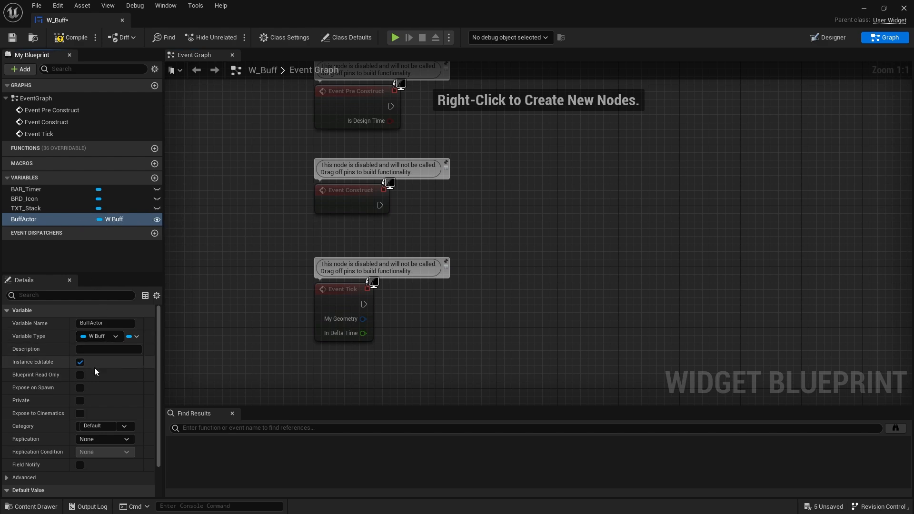
{"action": "left_click", "coordinate": [80, 387]}
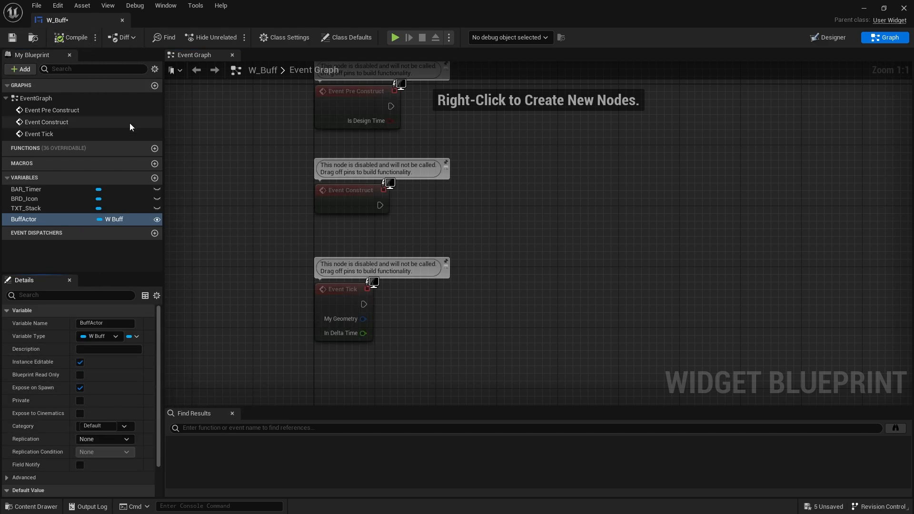
Step: Refresh the Create W Buff Widget node in W_BuffTray to reveal Buff Actor
{"action": "left_click", "coordinate": [264, 20]}
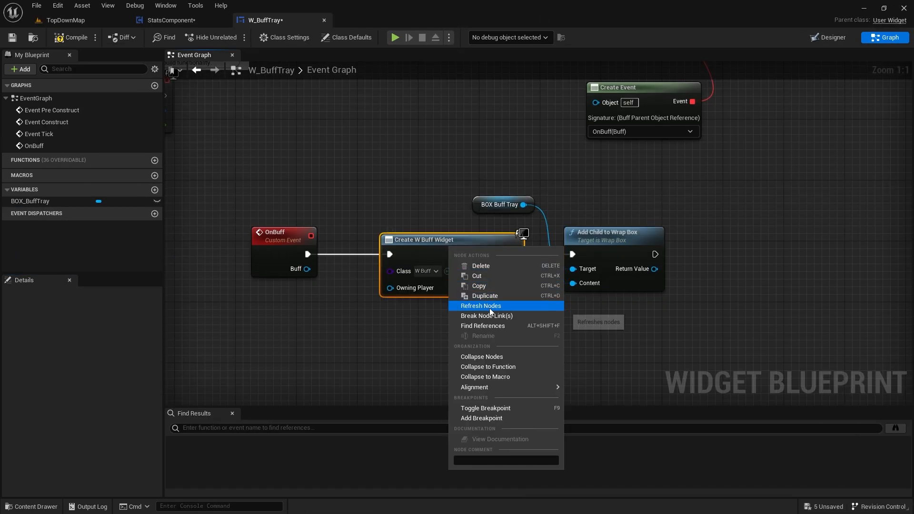
{"action": "left_click", "coordinate": [481, 305]}
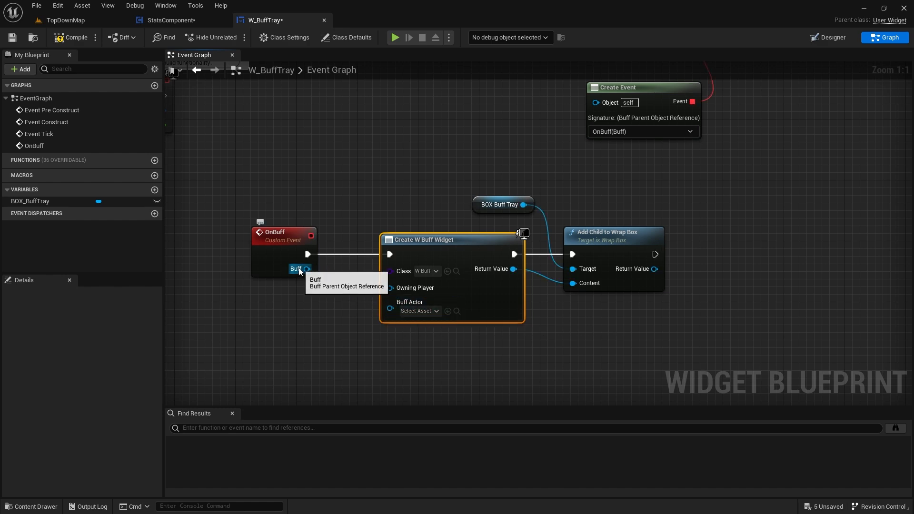
{"action": "mouse_move", "coordinate": [392, 306]}
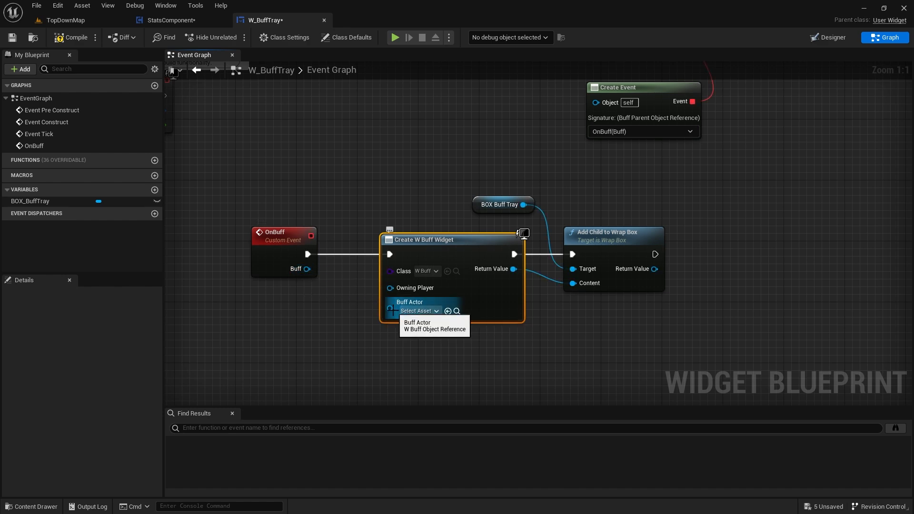
Step: Set BuffActor's type to a Buff Parent object reference, then return to W_BuffTray
{"action": "left_click", "coordinate": [169, 20]}
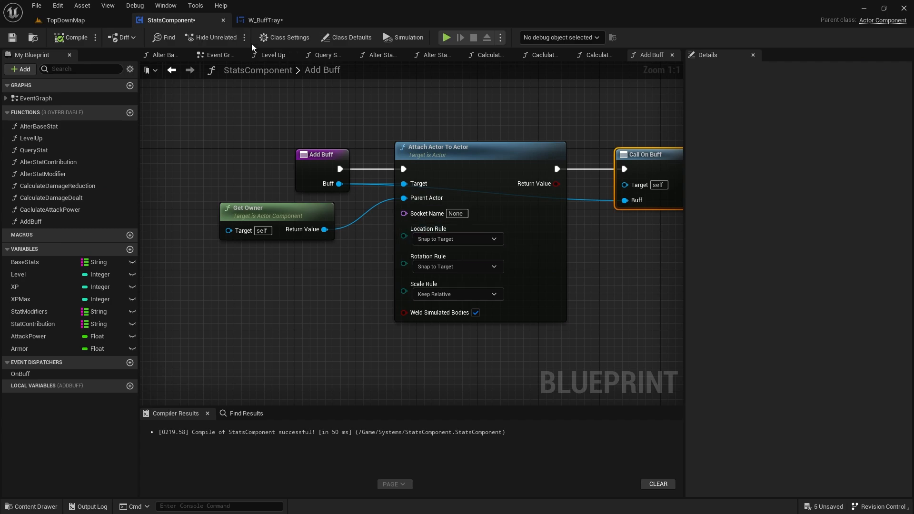
{"action": "left_click", "coordinate": [263, 20]}
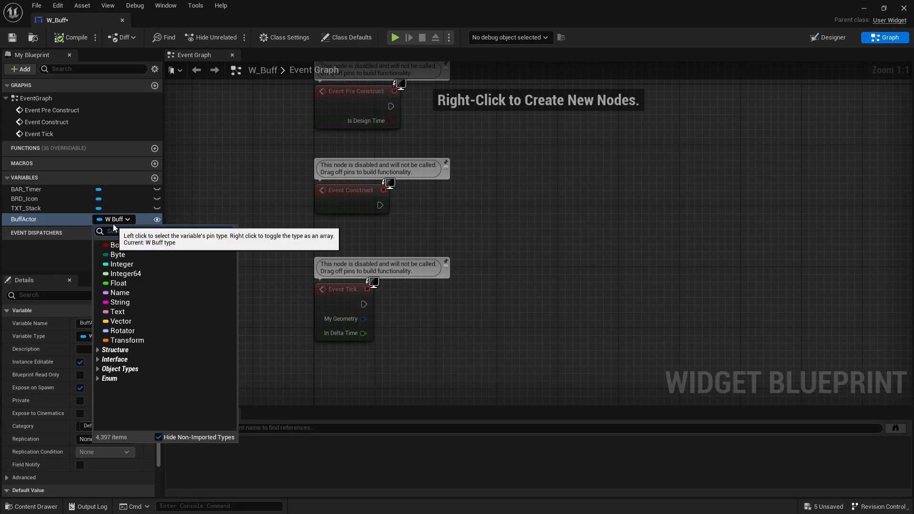
{"action": "type", "text": "buff pa"}
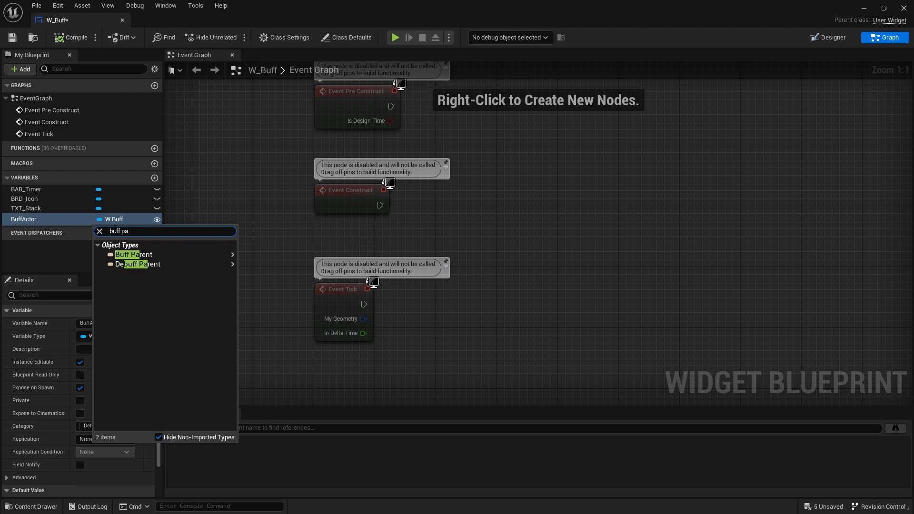
{"action": "left_click", "coordinate": [135, 254]}
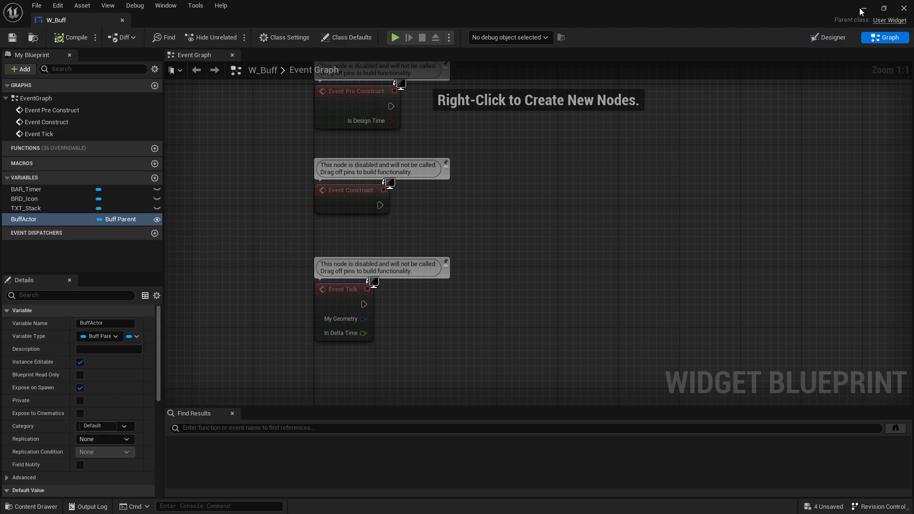
{"action": "left_click", "coordinate": [264, 20]}
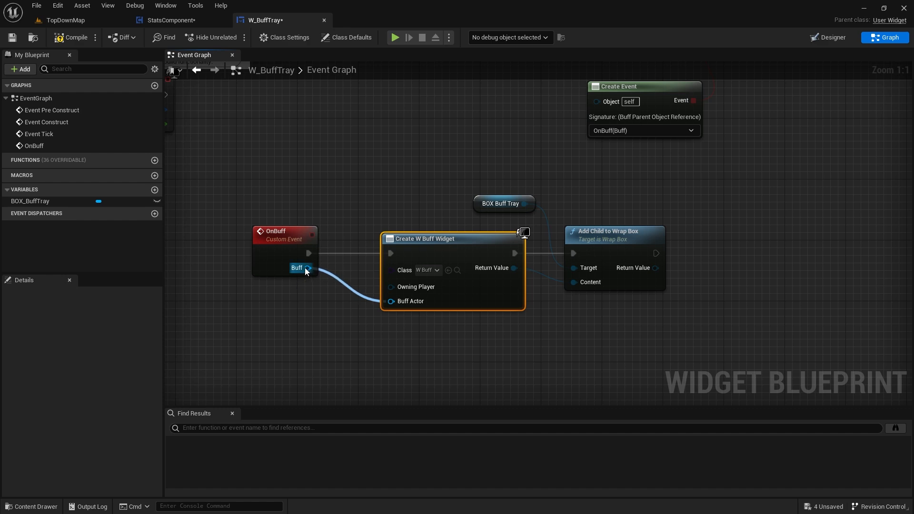
Step: Wire OnBuff's Buff pin into Buff Actor, then open W_Buff from the Content Browser
{"action": "left_click", "coordinate": [493, 227]}
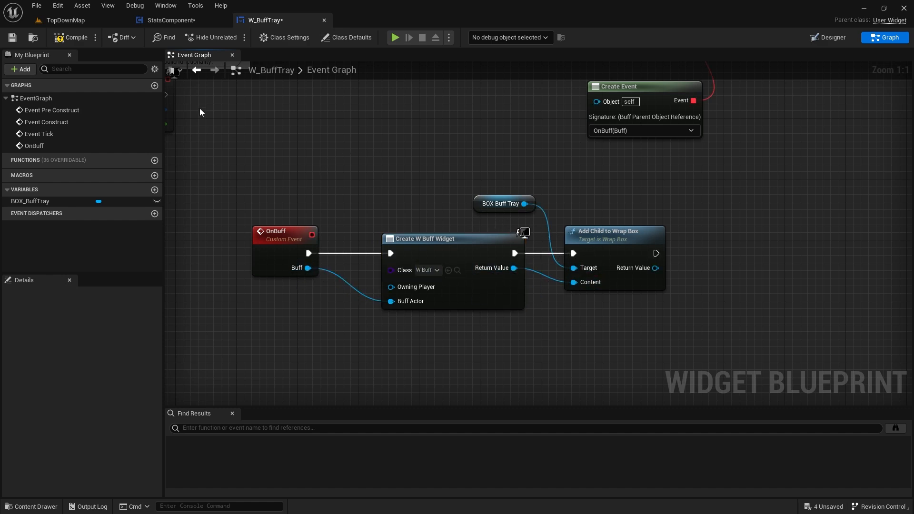
{"action": "mouse_move", "coordinate": [457, 270]}
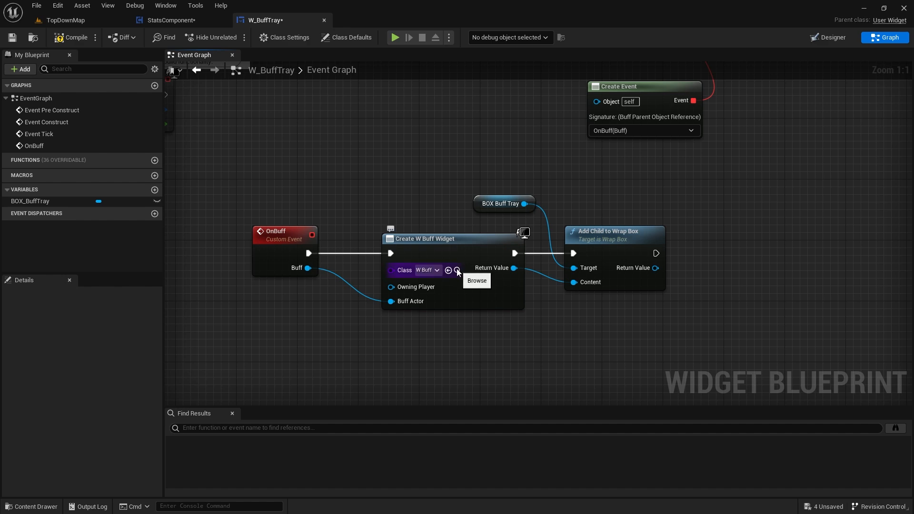
{"action": "left_click", "coordinate": [476, 280]}
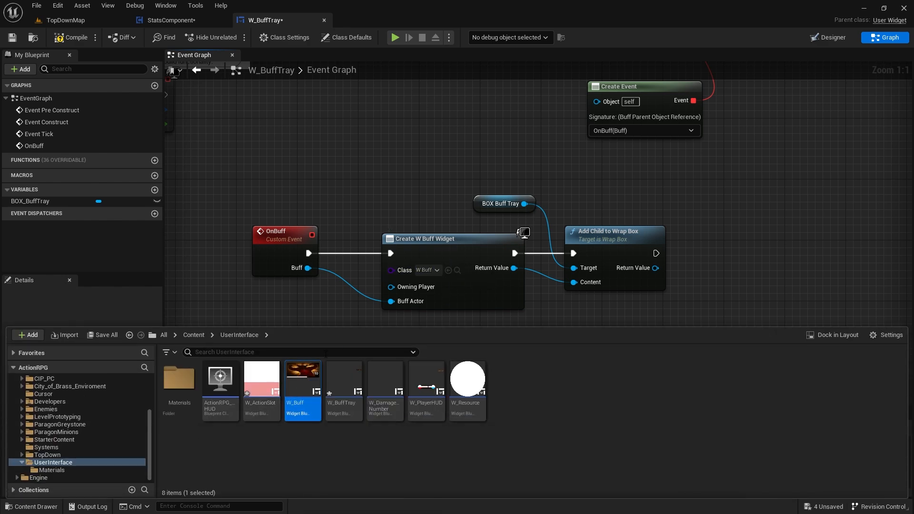
{"action": "double_click", "coordinate": [302, 377]}
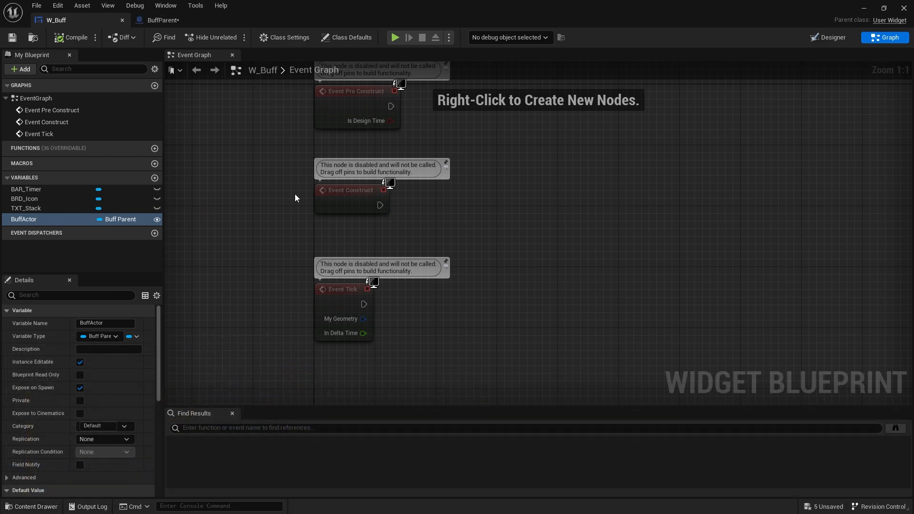
{"action": "mouse_move", "coordinate": [149, 228]}
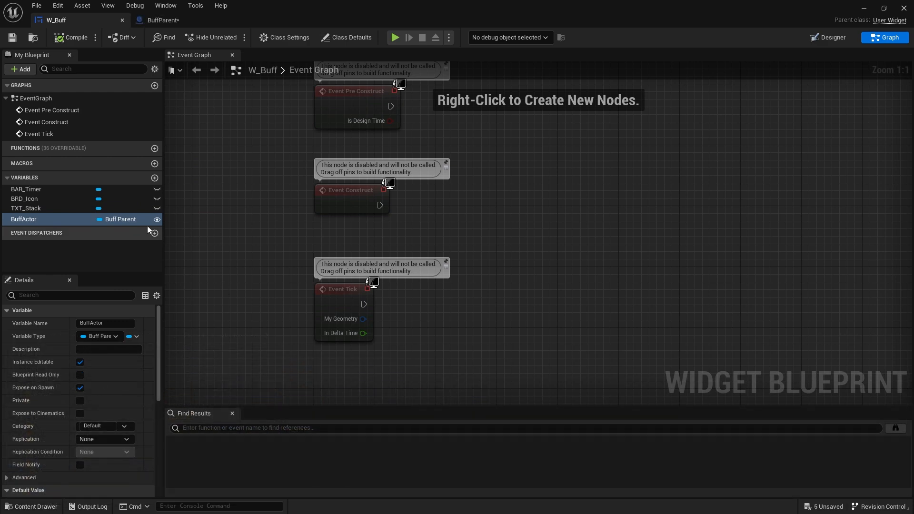
Step: Switch to the BuffParent blueprint tab to view its Event Graph
{"action": "left_click", "coordinate": [161, 20]}
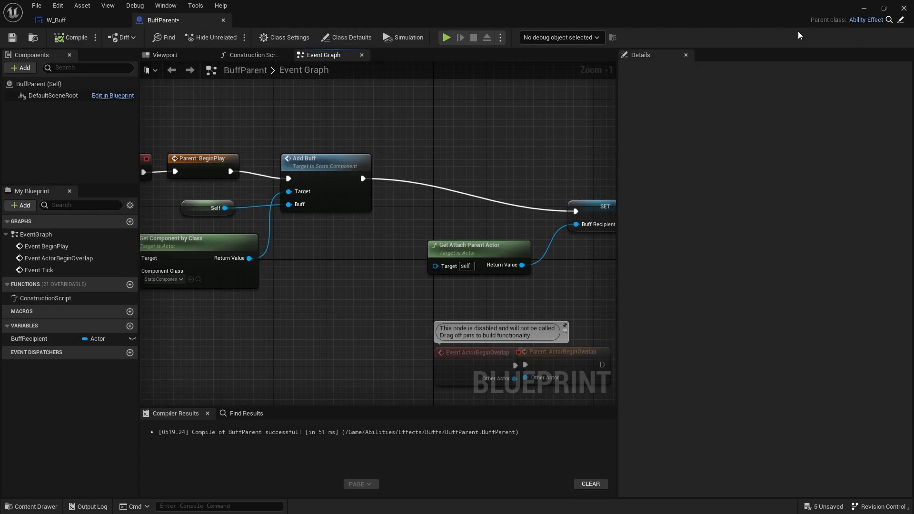
{"action": "mouse_move", "coordinate": [719, 52]}
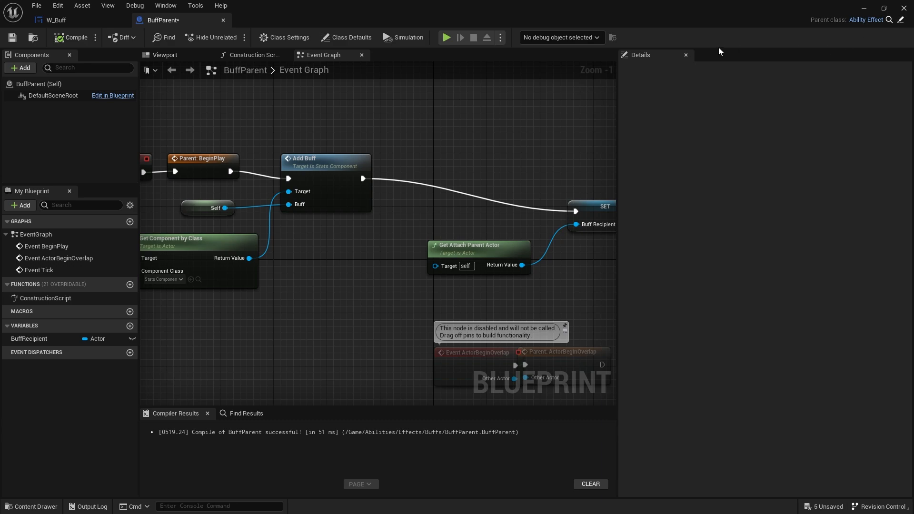
{"action": "mouse_move", "coordinate": [901, 19]}
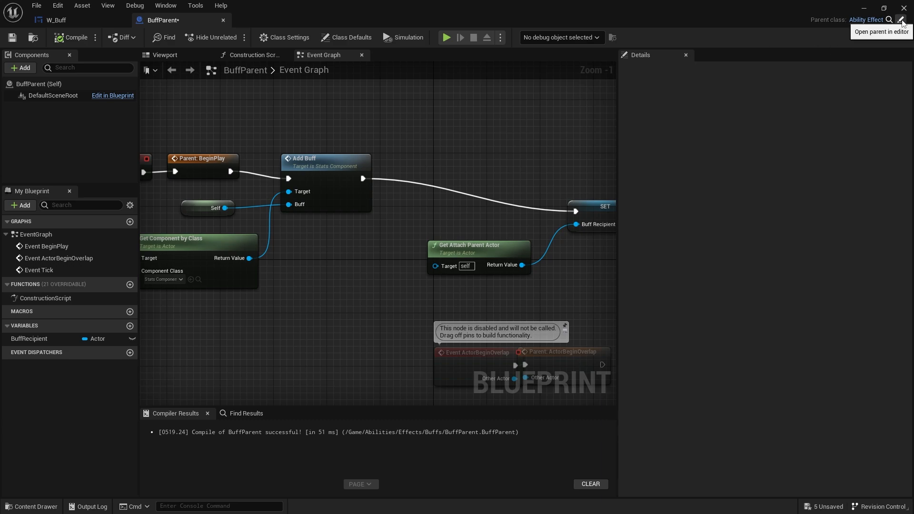
Step: In AbilityEffect, add a Thumbnail variable of type Texture 2D
{"action": "left_click", "coordinate": [902, 20]}
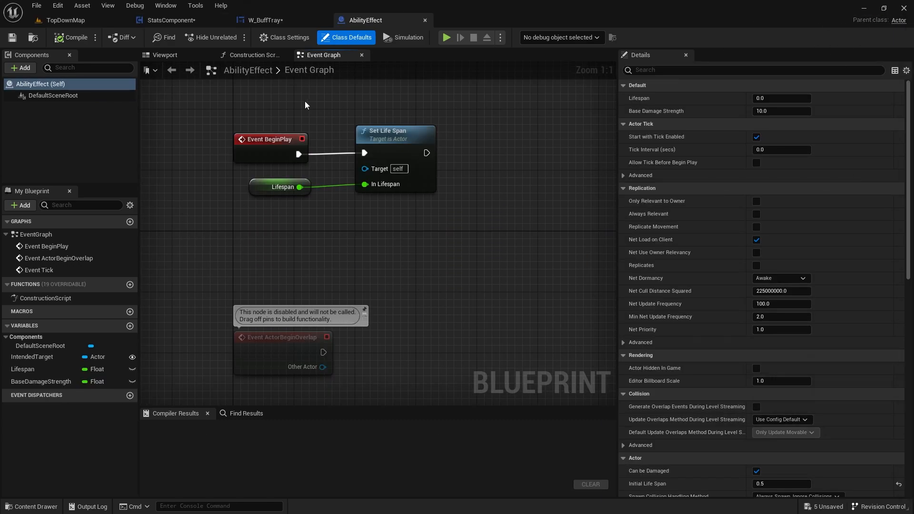
{"action": "mouse_move", "coordinate": [125, 348]}
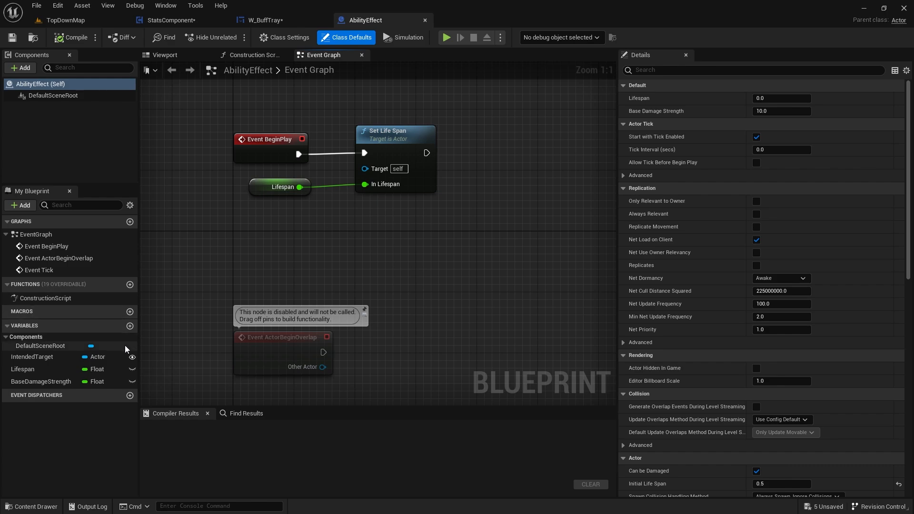
{"action": "left_click", "coordinate": [130, 327]}
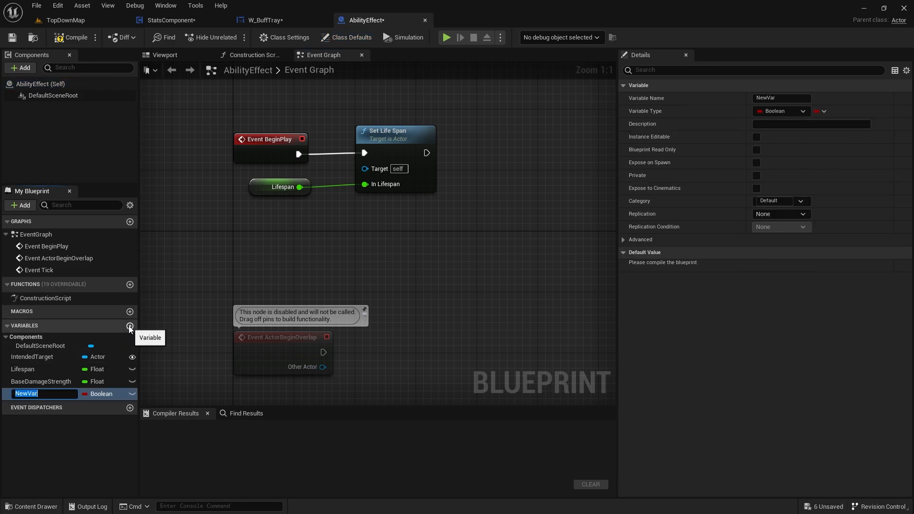
{"action": "type", "text": "Thumbnail"}
{"action": "type", "text": "texture 2d"}
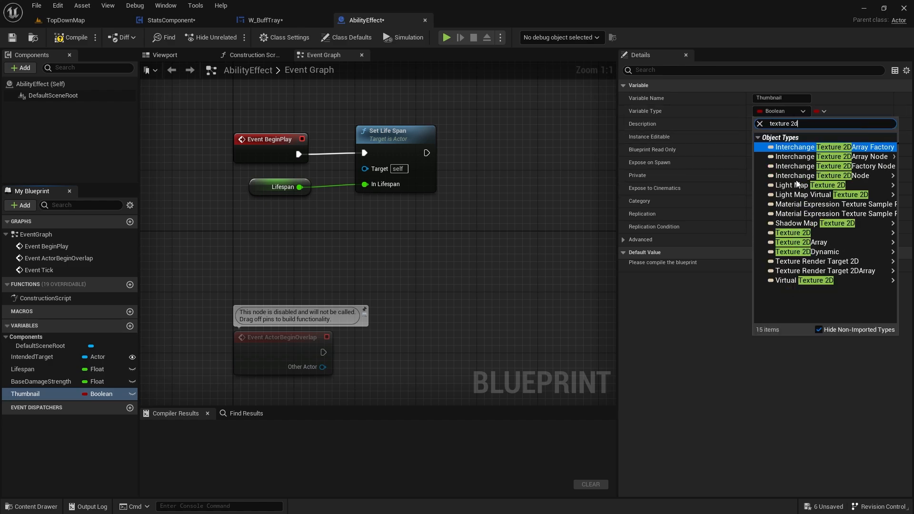
{"action": "left_click", "coordinate": [791, 233]}
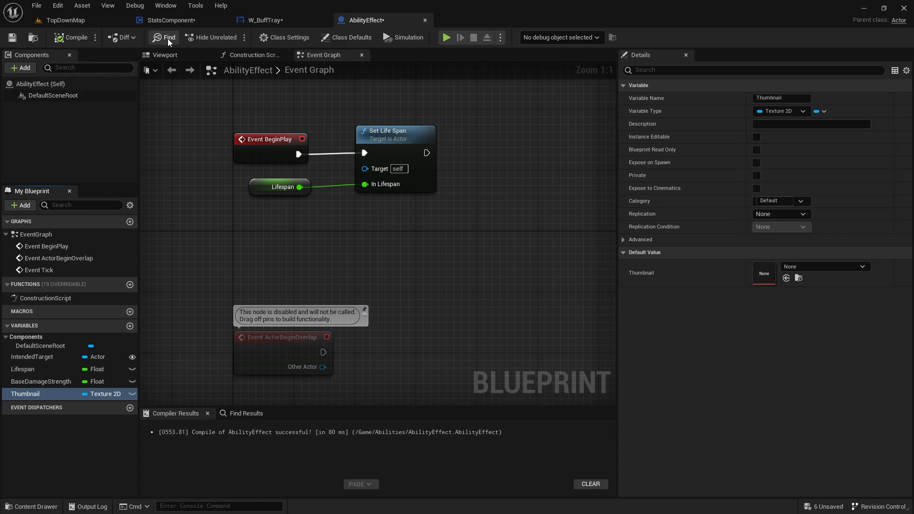
Step: Add Name and Description variables and save AbilityEffect
{"action": "left_click", "coordinate": [130, 325]}
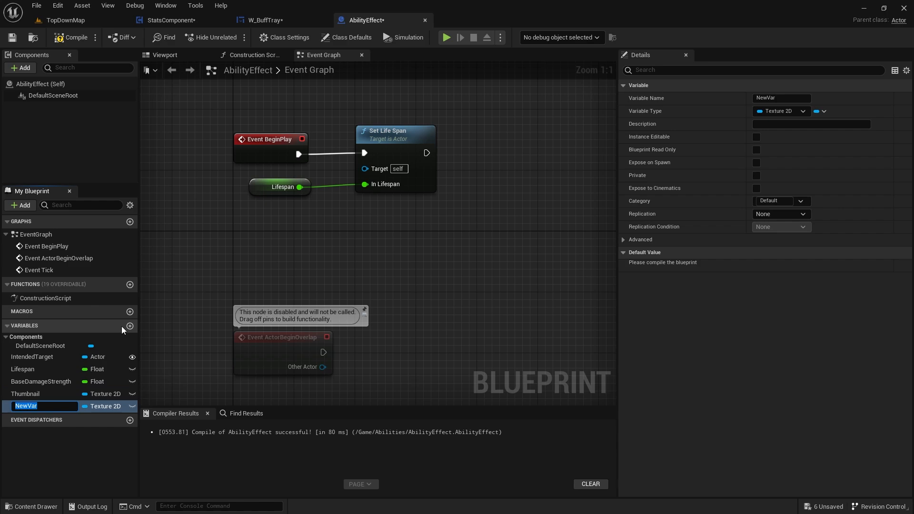
{"action": "type", "text": "Name"}
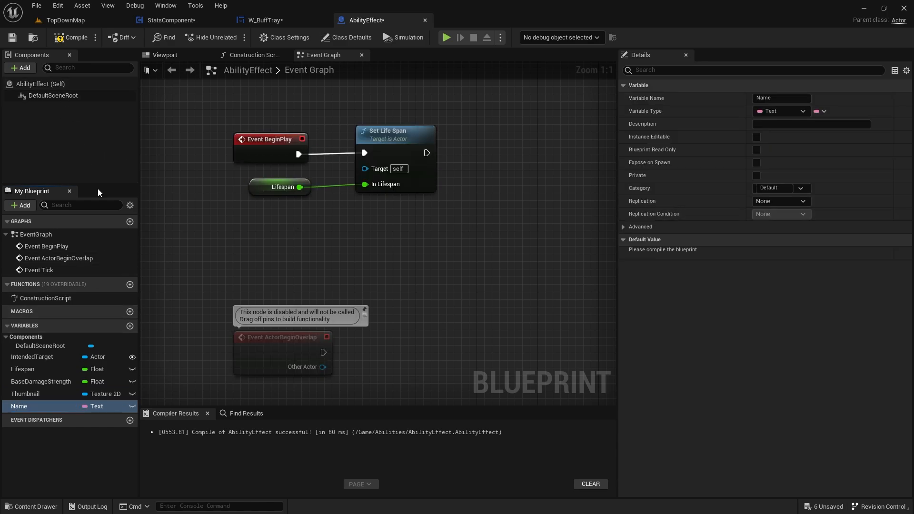
{"action": "left_click", "coordinate": [129, 325]}
{"action": "type", "text": "Description"}
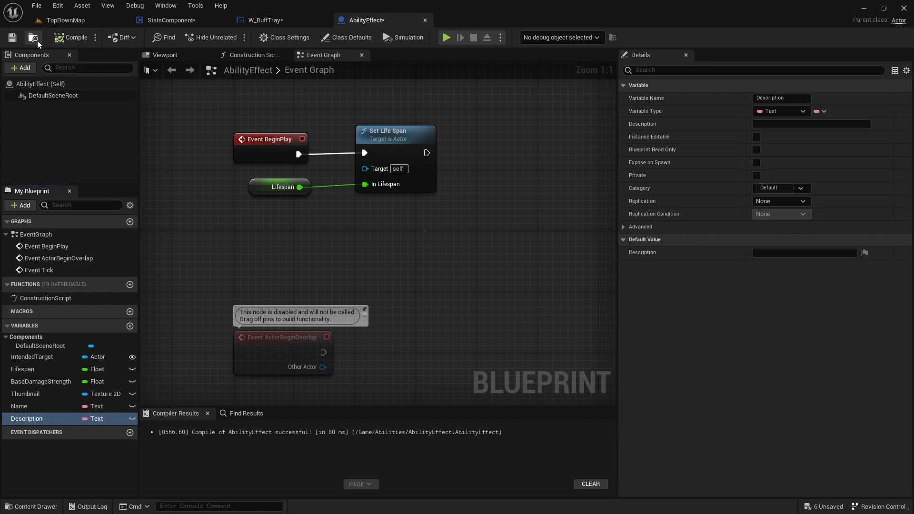
{"action": "left_click", "coordinate": [33, 37]}
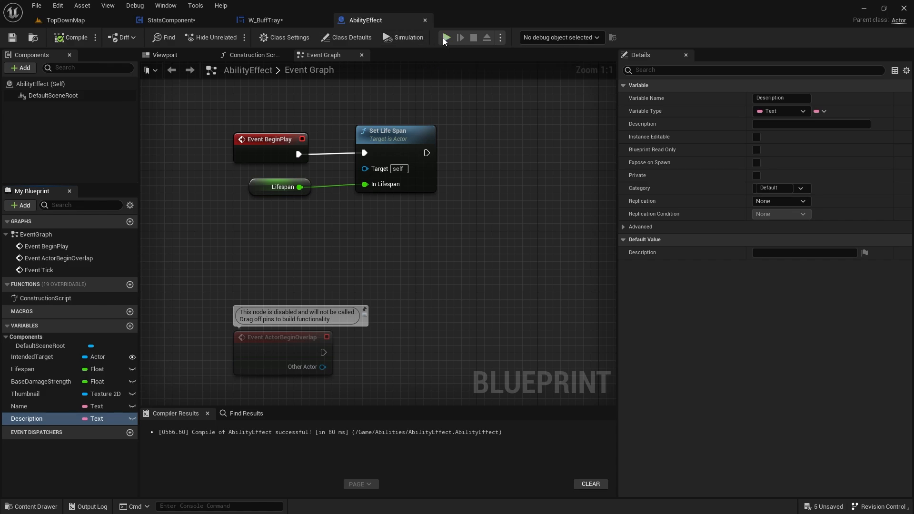
Step: Open BuffParent from Abilities > Effects > Buffs and show its Class Defaults
{"action": "left_click", "coordinate": [264, 20]}
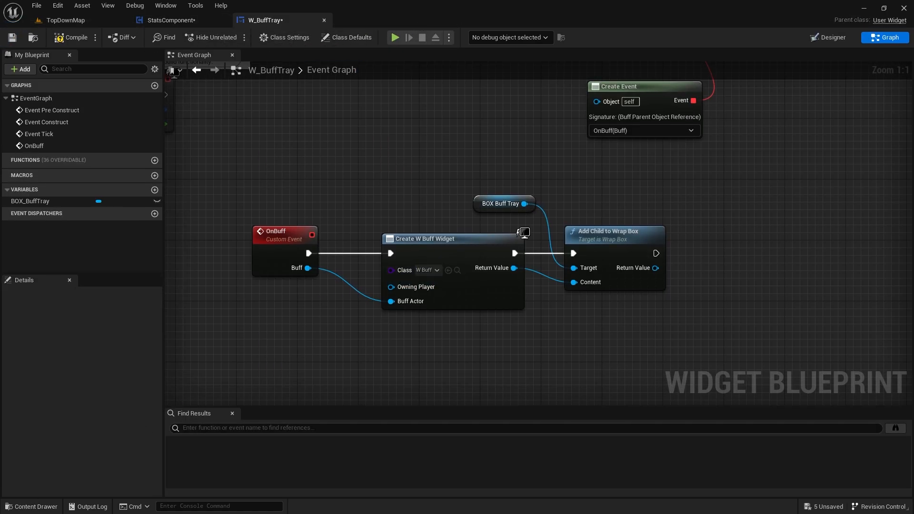
{"action": "left_click", "coordinate": [32, 506]}
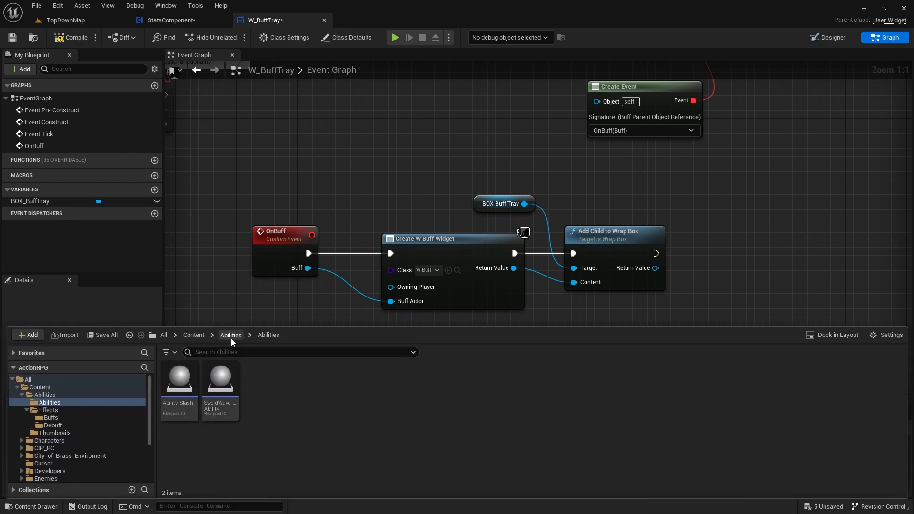
{"action": "left_click", "coordinate": [51, 418]}
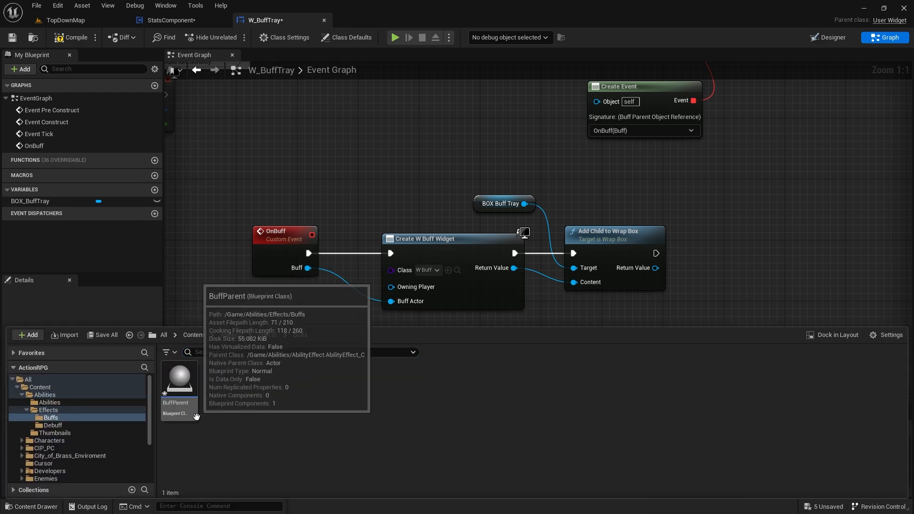
{"action": "double_click", "coordinate": [179, 377]}
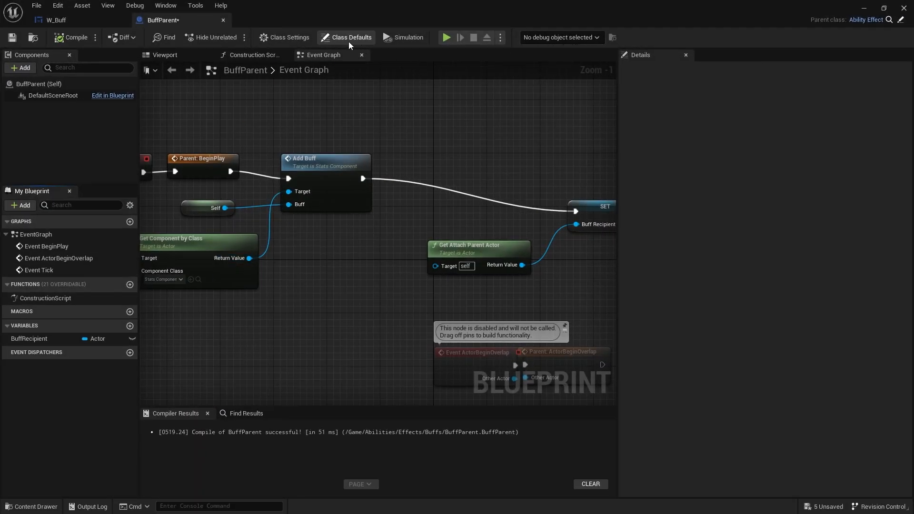
{"action": "left_click", "coordinate": [350, 37]}
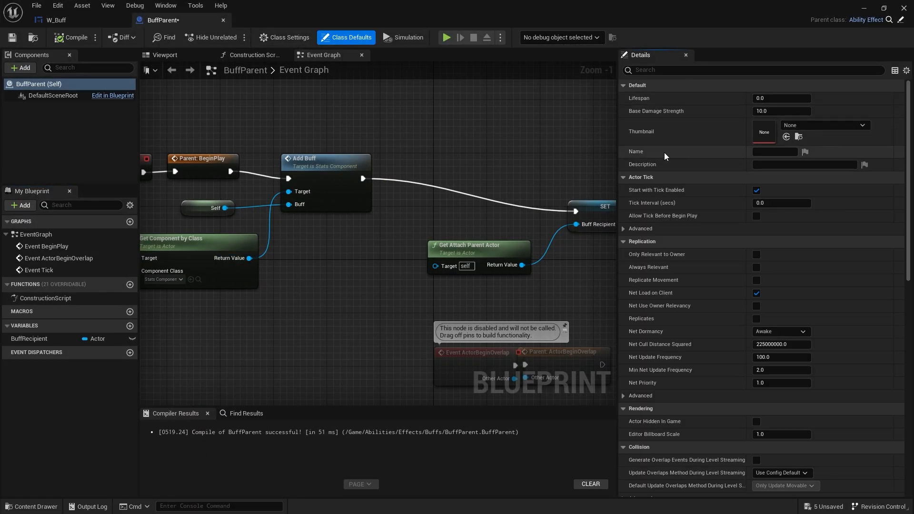
{"action": "mouse_move", "coordinate": [791, 174]}
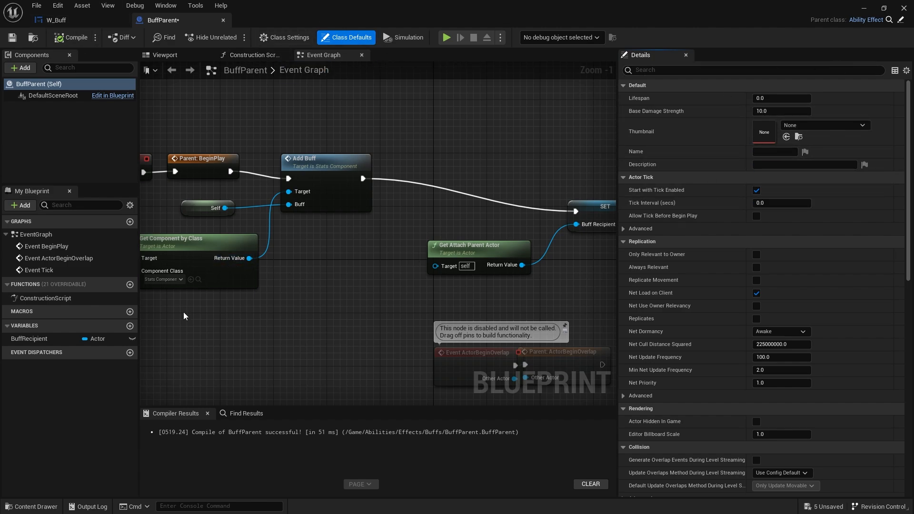
{"action": "mouse_move", "coordinate": [130, 327]}
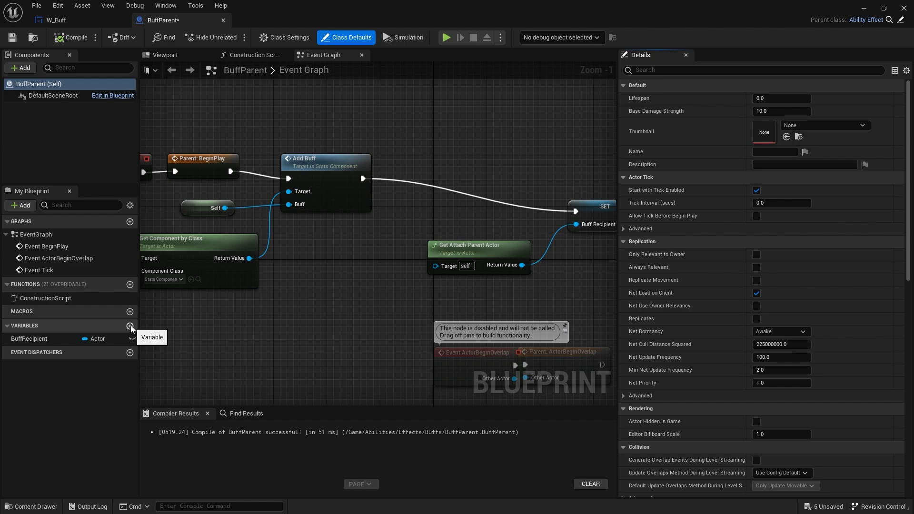
Step: Add MaxStackSize as an Integer and Duration as a Float defaulting to -1.0, then compile BuffParent
{"action": "left_click", "coordinate": [130, 327]}
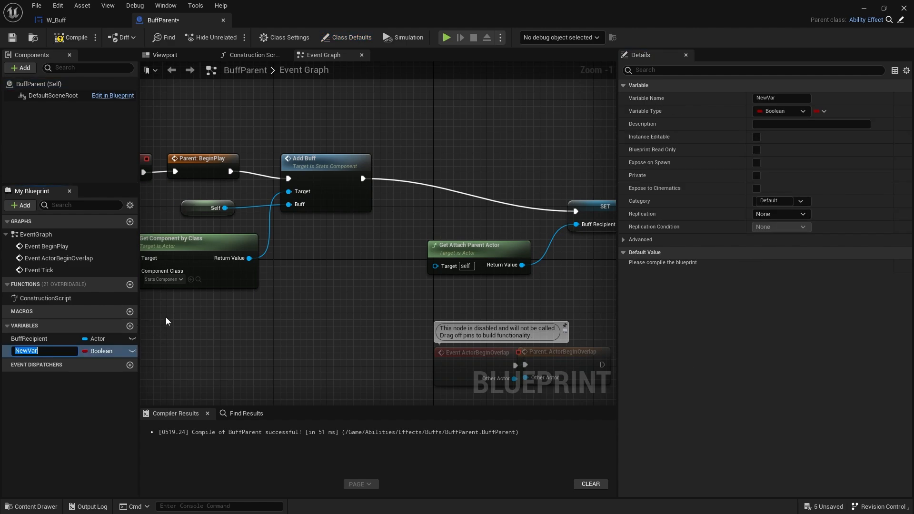
{"action": "type", "text": "StackSize"}
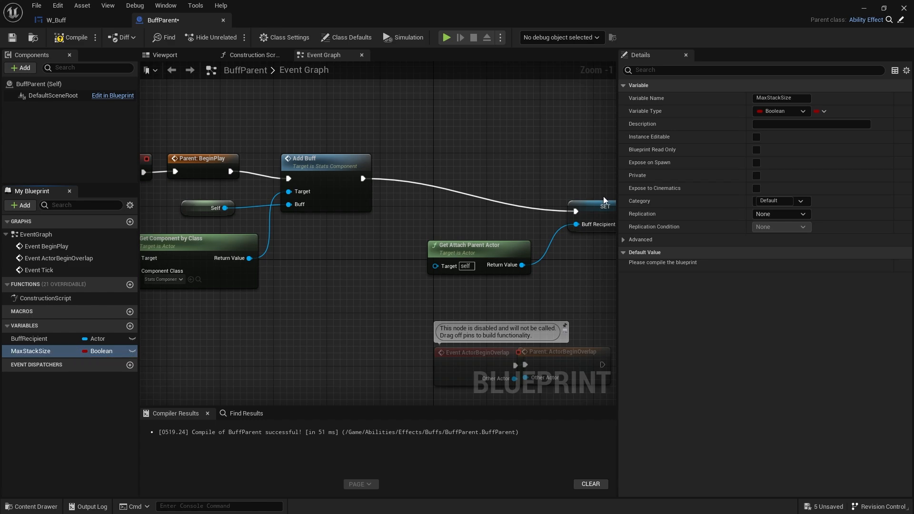
{"action": "left_click", "coordinate": [781, 111]}
{"action": "type", "text": "Duration"}
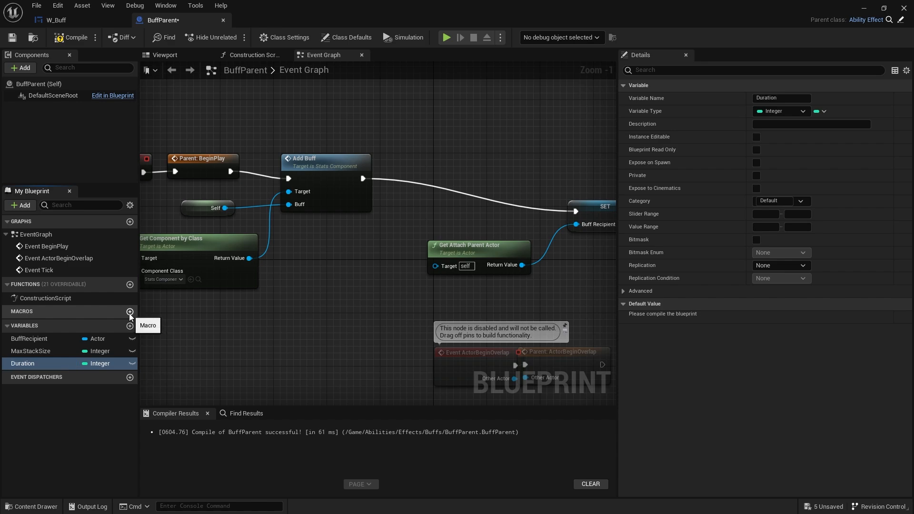
{"action": "mouse_move", "coordinate": [784, 183]}
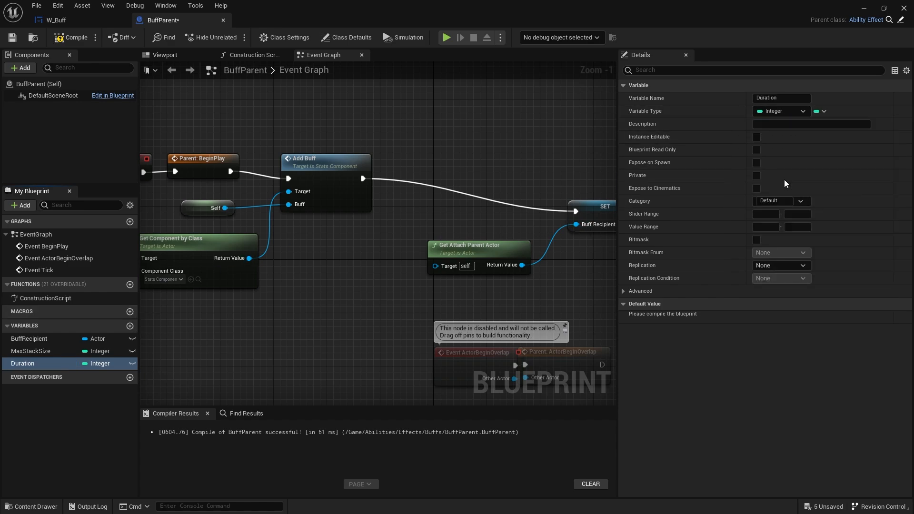
{"action": "left_click", "coordinate": [780, 111]}
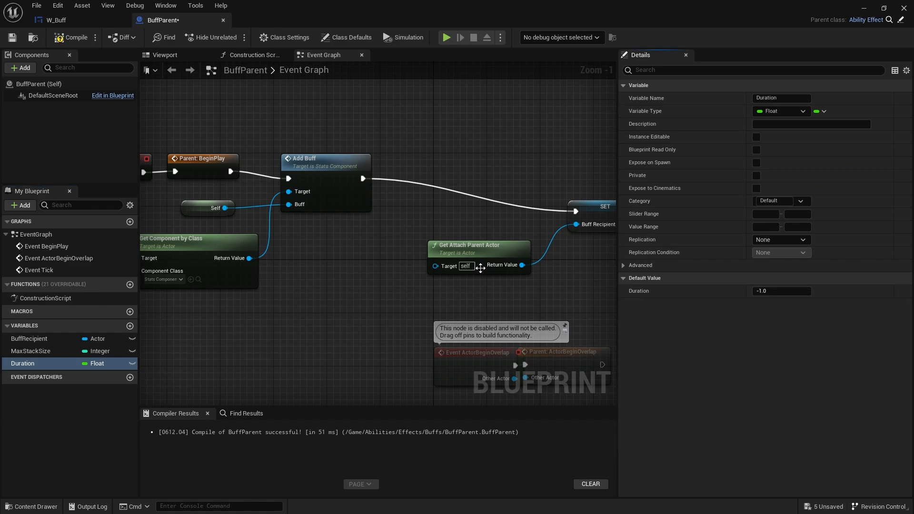
{"action": "mouse_move", "coordinate": [412, 348]}
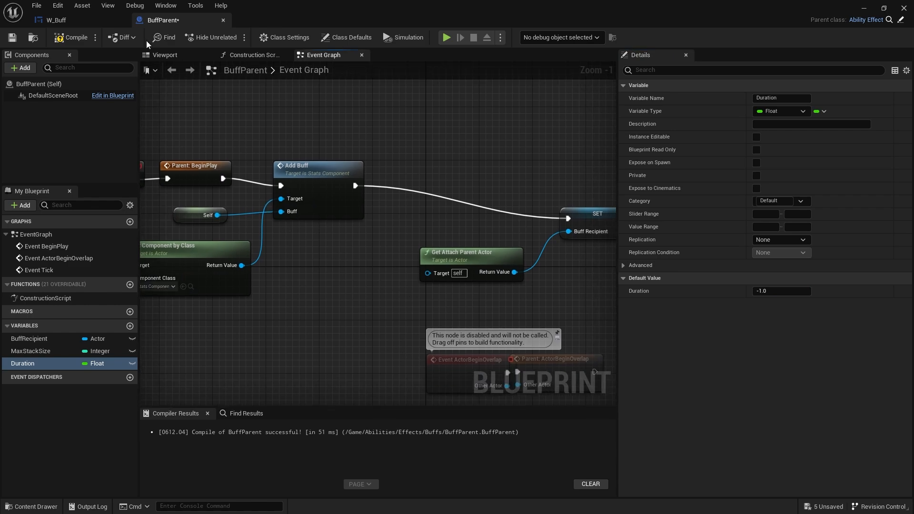
Step: On W_Buff's Event Construct, call Set Brush from Texture on BRD_Icon using BuffActor's Thumbnail
{"action": "left_click", "coordinate": [55, 20]}
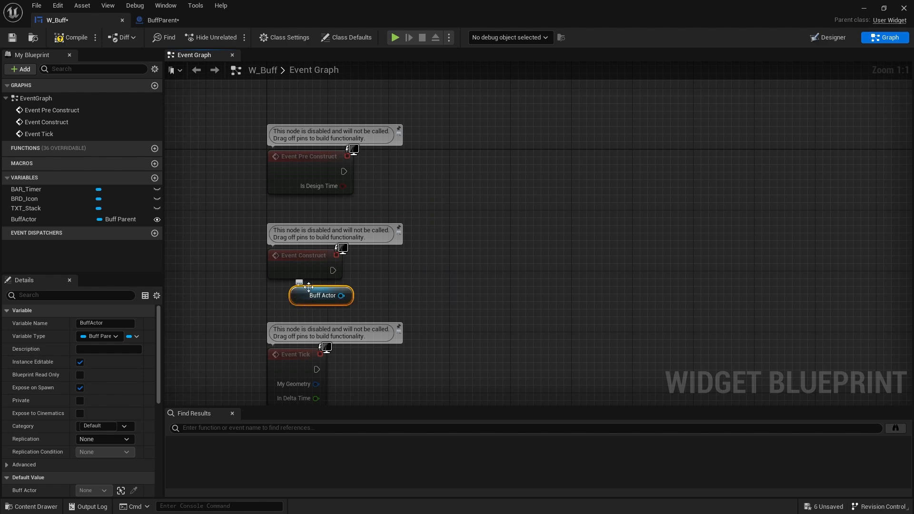
{"action": "mouse_move", "coordinate": [300, 264]}
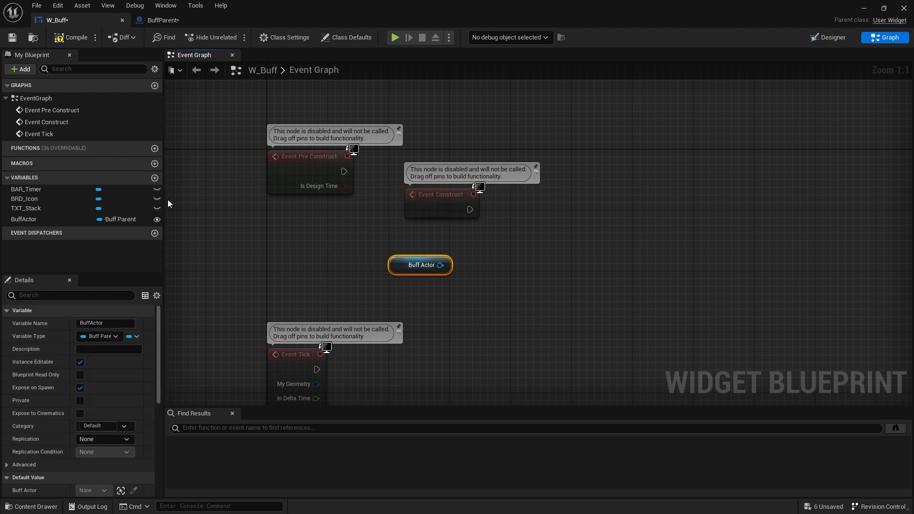
{"action": "left_click", "coordinate": [26, 198]}
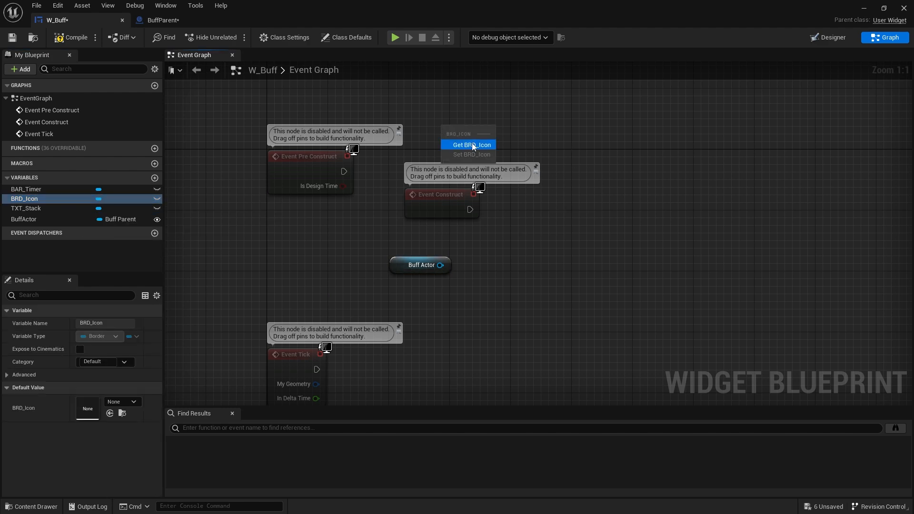
{"action": "left_click", "coordinate": [469, 145]}
{"action": "type", "text": "thu"}
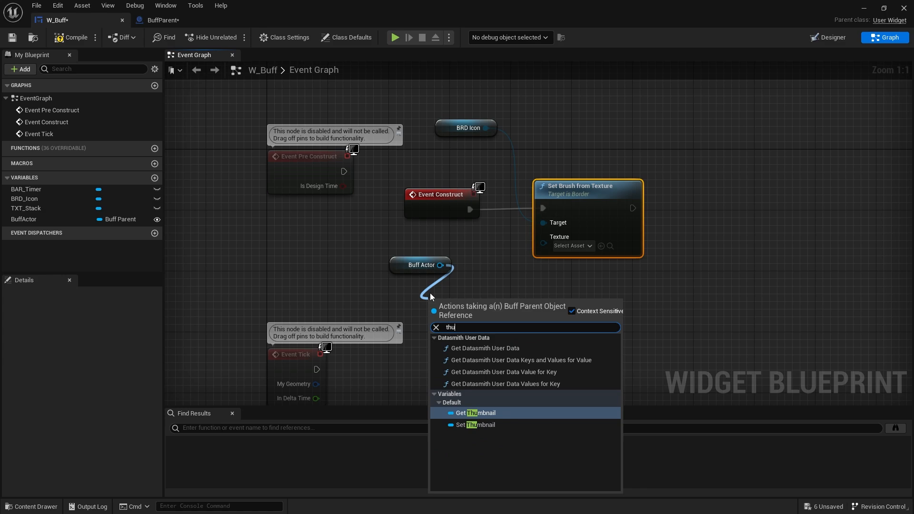
{"action": "left_click", "coordinate": [475, 412]}
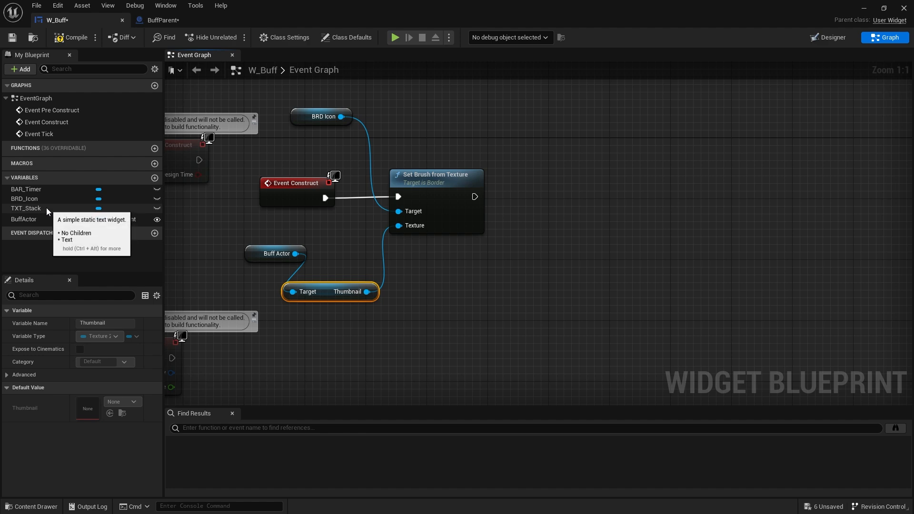
{"action": "mouse_move", "coordinate": [51, 200]}
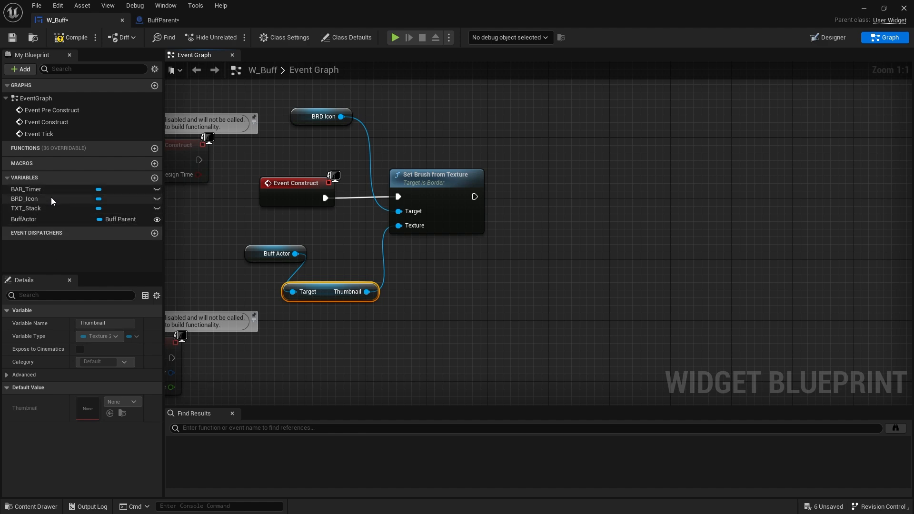
Step: Set BAR_Timer's percent to BuffActor's Life Span normalized against Duration, and save W_Buff
{"action": "left_click", "coordinate": [25, 189]}
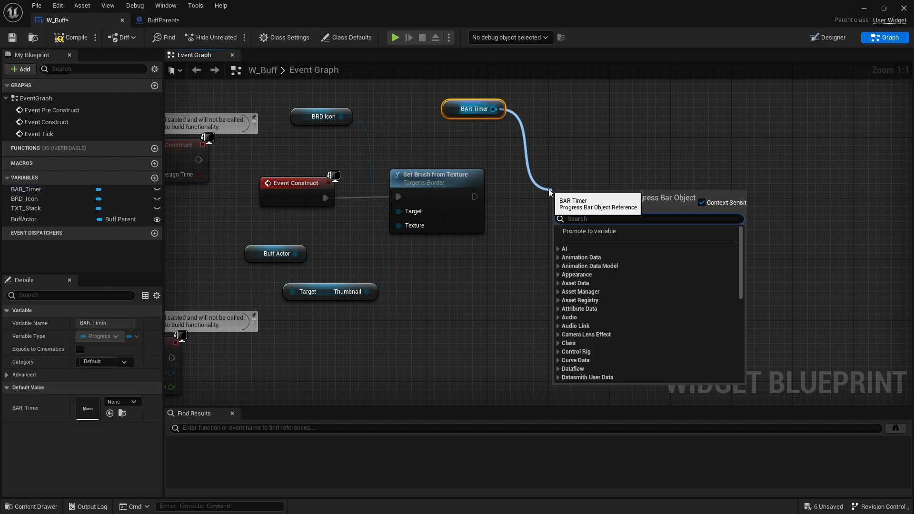
{"action": "scroll", "scroll_direction": "down", "scroll_amount": 3}
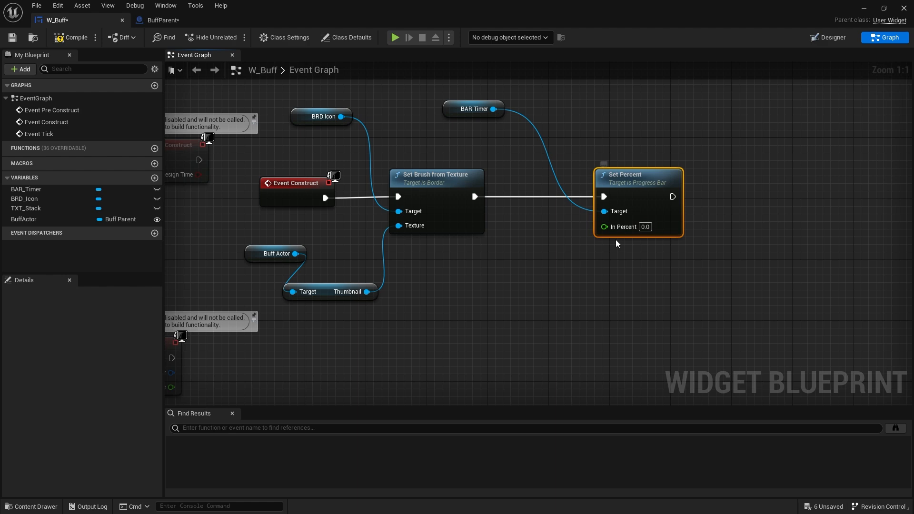
{"action": "mouse_move", "coordinate": [328, 286]}
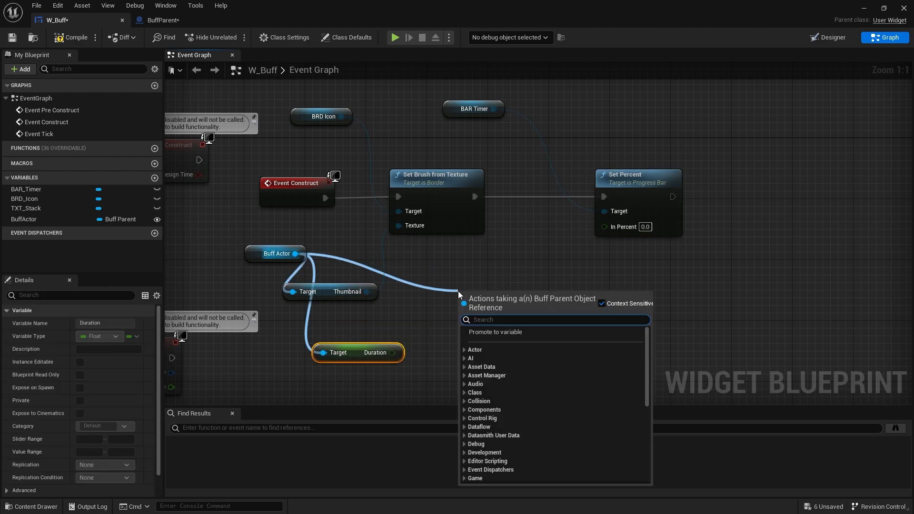
{"action": "type", "text": "lifes"}
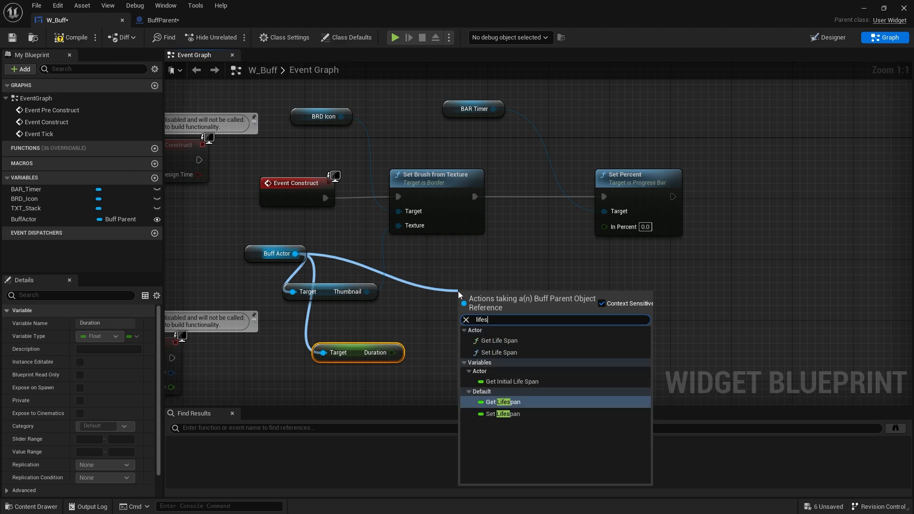
{"action": "mouse_move", "coordinate": [483, 347]}
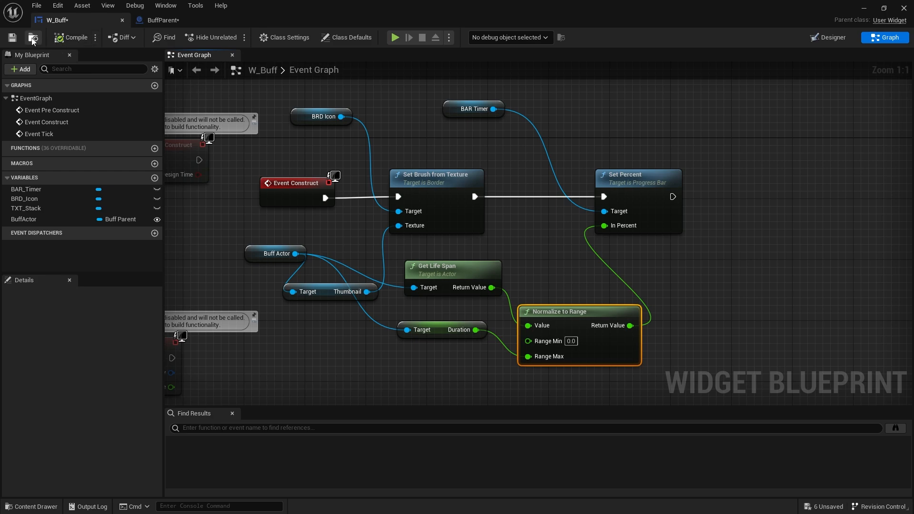
{"action": "left_click", "coordinate": [11, 37]}
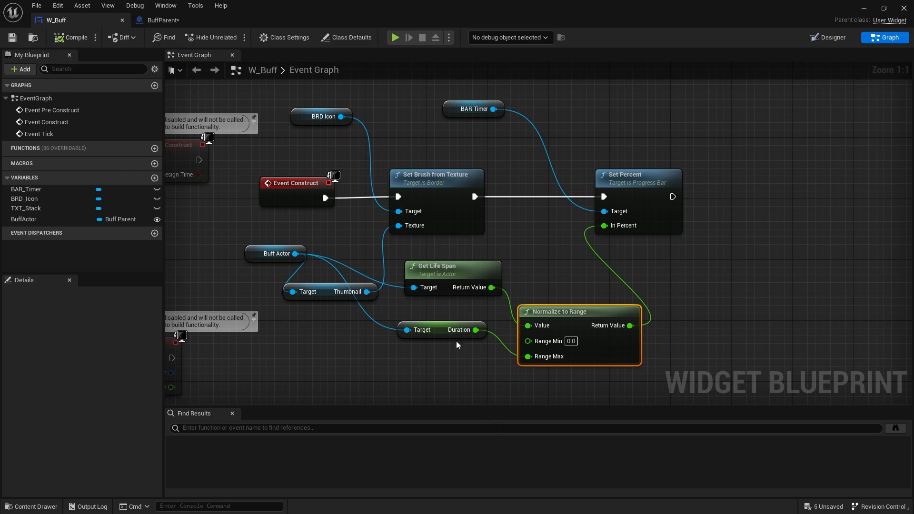
{"action": "left_click", "coordinate": [441, 329]}
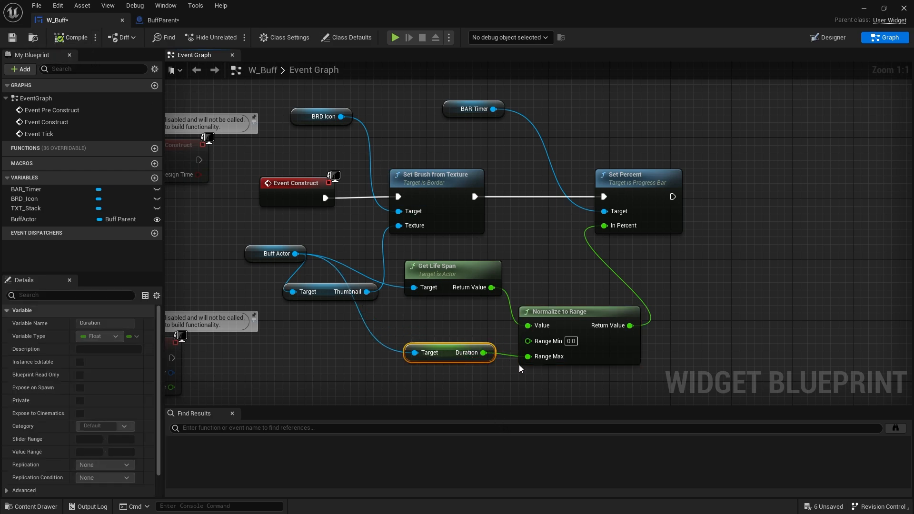
{"action": "mouse_move", "coordinate": [554, 355]}
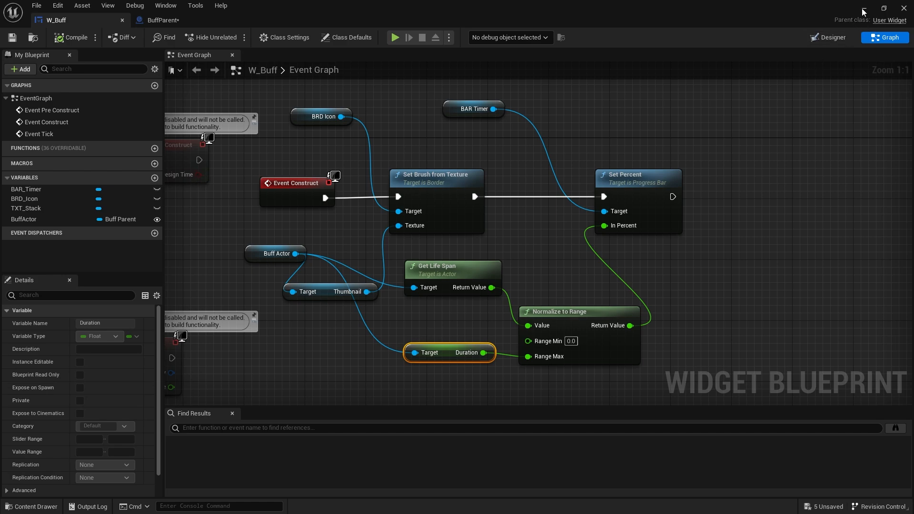
{"action": "left_click", "coordinate": [274, 20]}
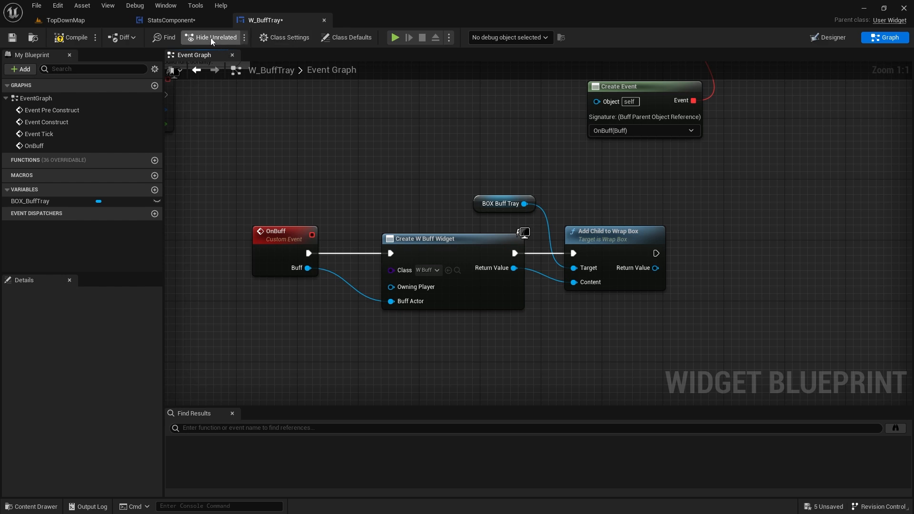
Step: Search the TopDownMap Outliner for 'buff', then clear the search
{"action": "left_click", "coordinate": [65, 20]}
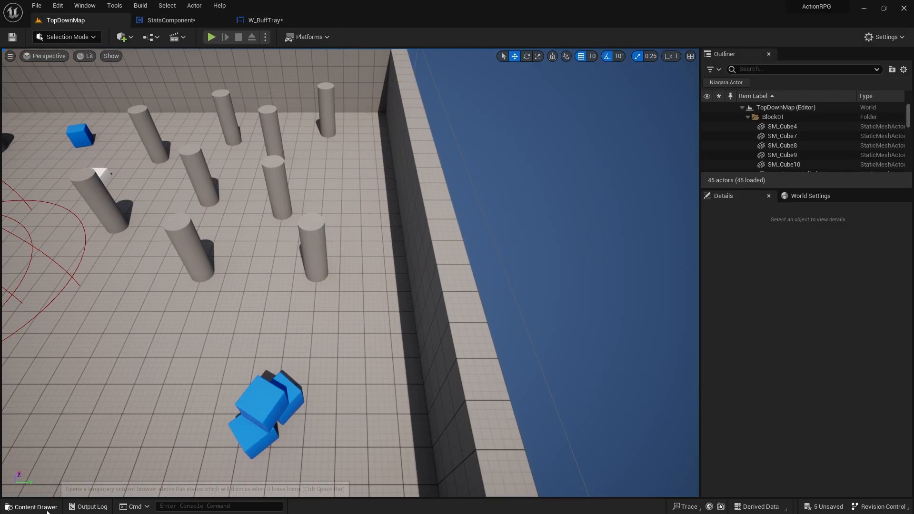
{"action": "left_click", "coordinate": [33, 506]}
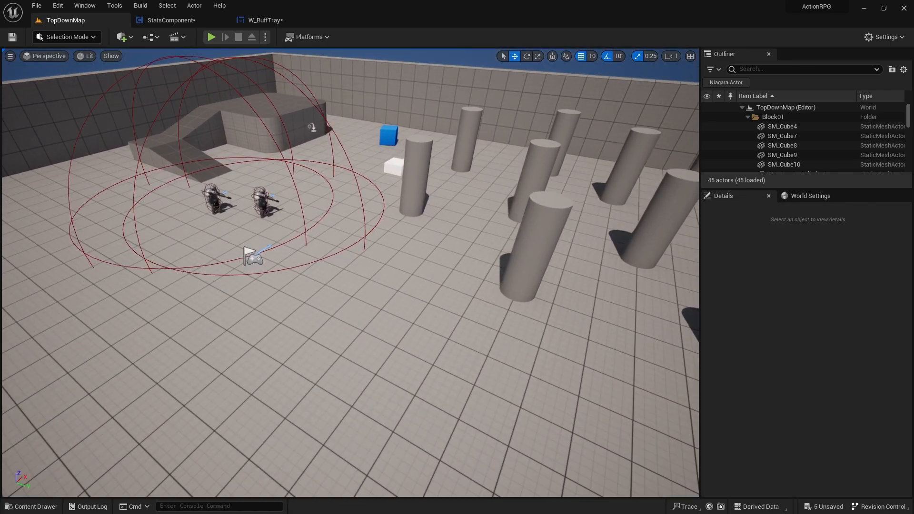
{"action": "type", "text": "b"}
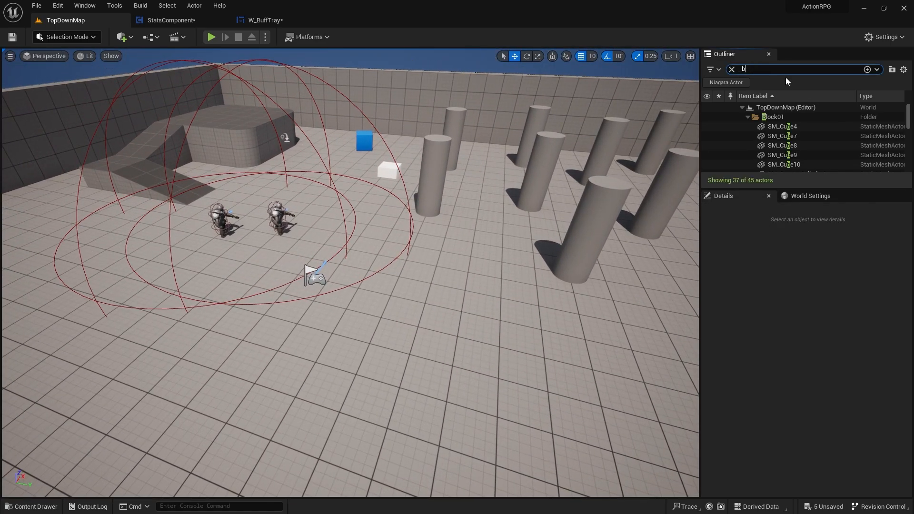
{"action": "type", "text": "uff"}
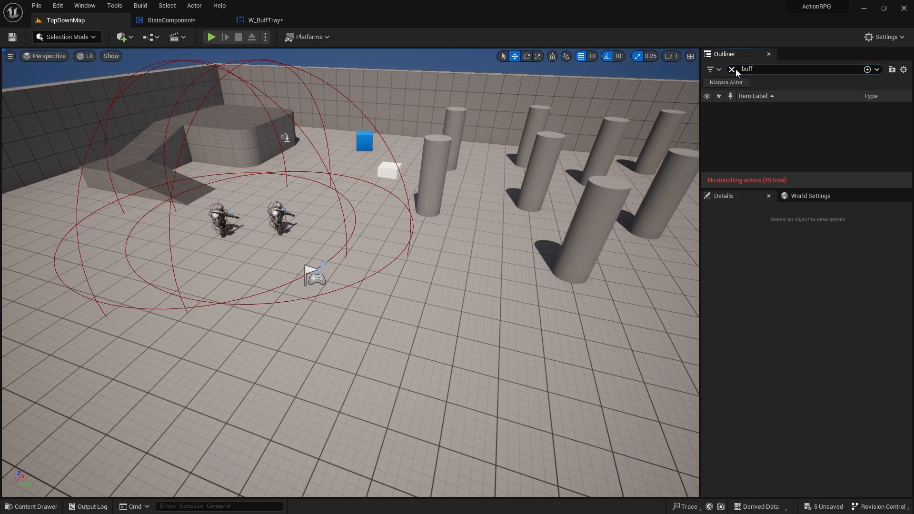
{"action": "left_click", "coordinate": [731, 69]}
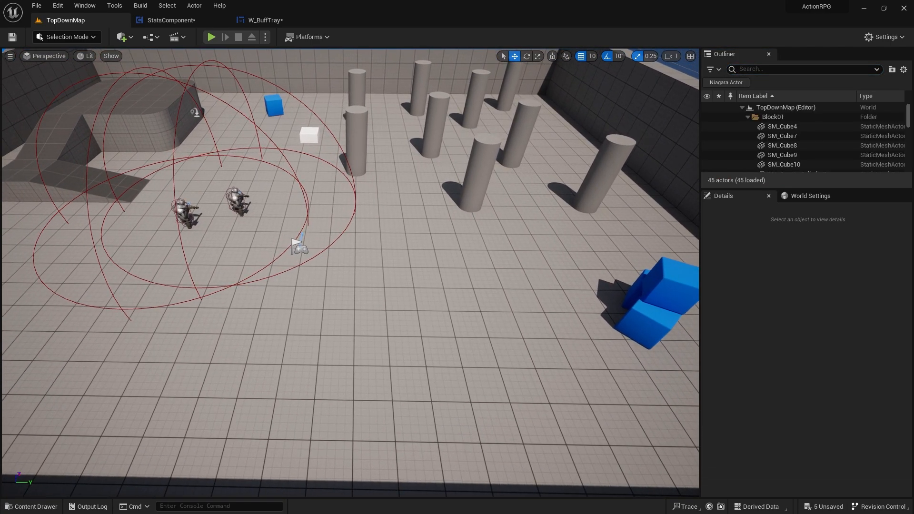
Step: Browse Content > TopDown > Blueprints and open BP_TopDownCharacter
{"action": "left_click", "coordinate": [33, 506]}
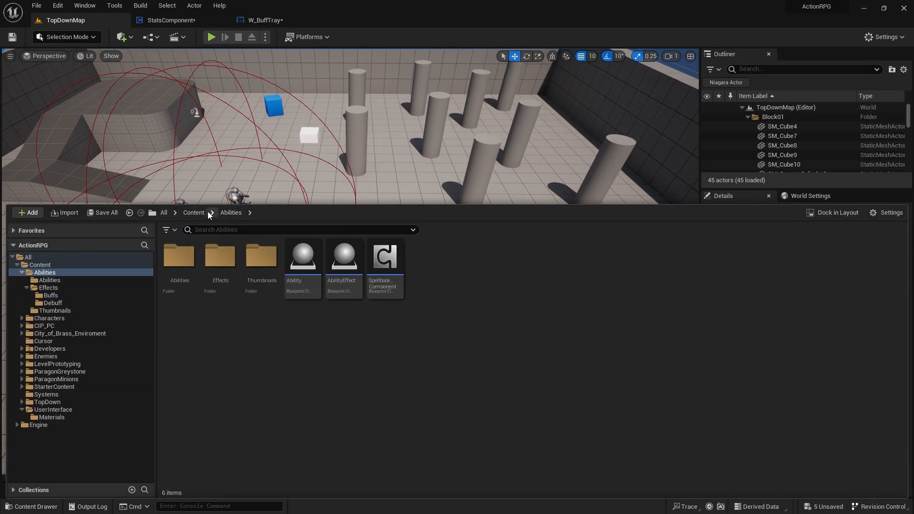
{"action": "left_click", "coordinate": [193, 212]}
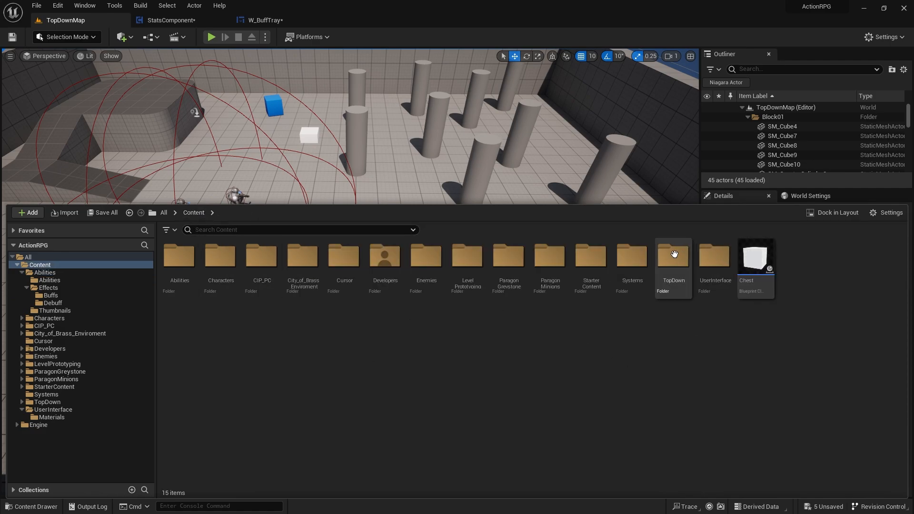
{"action": "double_click", "coordinate": [672, 255]}
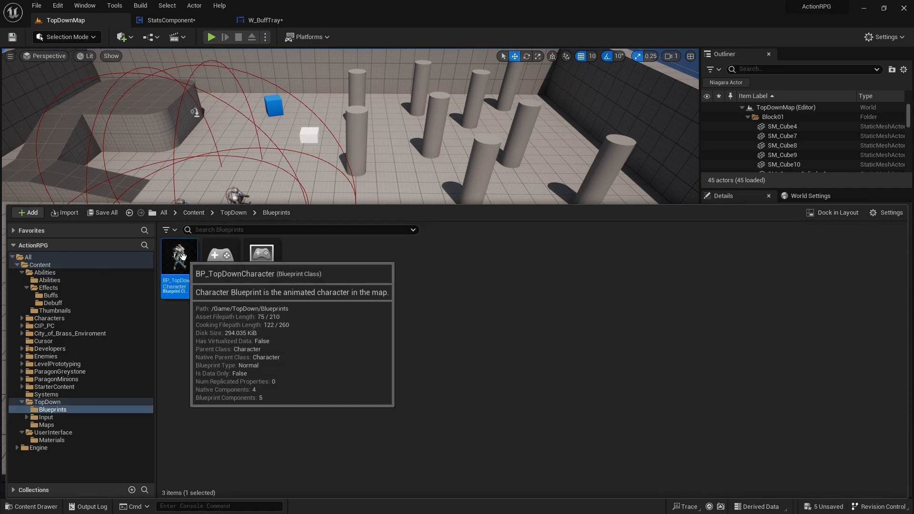
{"action": "double_click", "coordinate": [179, 253]}
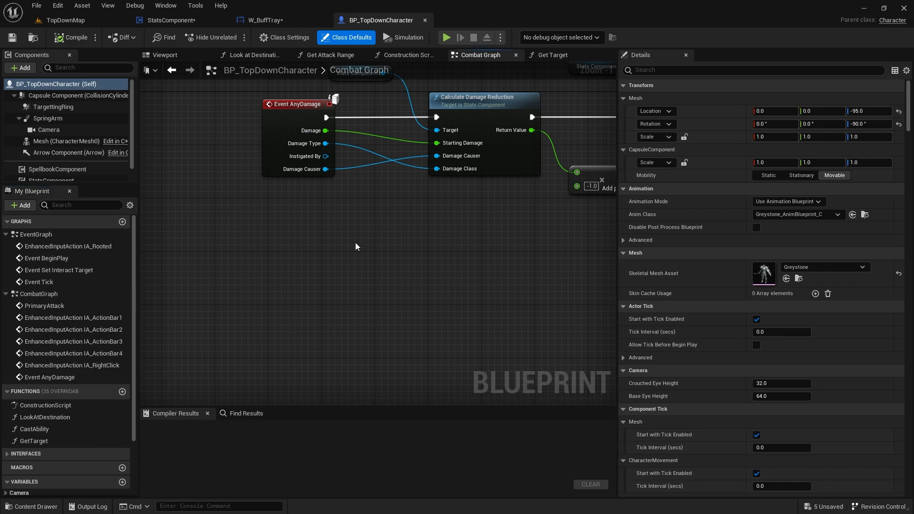
Step: Add a Debug Key 0 event to BP_TopDownCharacter's graph
{"action": "right_click", "coordinate": [355, 254]}
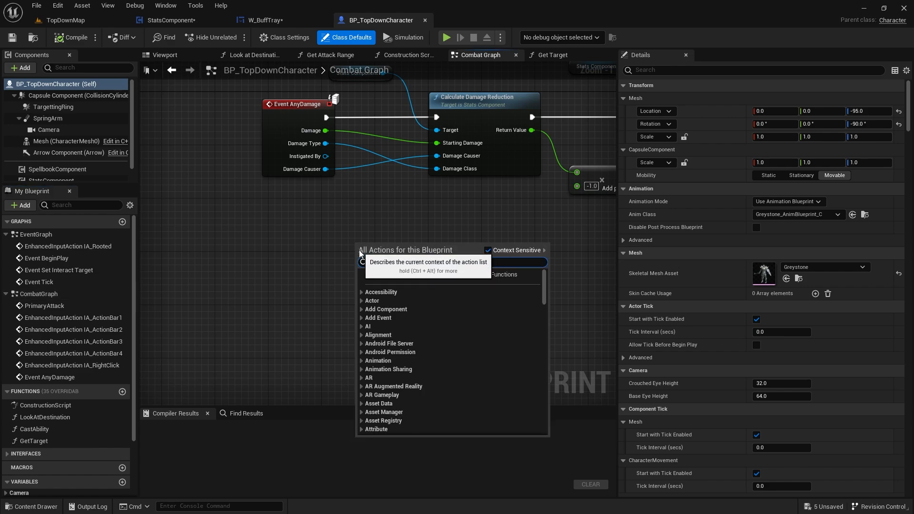
{"action": "type", "text": "0"}
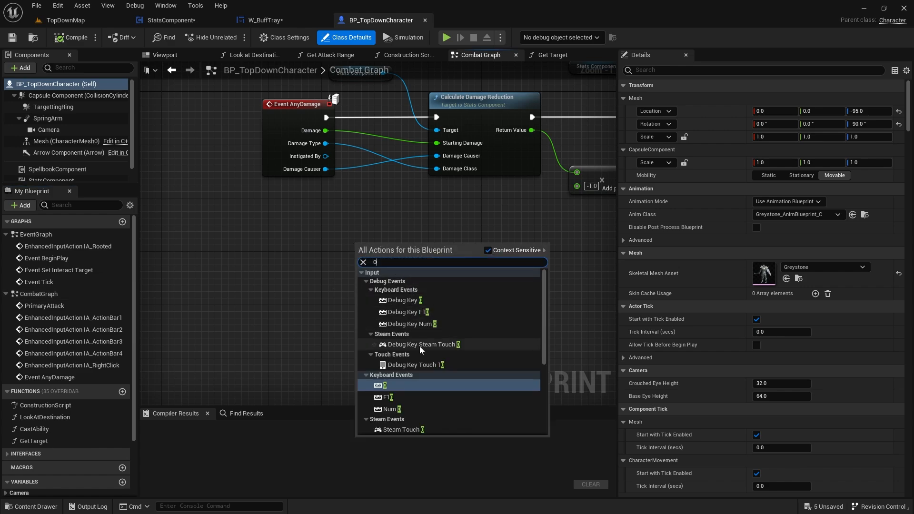
{"action": "left_click", "coordinate": [384, 384]}
{"action": "type", "text": "spawn"}
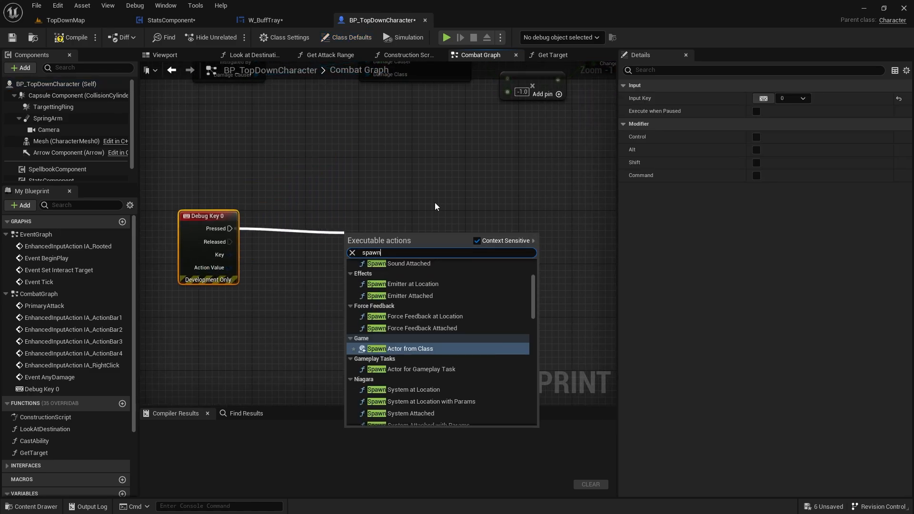
Step: Spawn a Buff Parent from it with Self as Intended Target, ignoring collisions
{"action": "left_click", "coordinate": [400, 349]}
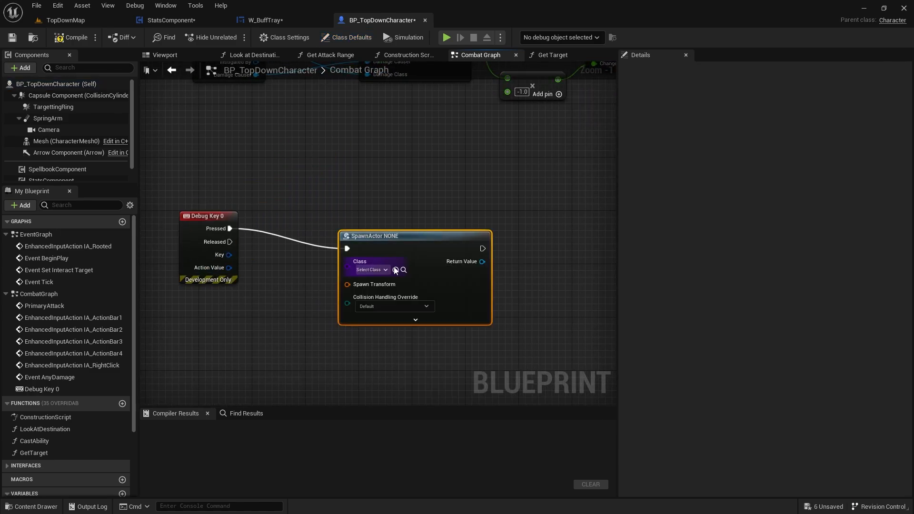
{"action": "left_click", "coordinate": [369, 270]}
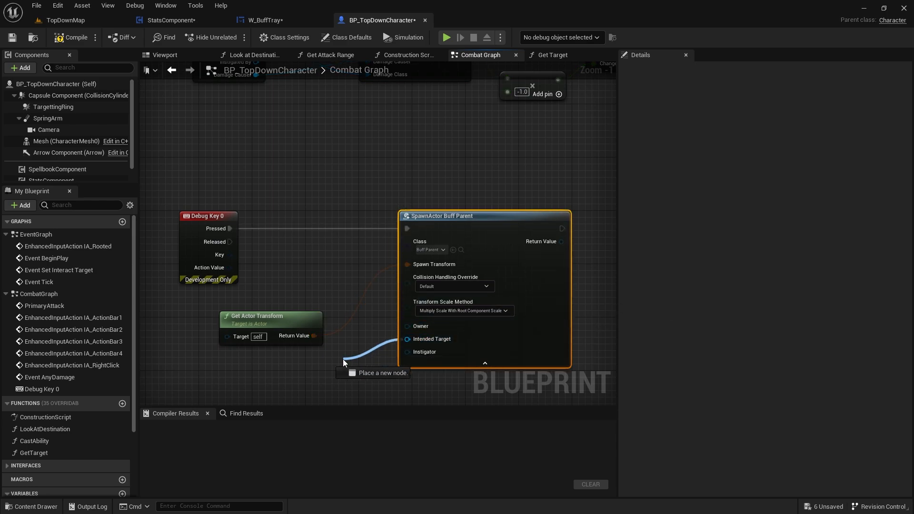
{"action": "left_click", "coordinate": [347, 361]}
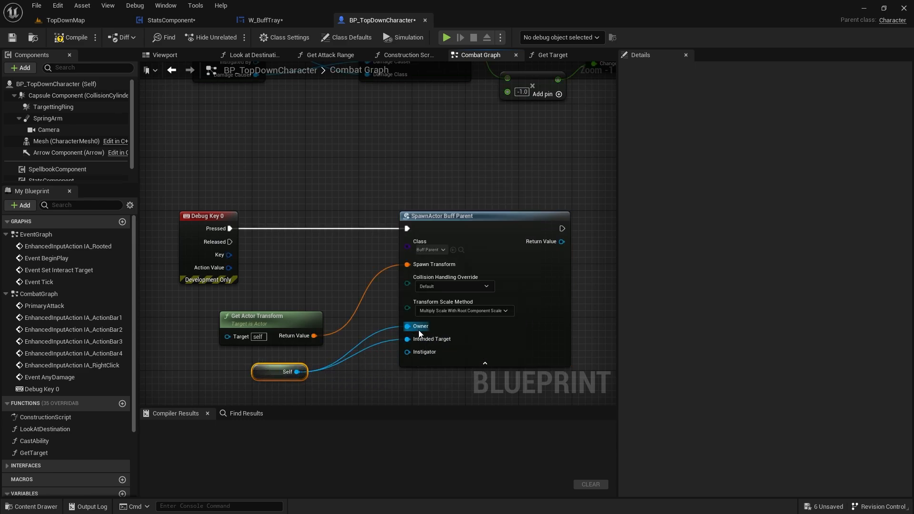
{"action": "left_click", "coordinate": [454, 285]}
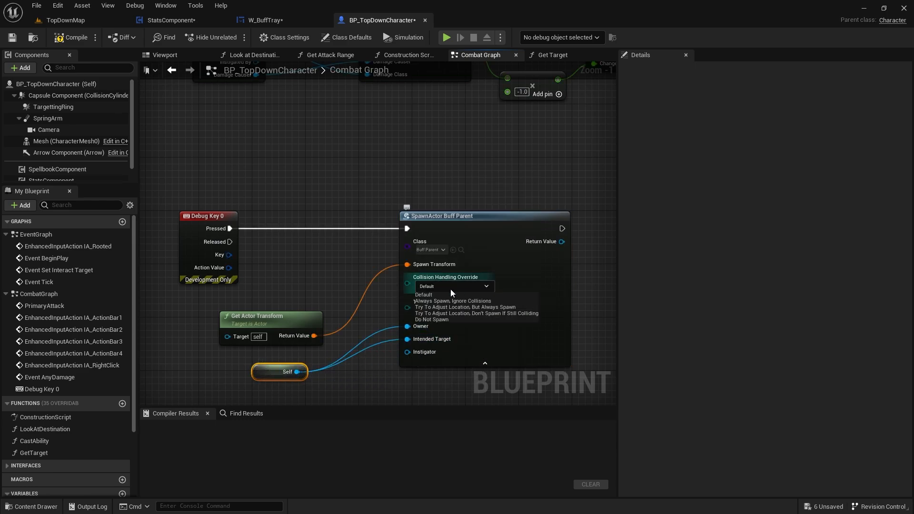
{"action": "left_click", "coordinate": [449, 300]}
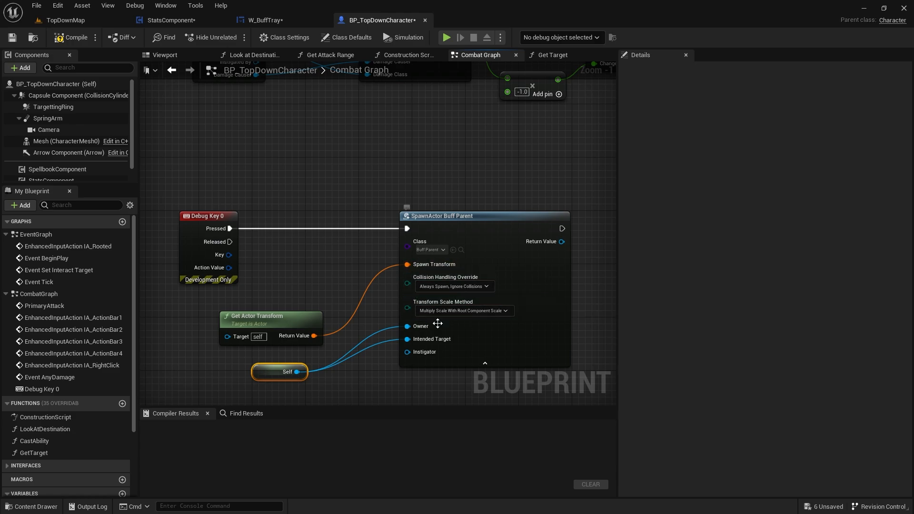
{"action": "left_click", "coordinate": [75, 37]}
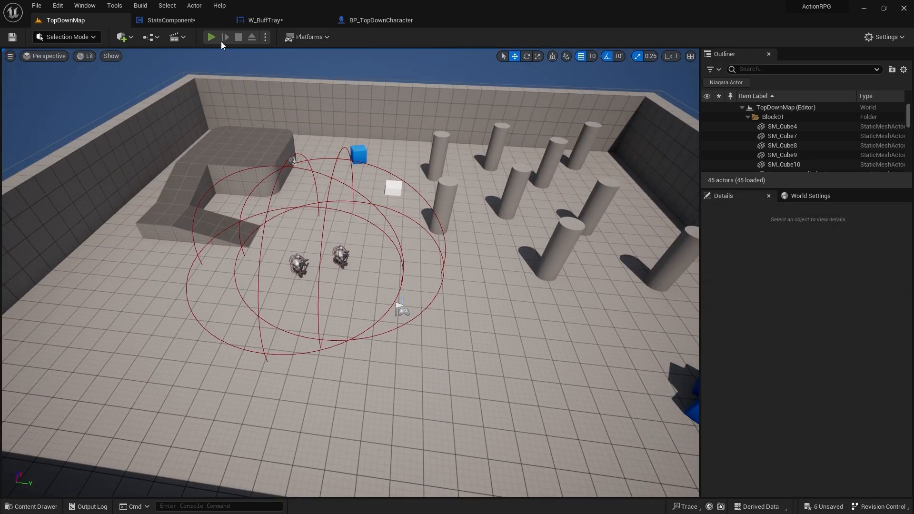
Step: Start a play-in-editor session of TopDownMap, then stop it
{"action": "left_click", "coordinate": [211, 36]}
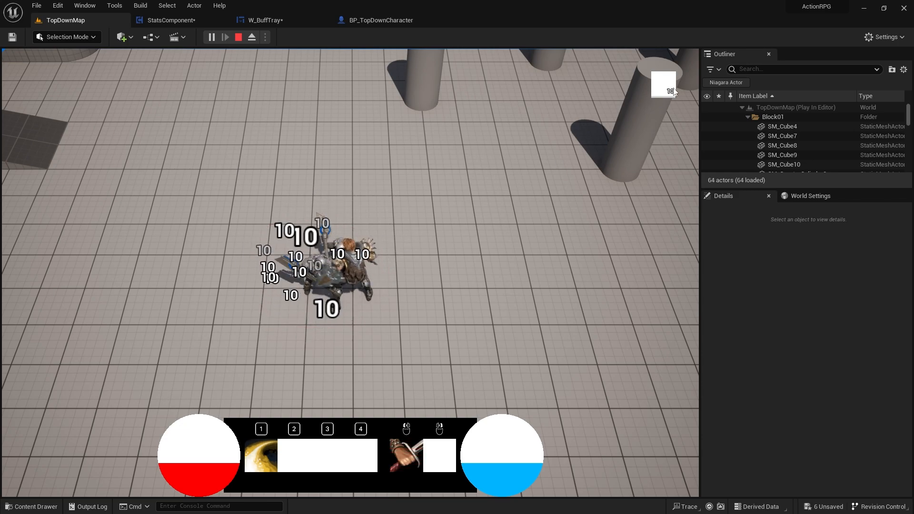
{"action": "left_click", "coordinate": [239, 37]}
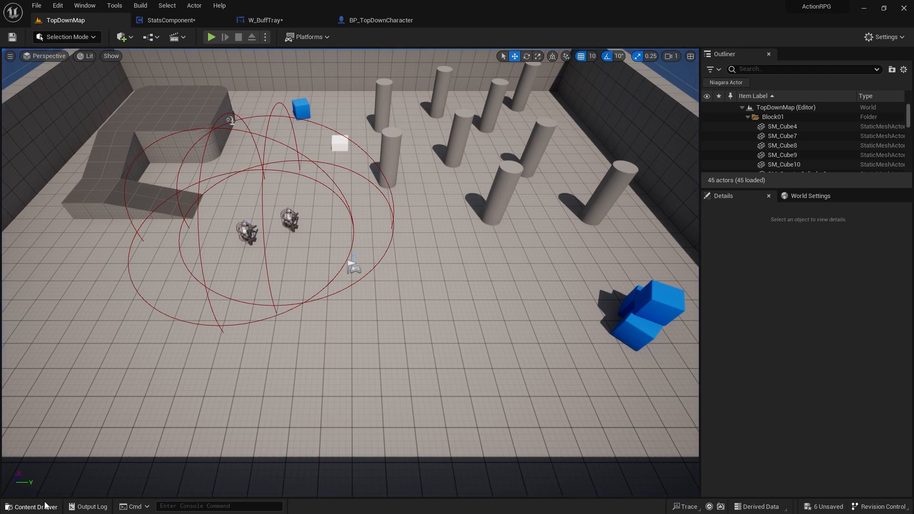
Step: Assign the red_01 texture as BuffParent's Thumbnail default and start a new play-test
{"action": "left_click", "coordinate": [31, 505]}
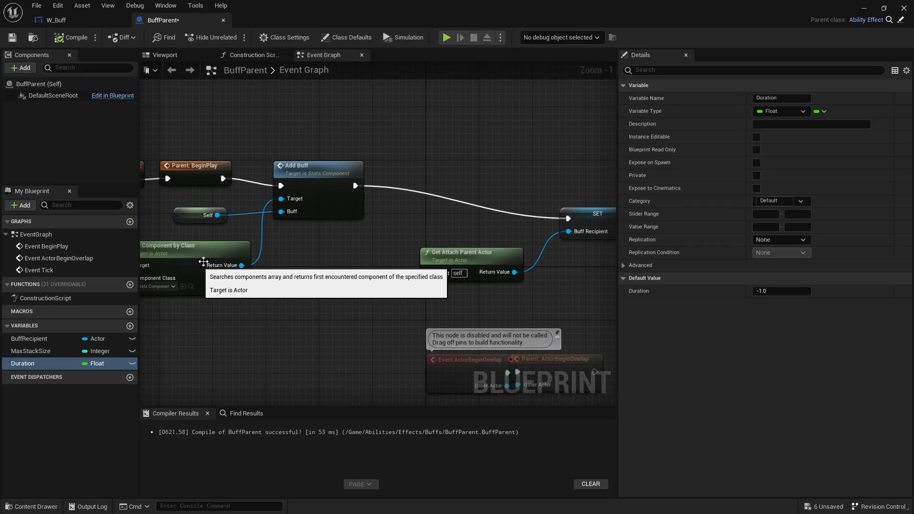
{"action": "left_click", "coordinate": [349, 37]}
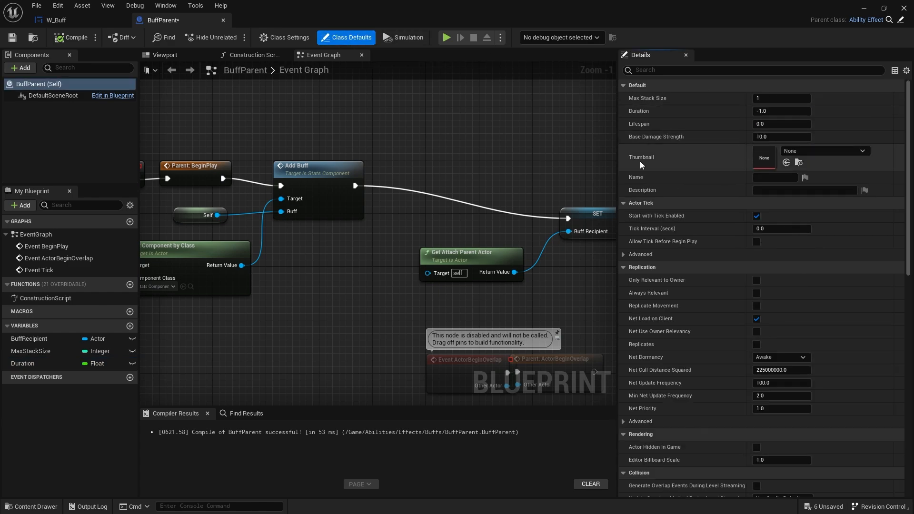
{"action": "mouse_move", "coordinate": [58, 509]}
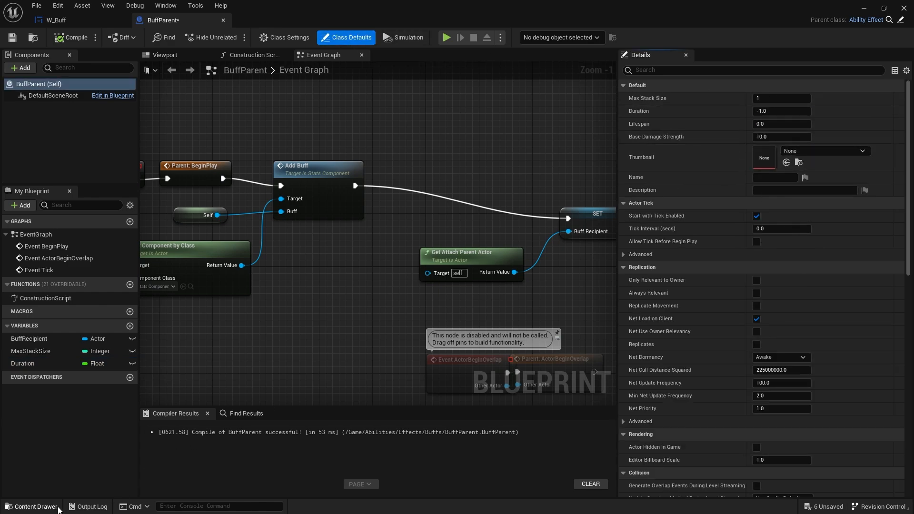
{"action": "left_click", "coordinate": [33, 506]}
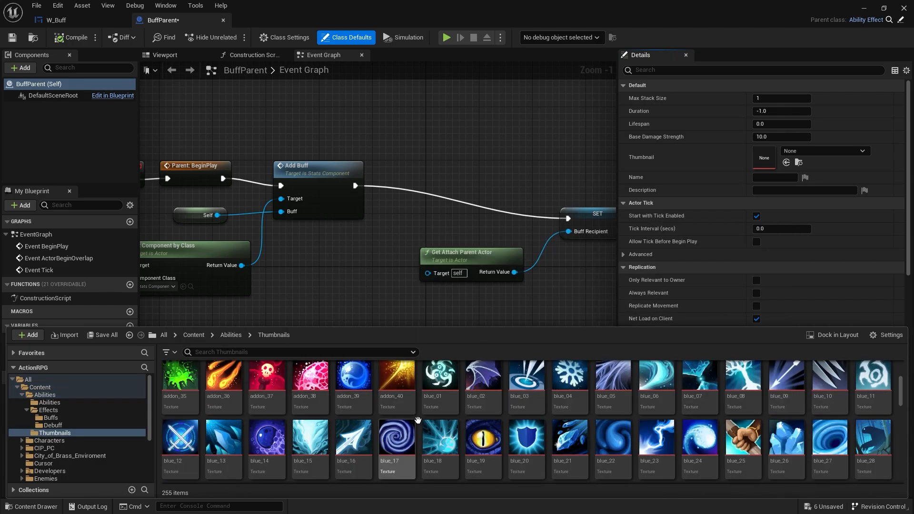
{"action": "scroll", "scroll_direction": "down", "scroll_amount": 3}
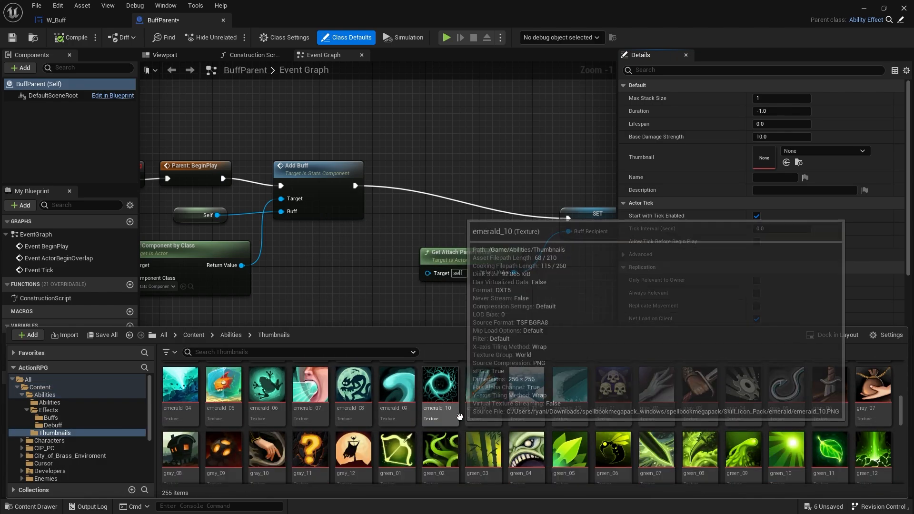
{"action": "left_click", "coordinate": [353, 389]}
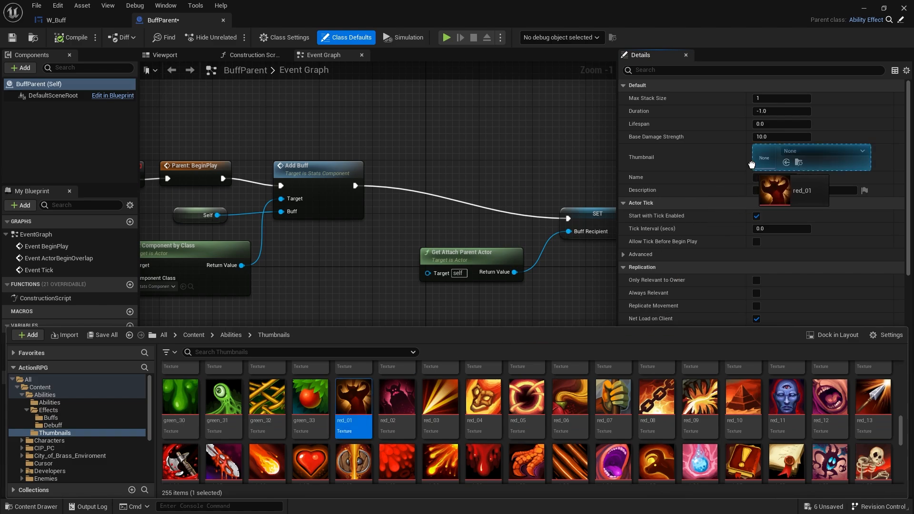
{"action": "left_click", "coordinate": [71, 38]}
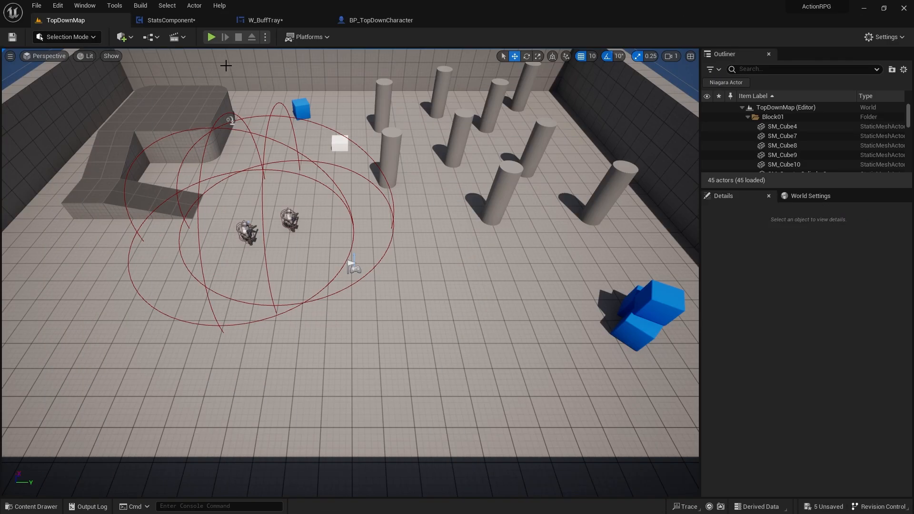
{"action": "left_click", "coordinate": [211, 37]}
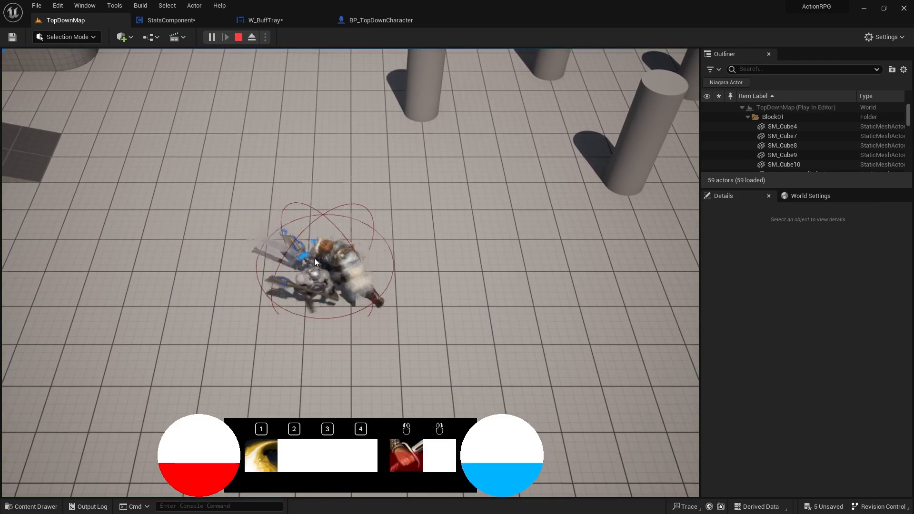